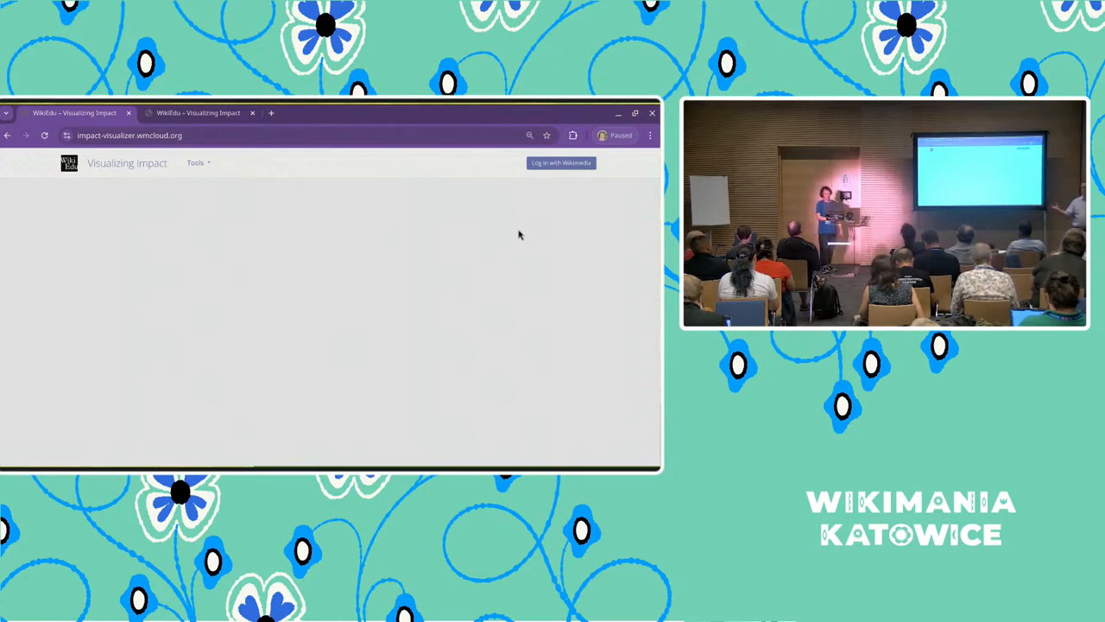
pyautogui.moveTo(574, 217)
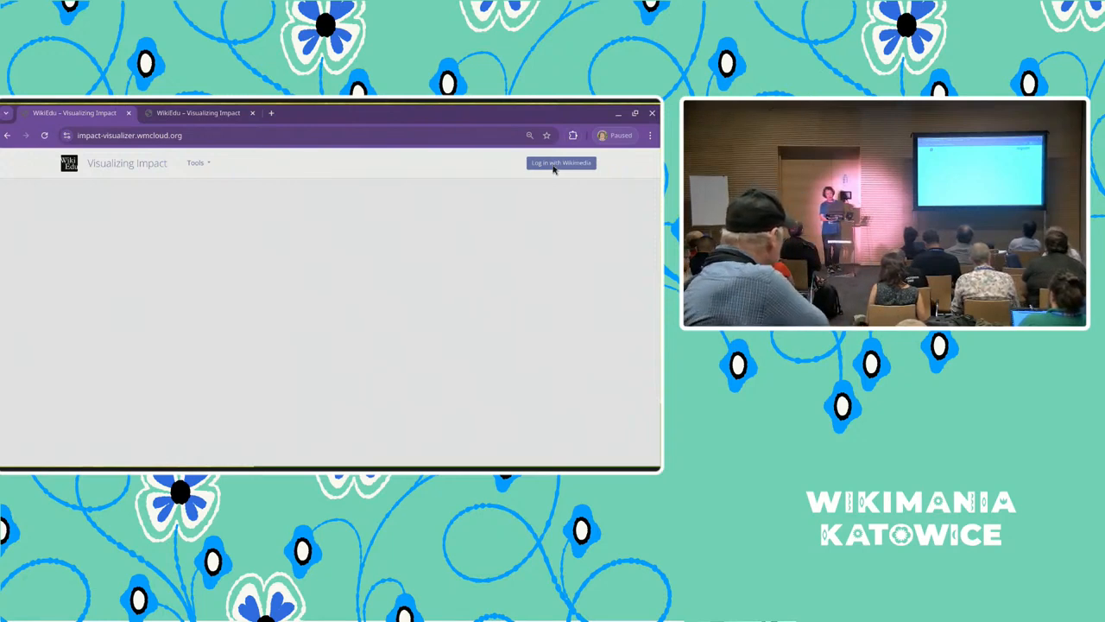
# Sign in through Wikimedia and authorize the app on the OAuth prompt
pyautogui.click(560, 162)
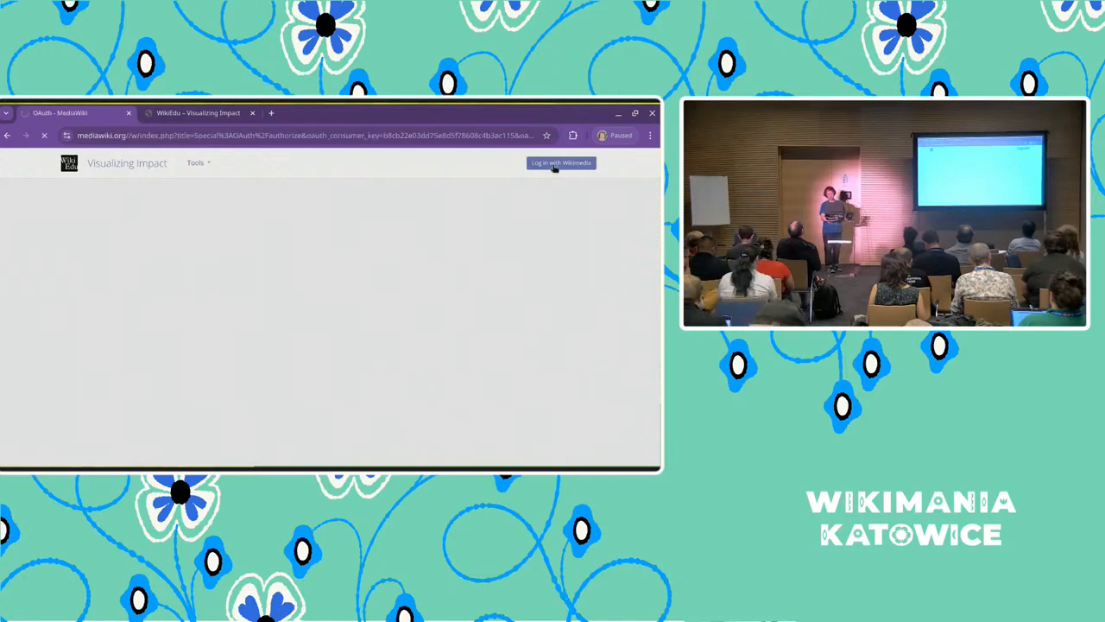
pyautogui.click(559, 162)
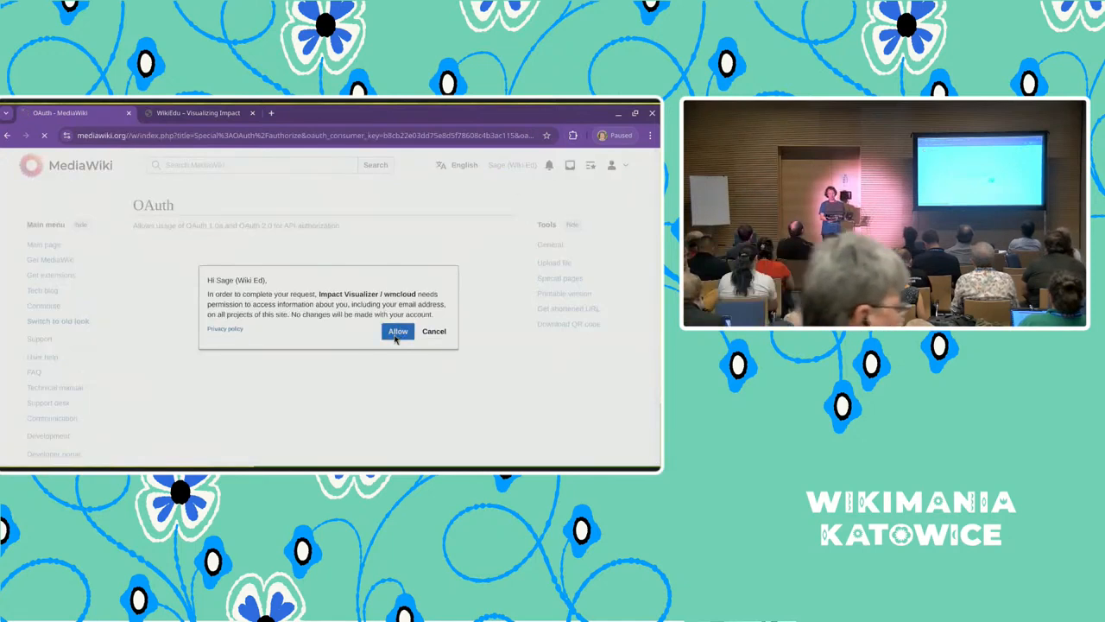
pyautogui.click(397, 331)
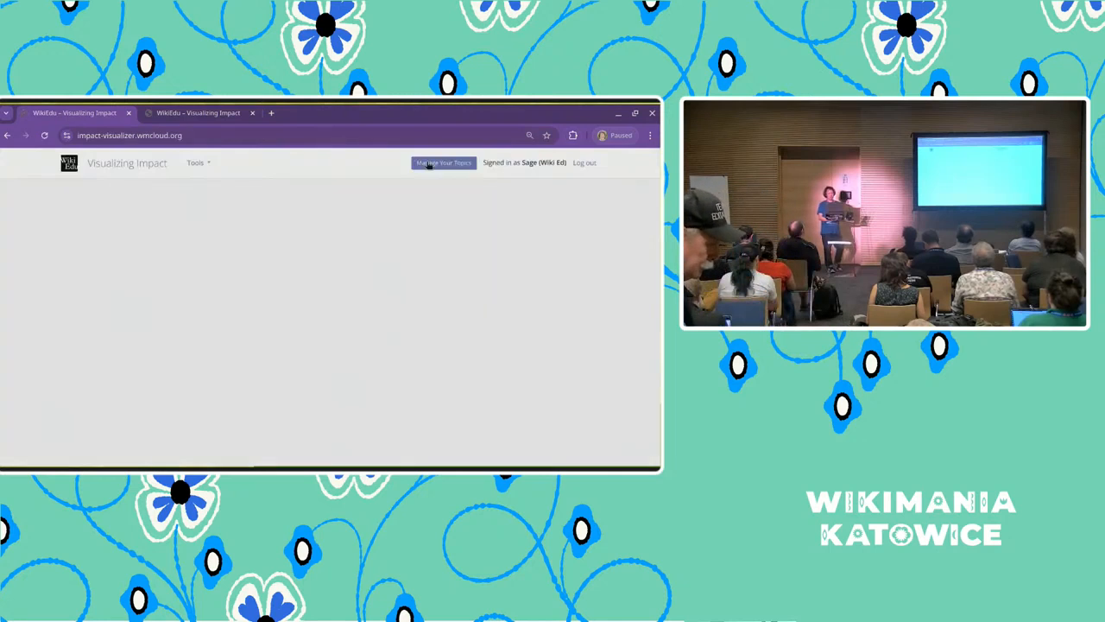
# From Manage Your Topics, open the women geologists topic details
pyautogui.click(442, 163)
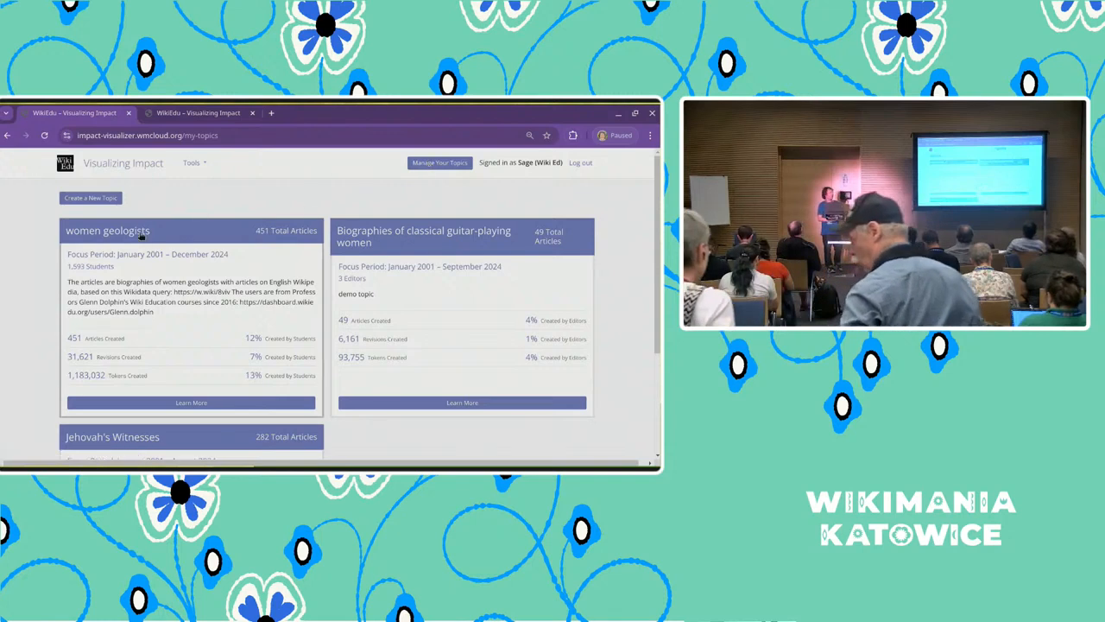
pyautogui.click(190, 403)
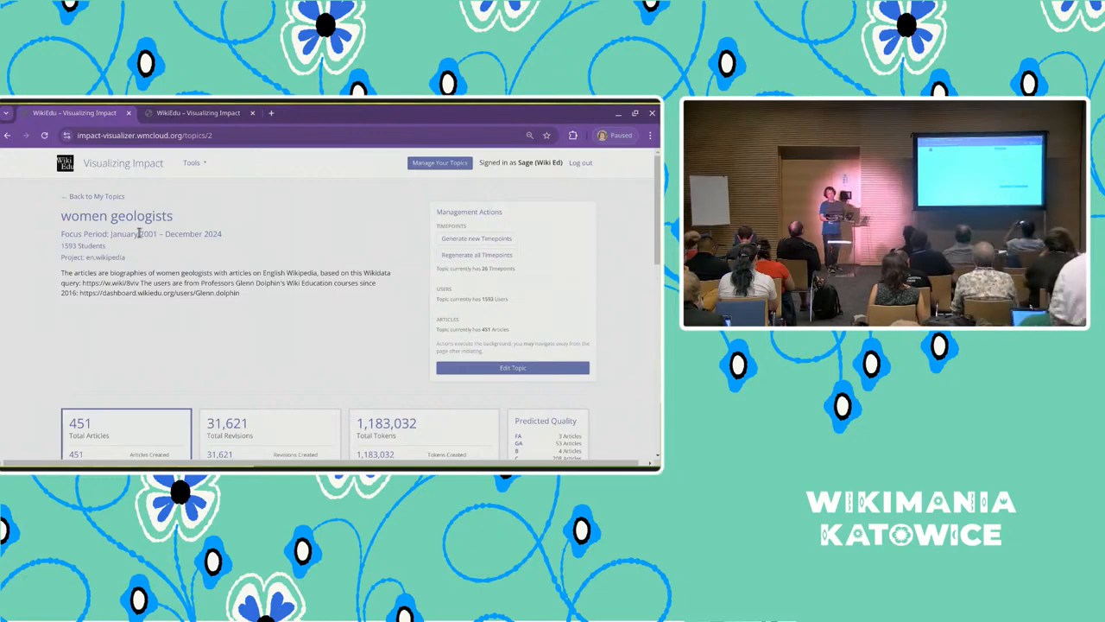
pyautogui.scroll(-3)
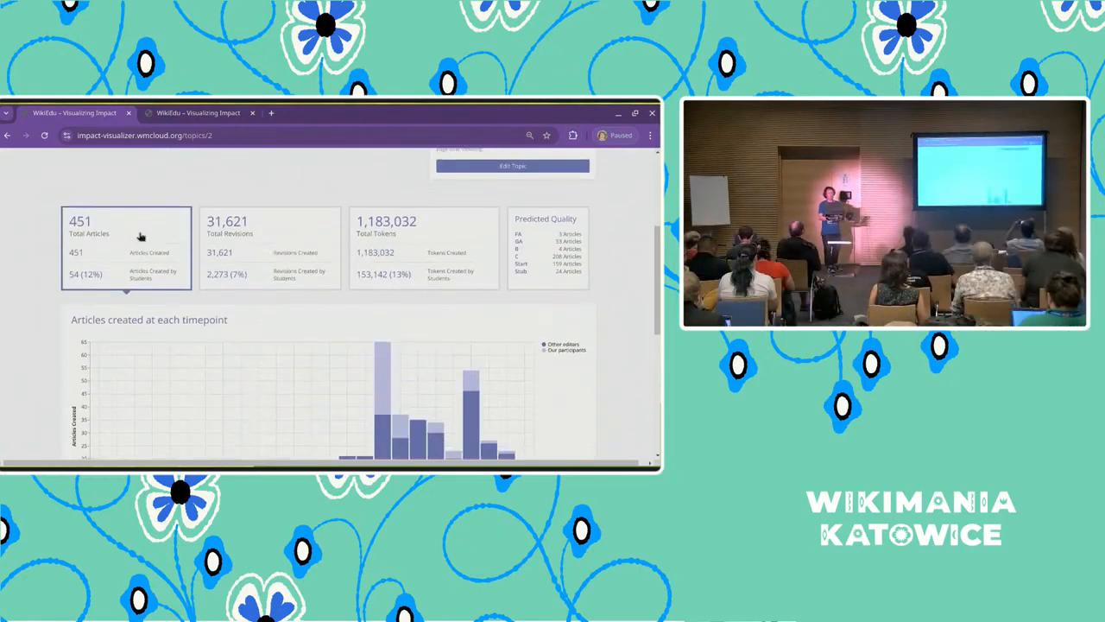
pyautogui.scroll(-3)
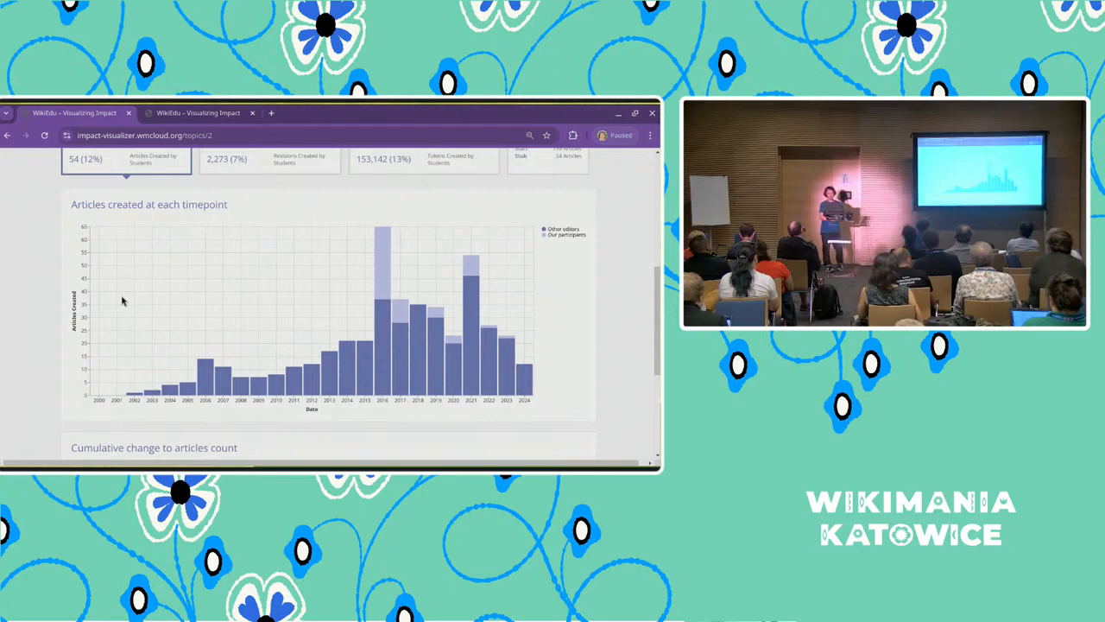
# Scroll through the women geologists charts to view cumulative articles and revisions per year
pyautogui.scroll(3)
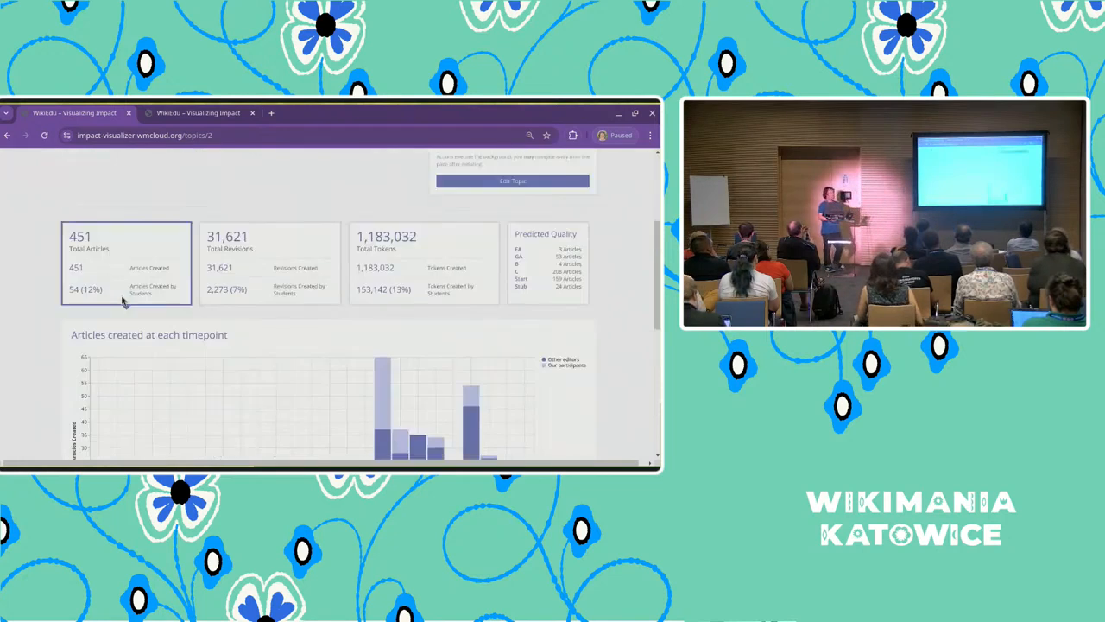
pyautogui.scroll(3)
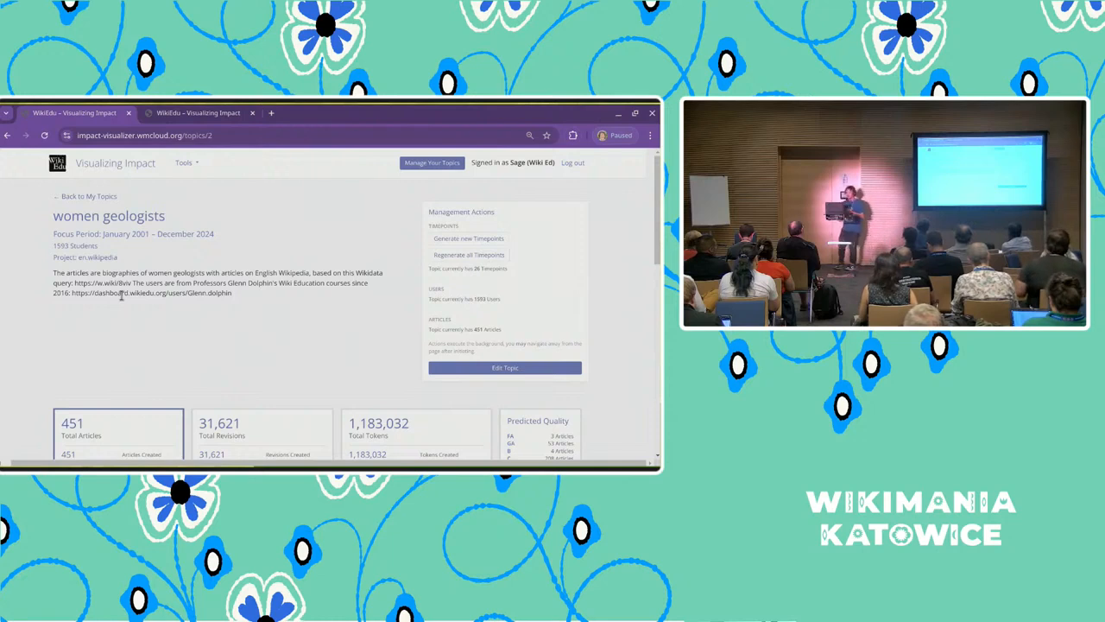
pyautogui.scroll(-3)
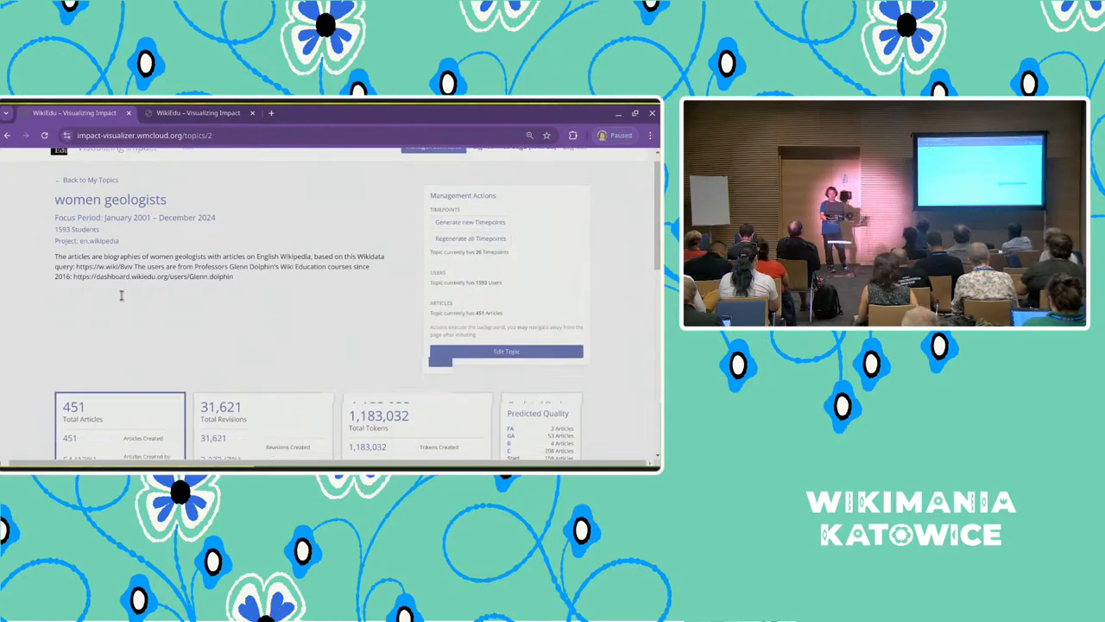
pyautogui.scroll(-3)
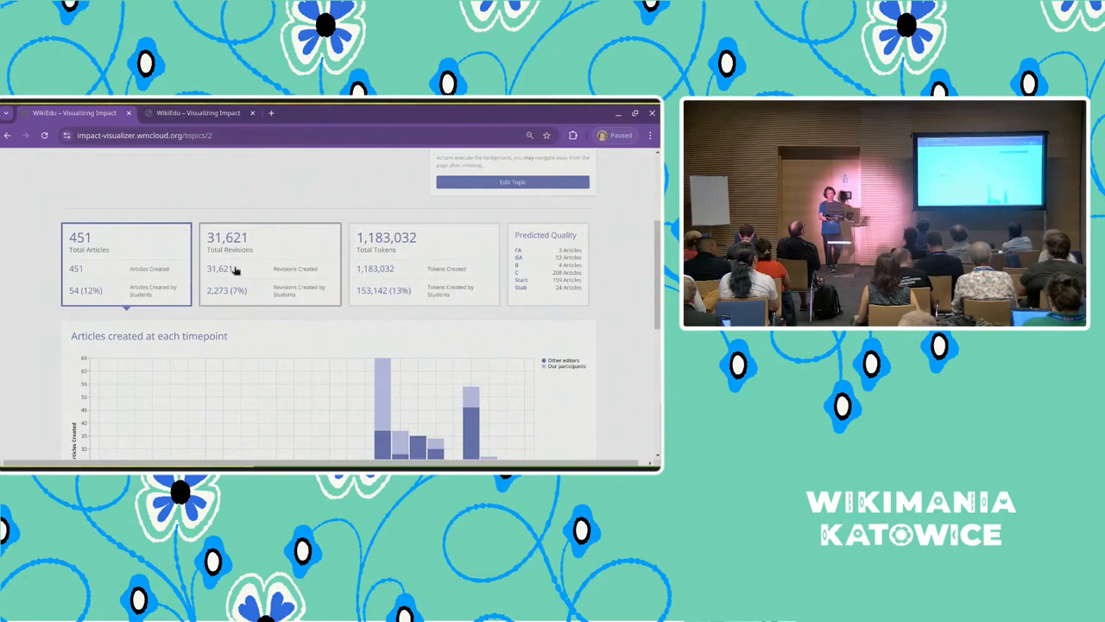
pyautogui.scroll(-3)
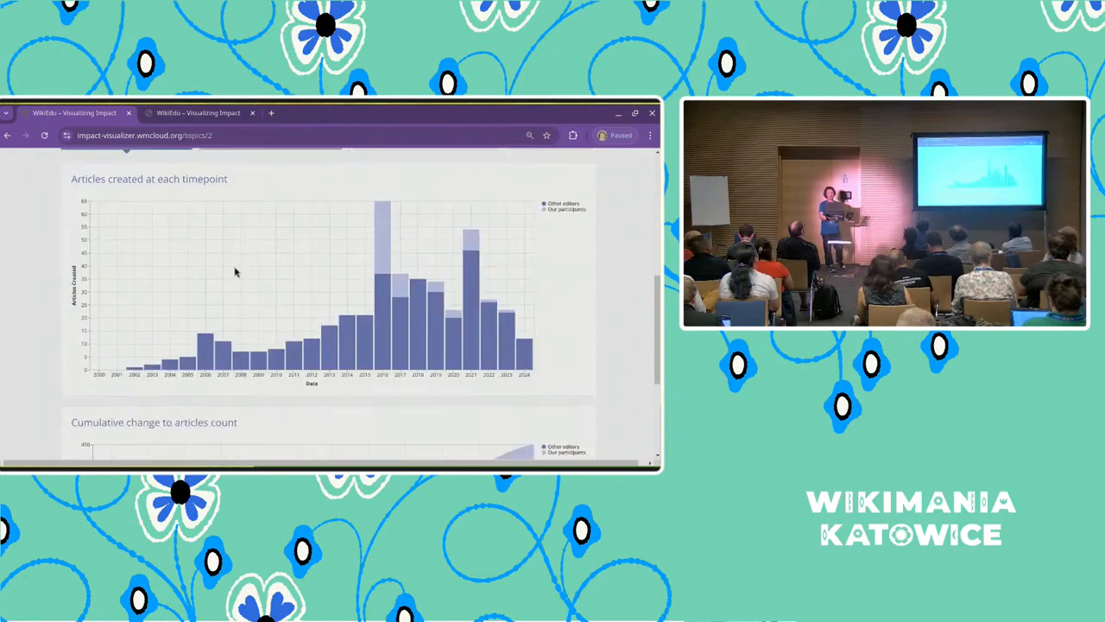
pyautogui.scroll(-3)
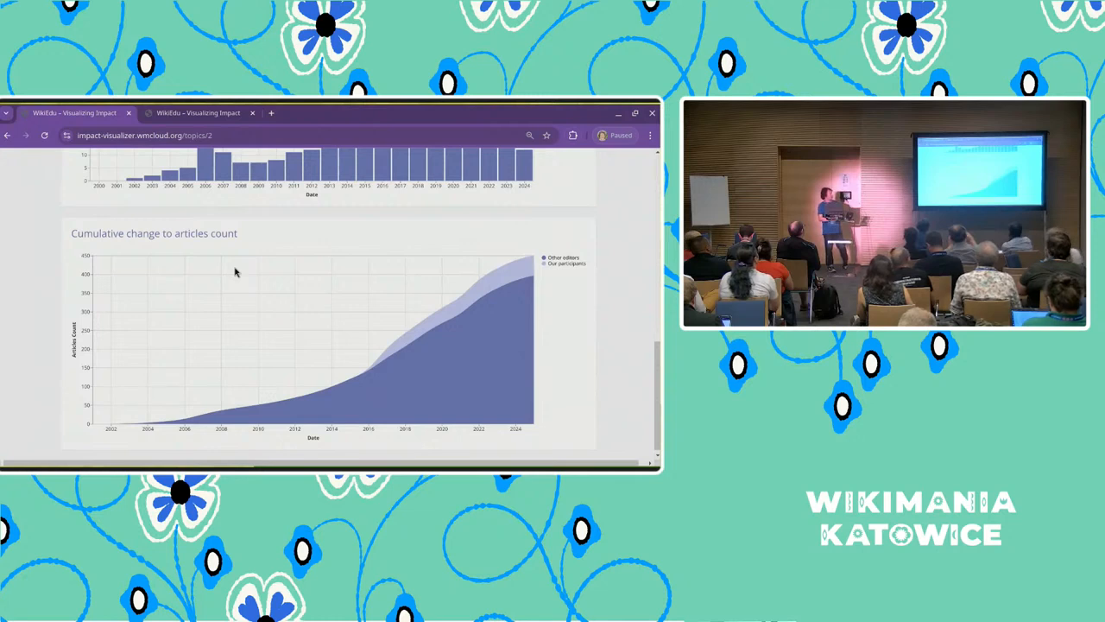
pyautogui.scroll(3)
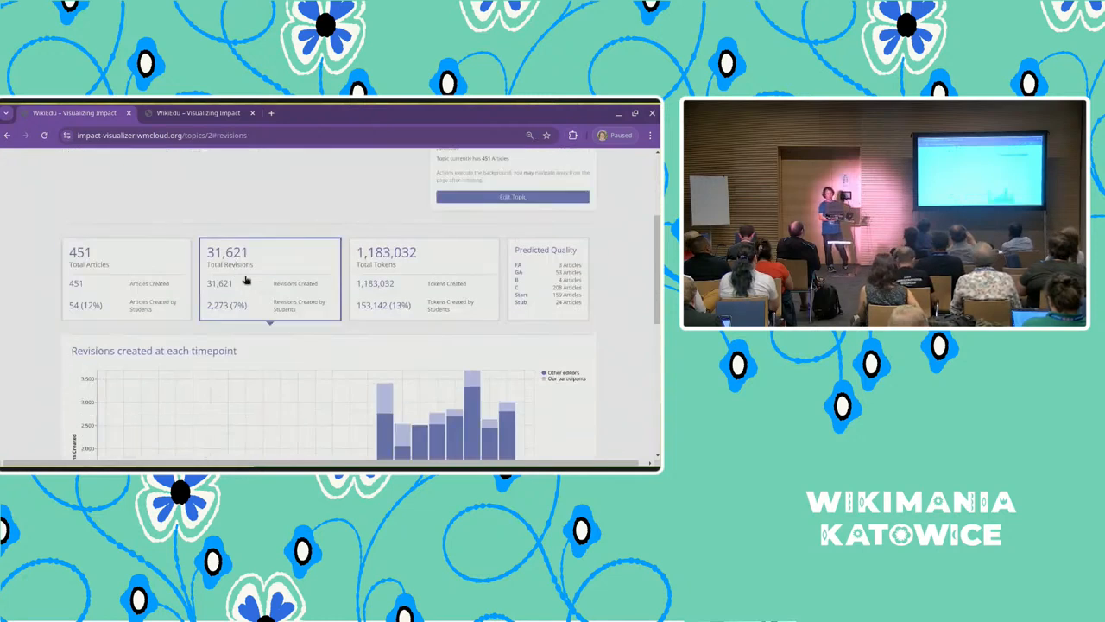
# Switch the charts to tokens created over time via the Total Tokens card
pyautogui.scroll(-3)
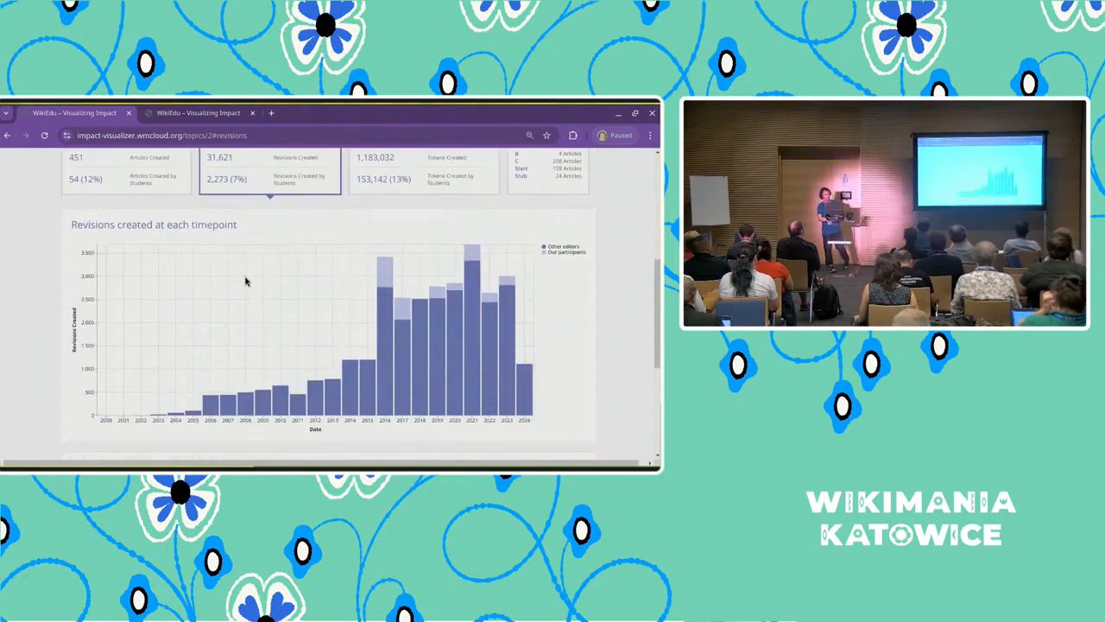
pyautogui.click(423, 177)
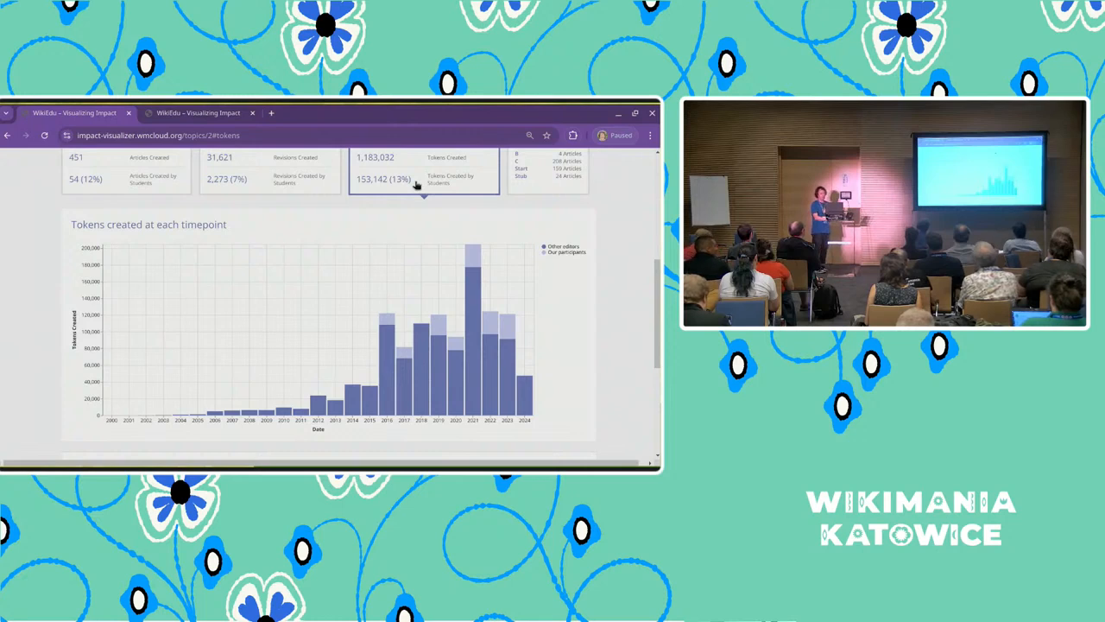
# Switch the charts to predicted article quality over time via the Predicted Quality card
pyautogui.click(550, 169)
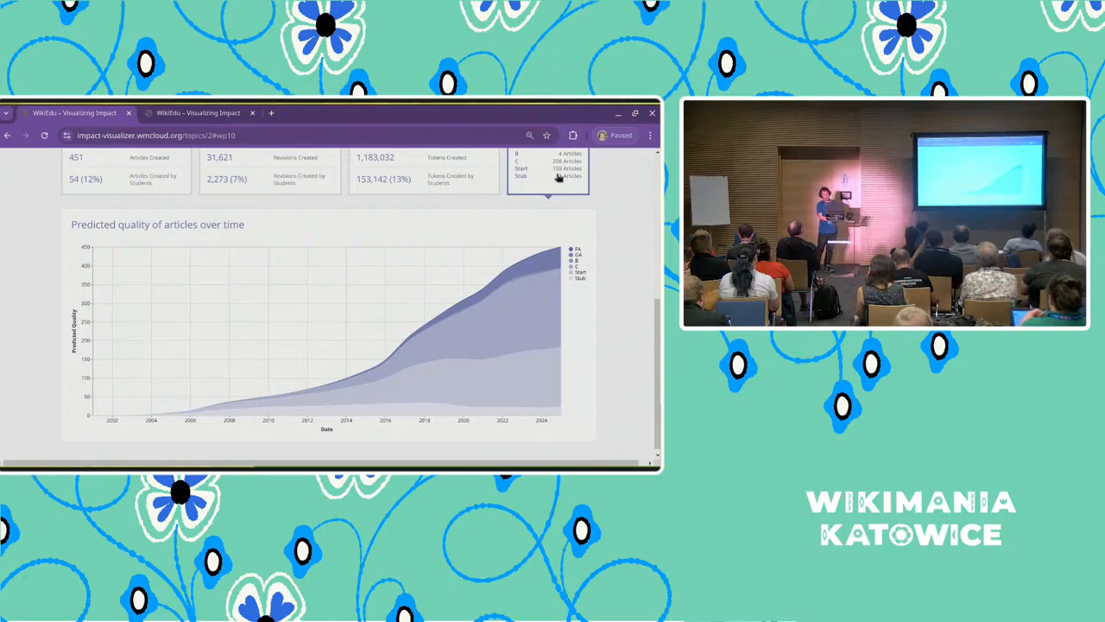
# Scroll back to the top of the women geologists topic page
pyautogui.scroll(3)
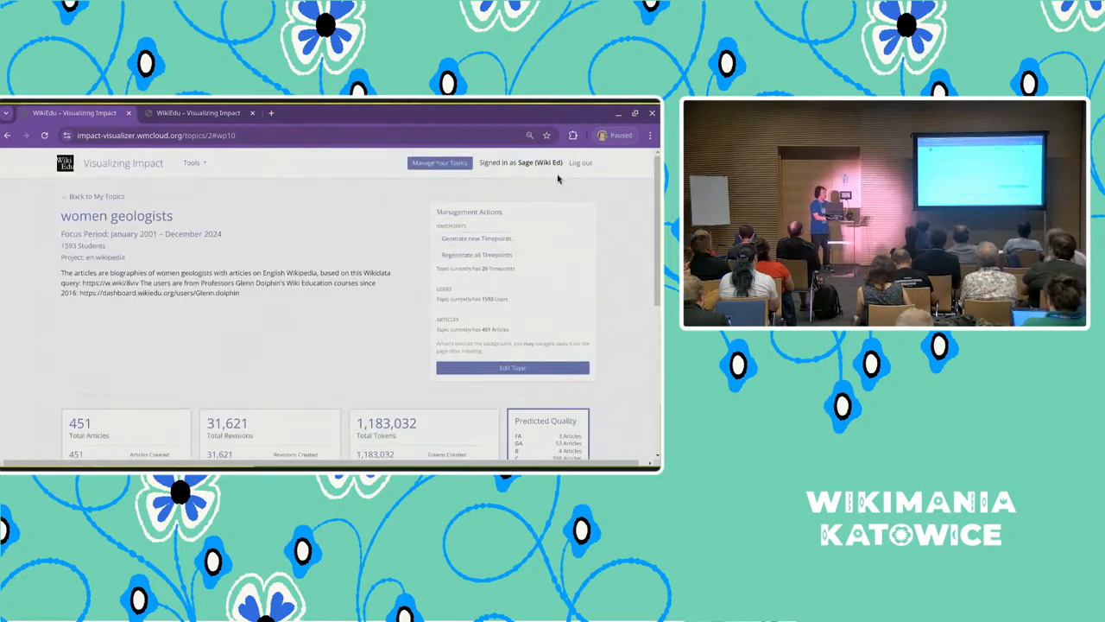
pyautogui.moveTo(315, 186)
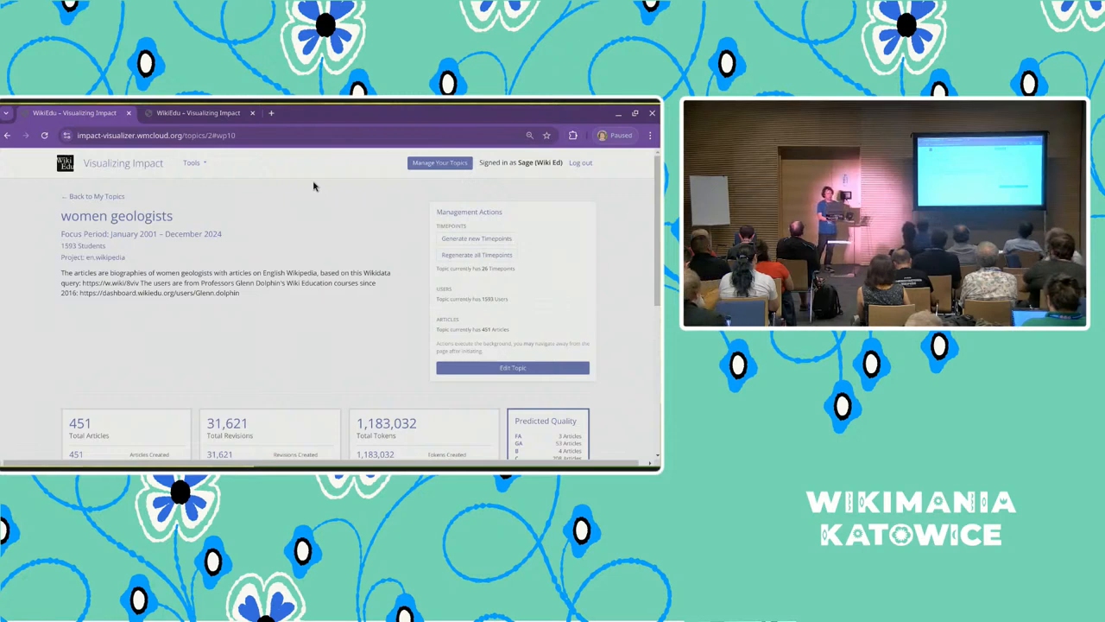
pyautogui.moveTo(259, 242)
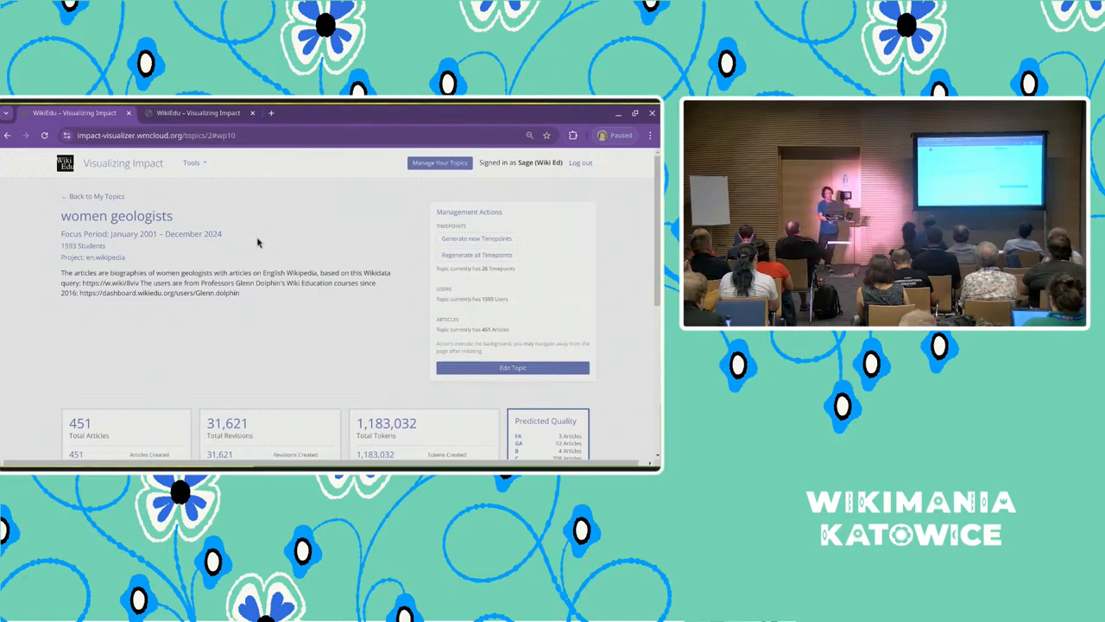
pyautogui.moveTo(438, 163)
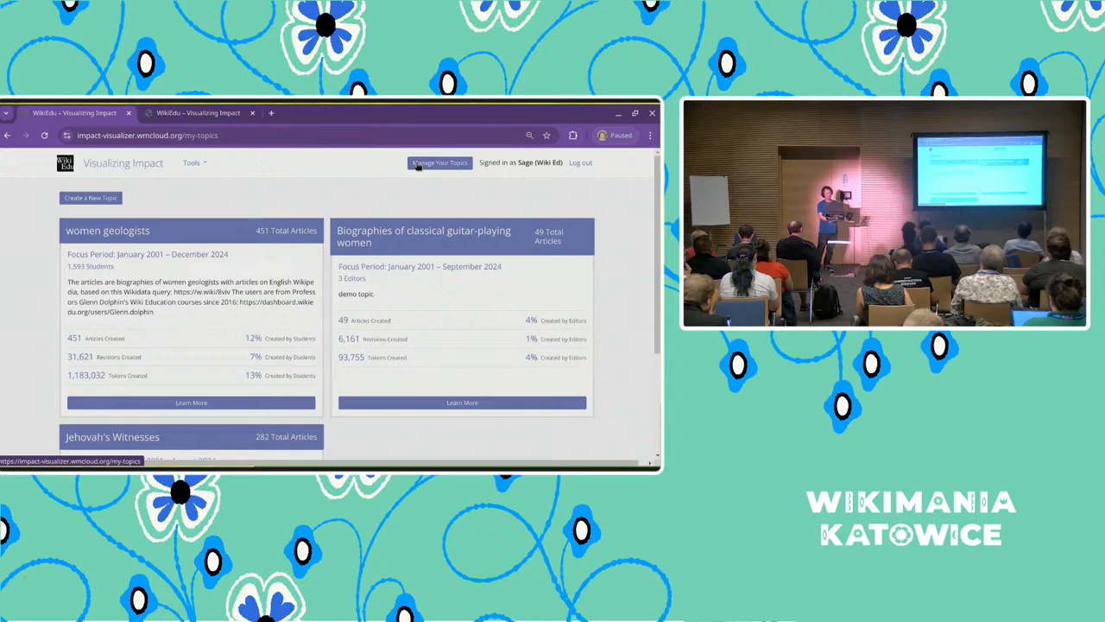
pyautogui.moveTo(206, 113)
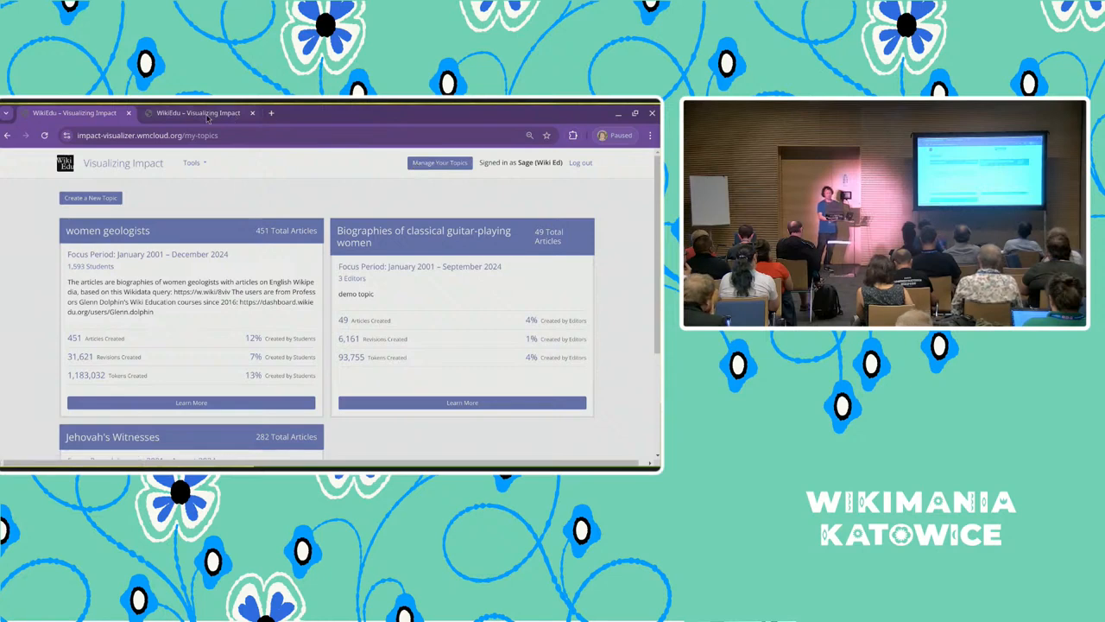
# Open the Diptera (flies) topic and scroll to its articles-created-per-year chart
pyautogui.click(199, 112)
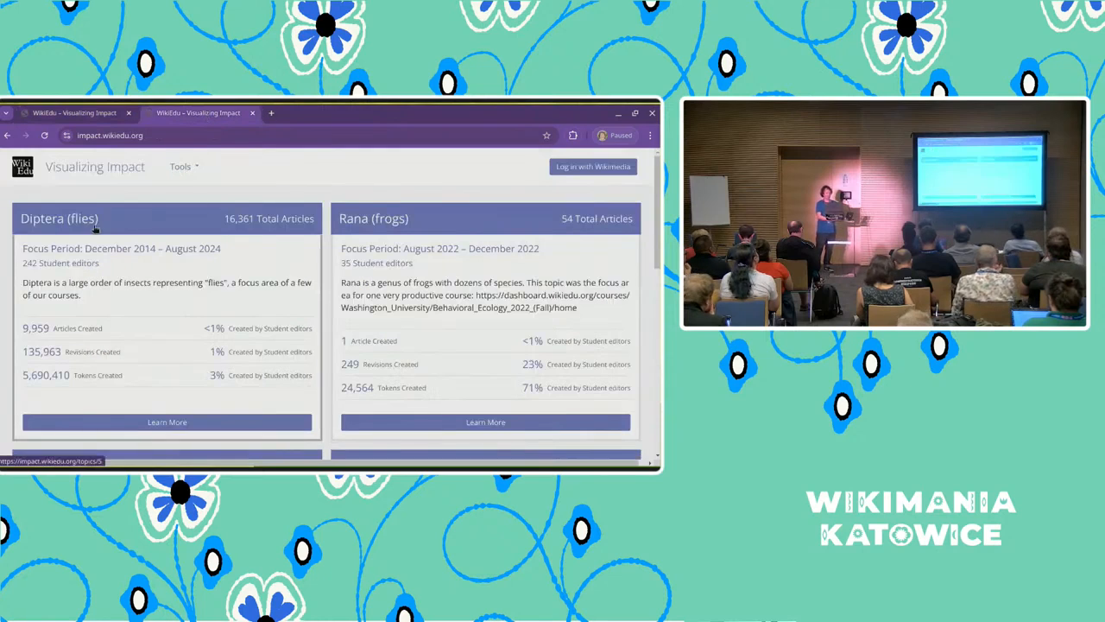
pyautogui.click(166, 421)
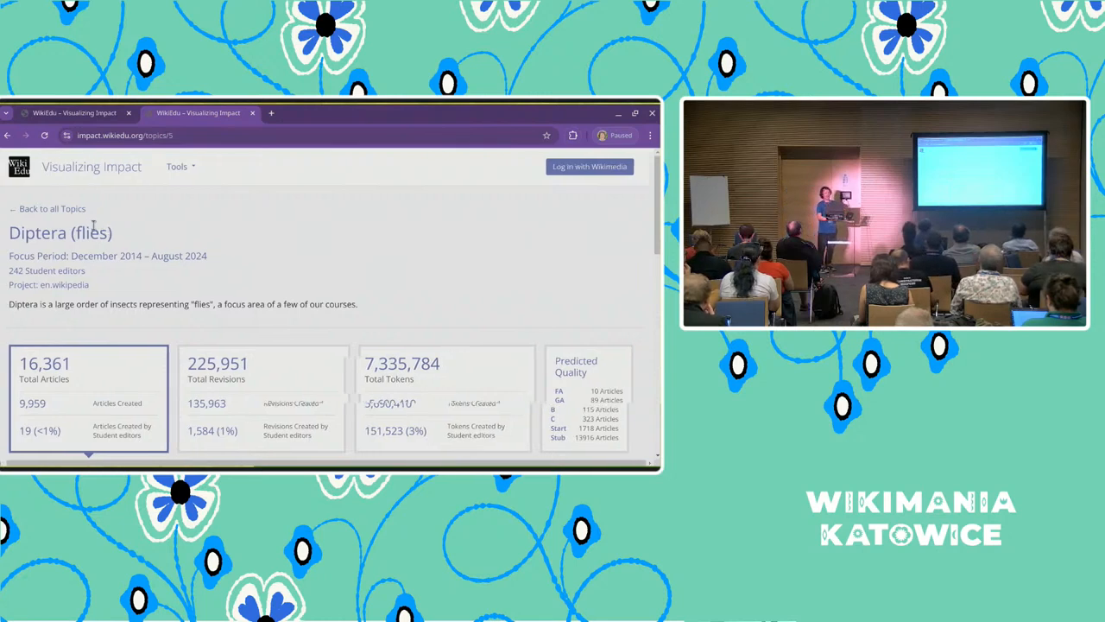
pyautogui.scroll(-3)
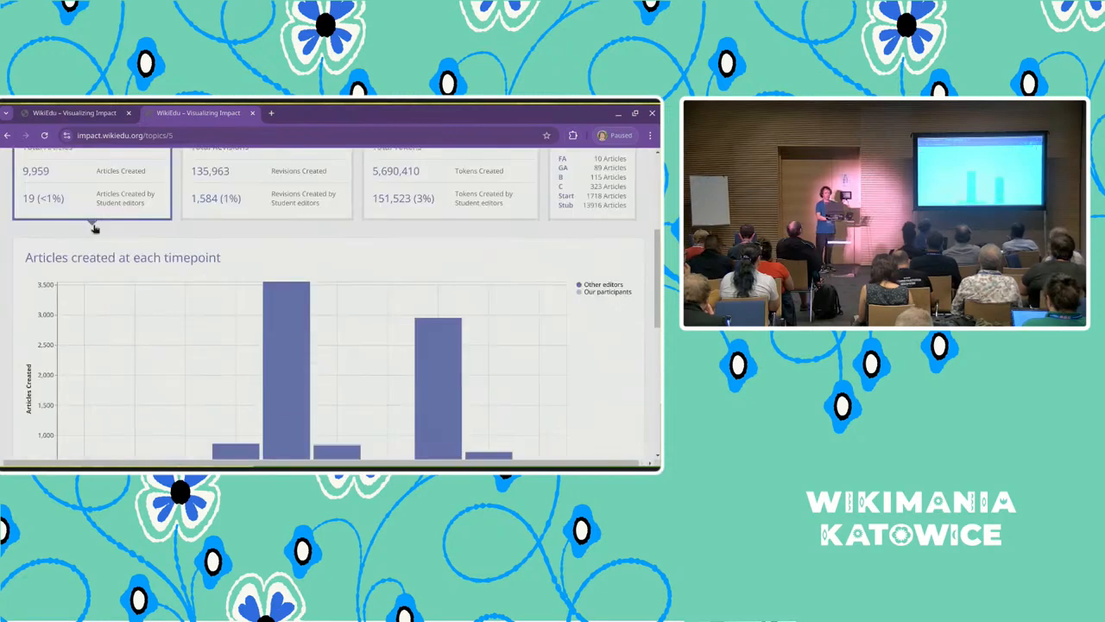
pyautogui.scroll(-3)
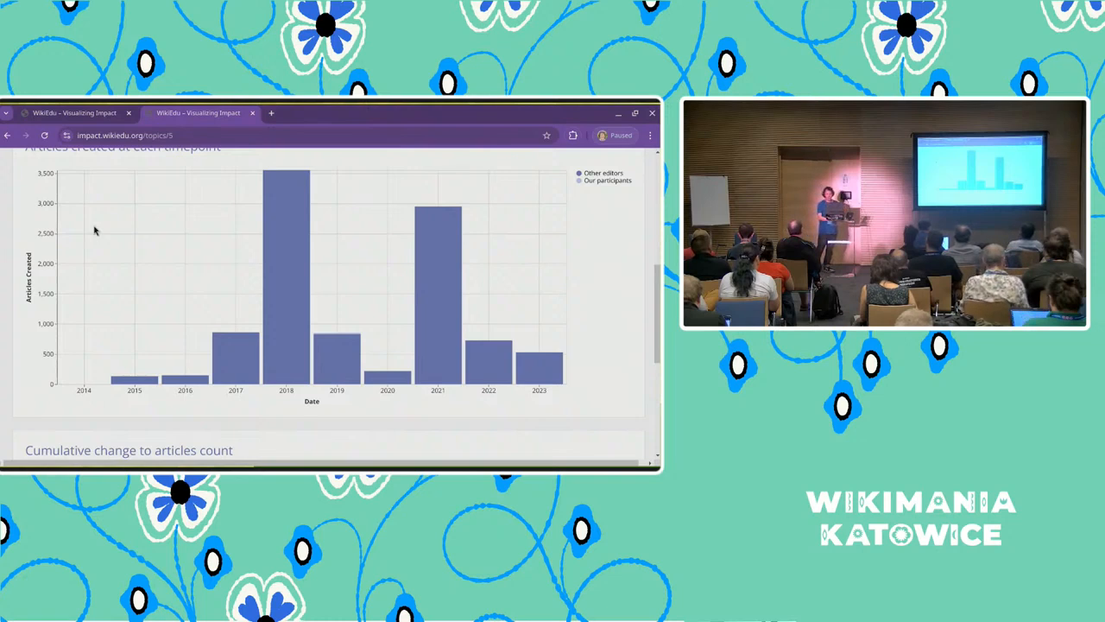
# Choose Wikipedia Category Tool from the Tools menu to reach the Impact Search page
pyautogui.scroll(3)
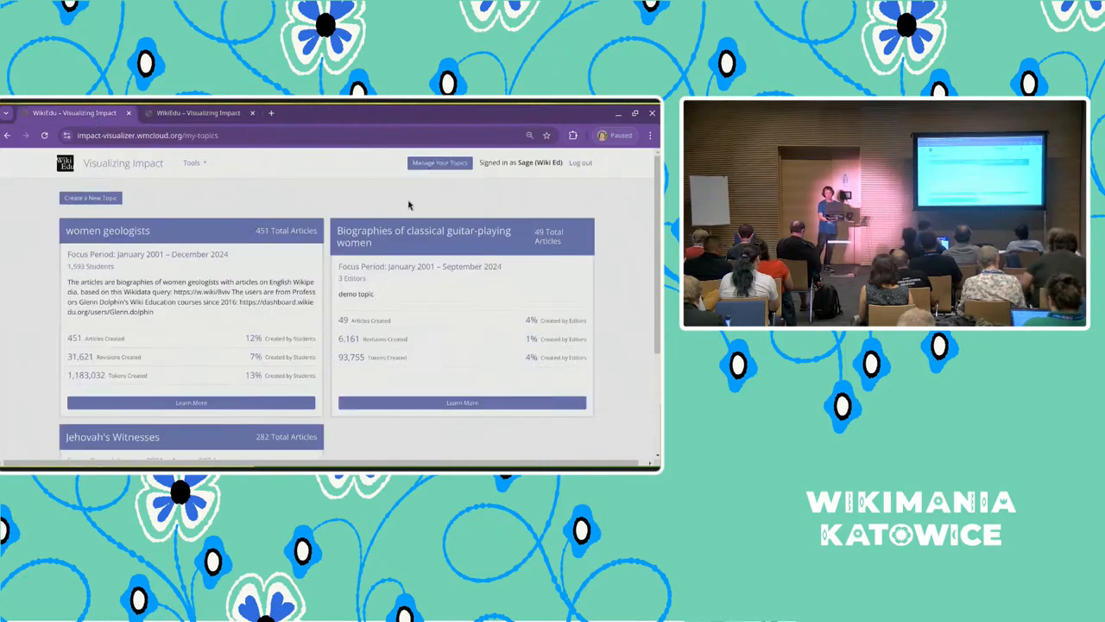
pyautogui.moveTo(251, 198)
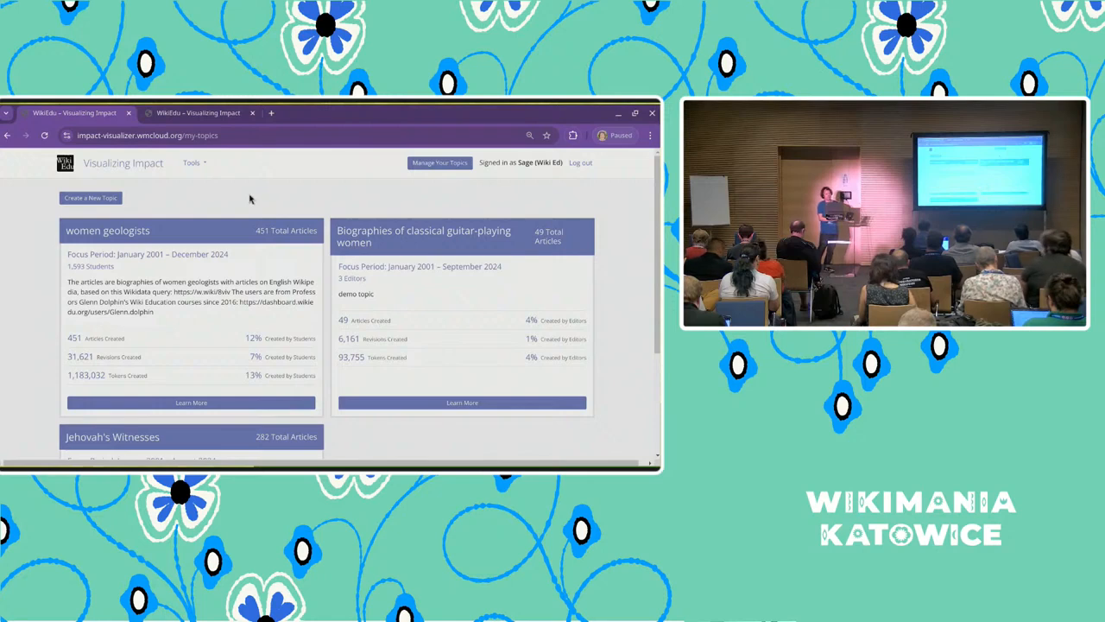
pyautogui.click(192, 162)
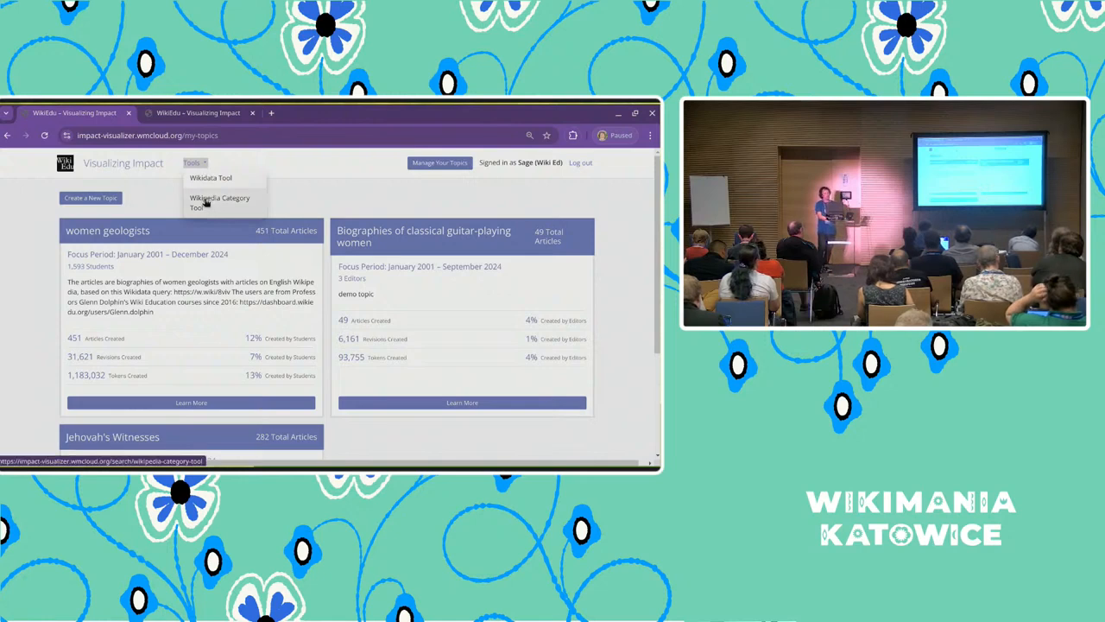
pyautogui.click(219, 202)
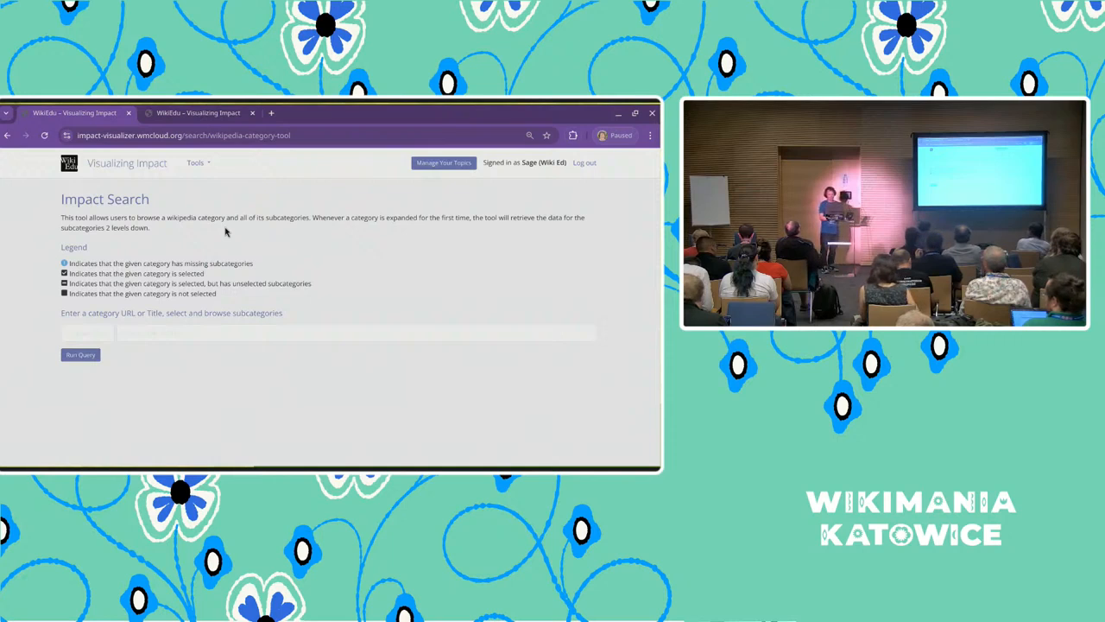
# Run a category query for 'Harry Potter' on language 'en'
pyautogui.click(346, 335)
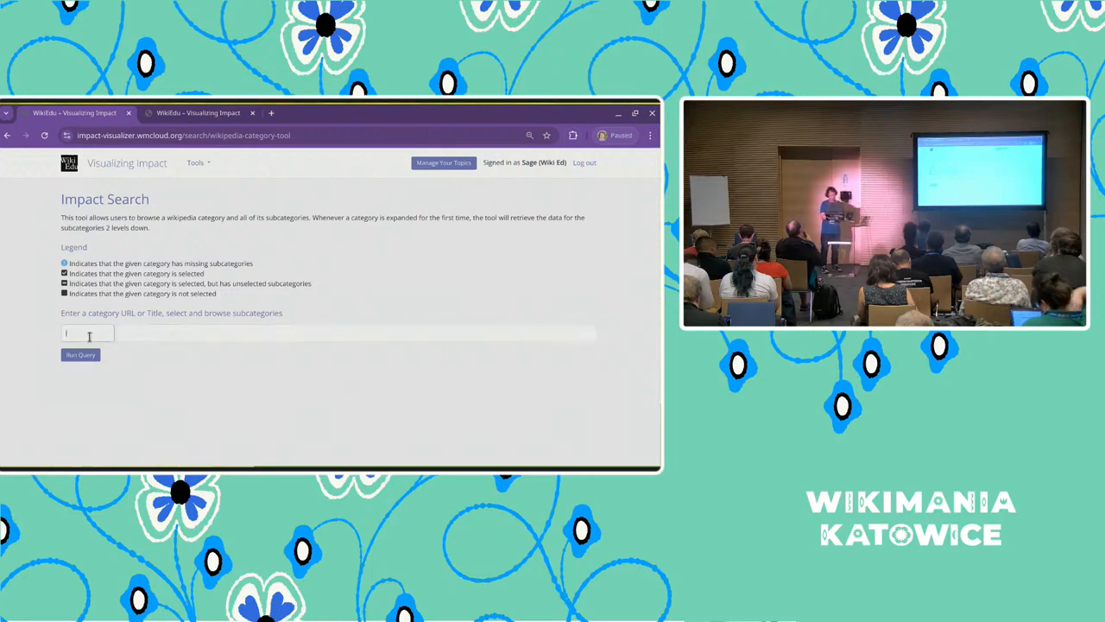
pyautogui.write('en')
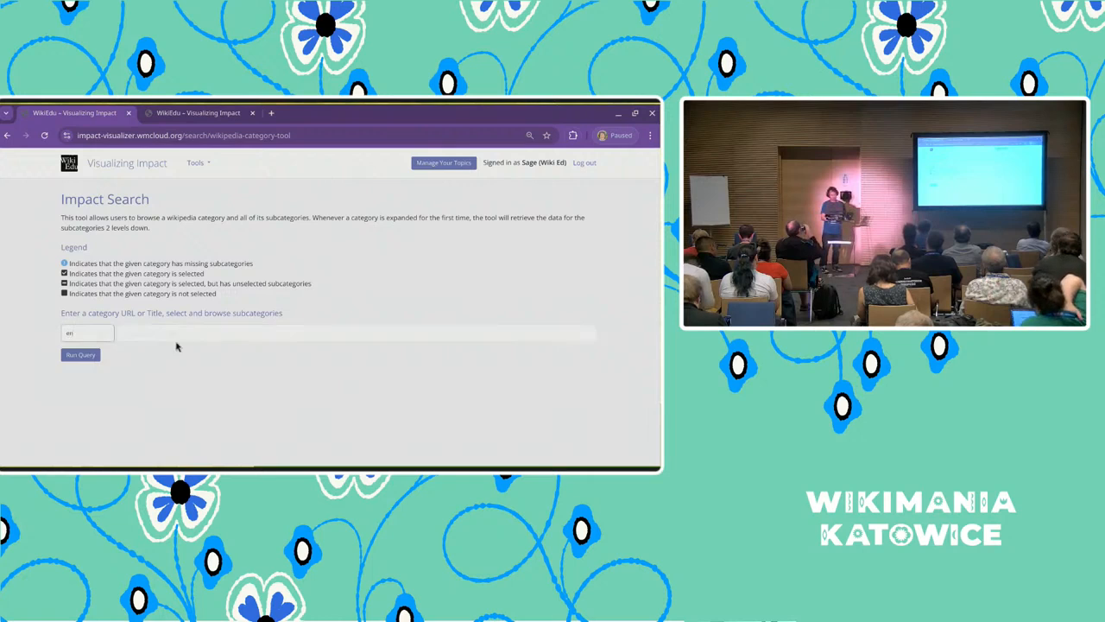
pyautogui.click(354, 332)
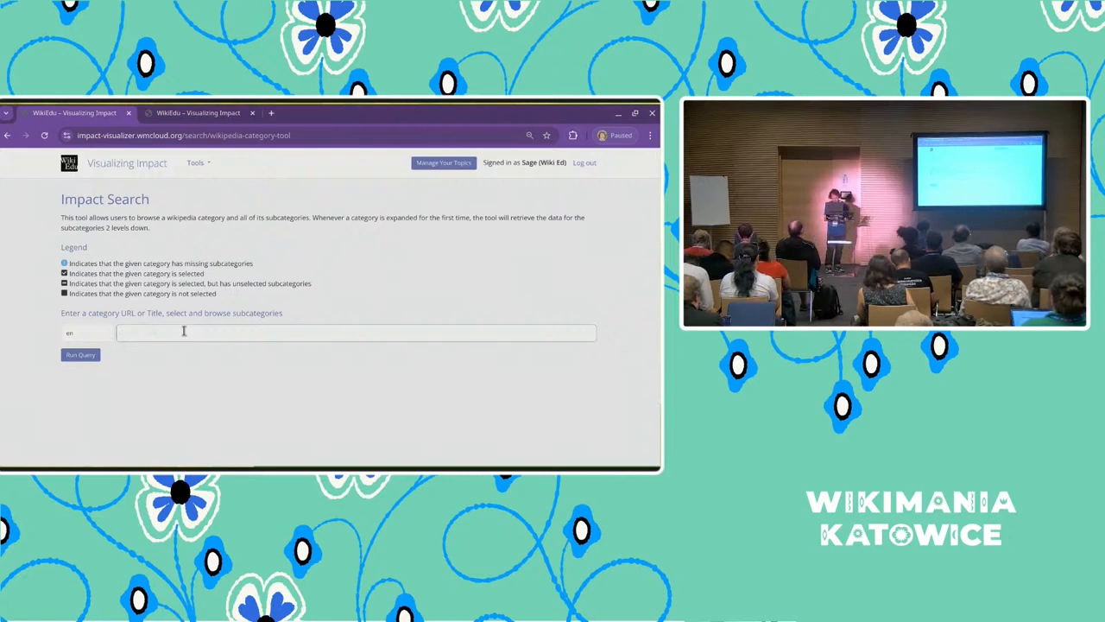
pyautogui.write('Harry')
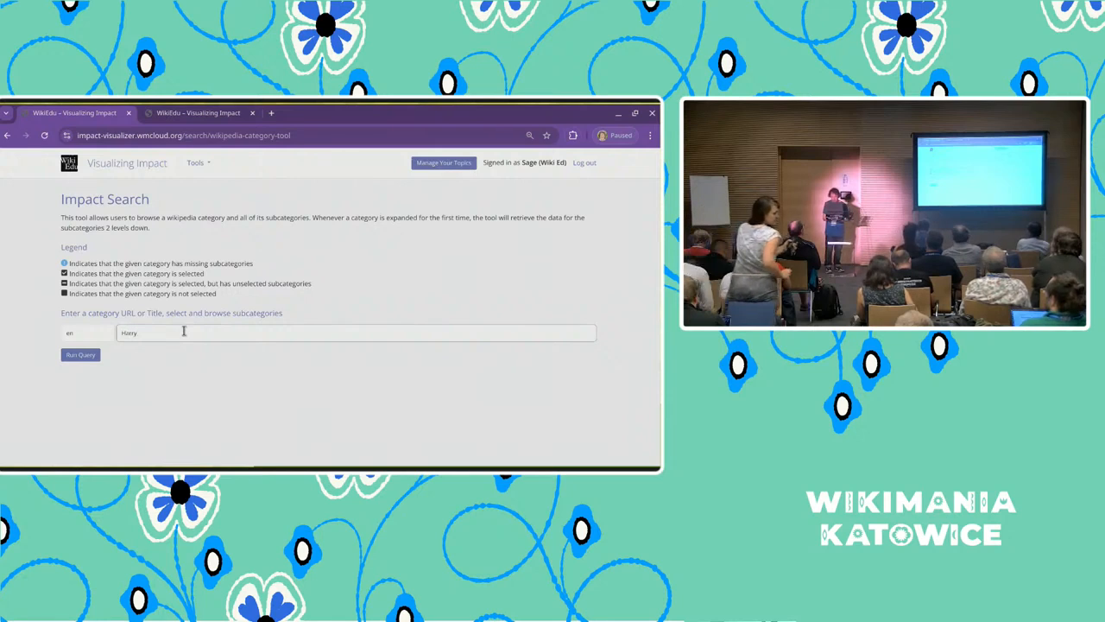
pyautogui.write('Potter')
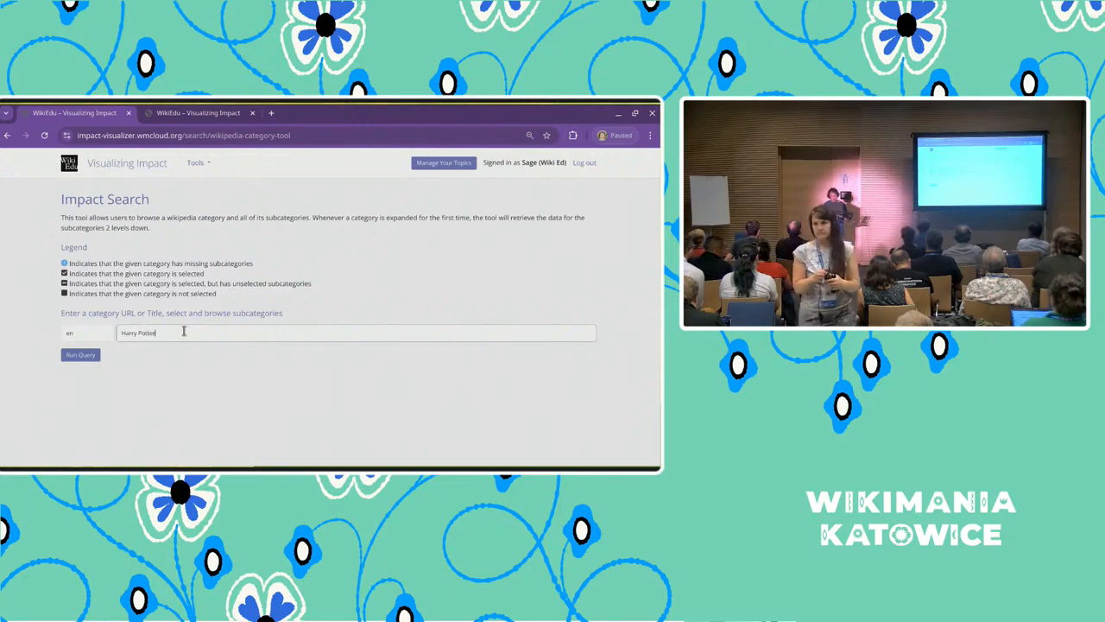
pyautogui.click(79, 356)
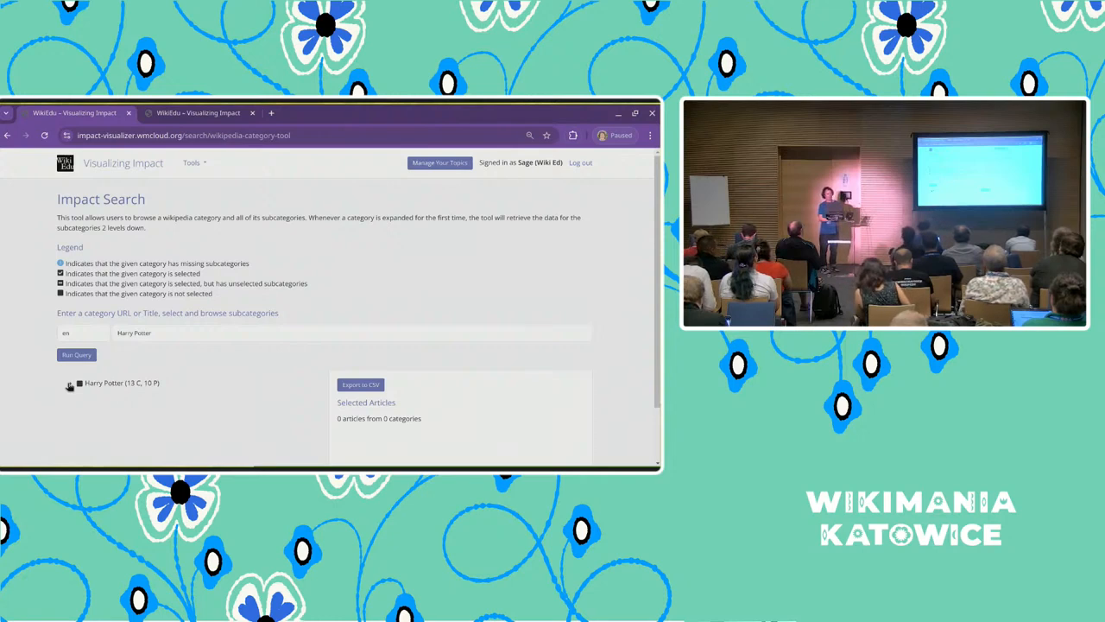
# Expand Harry Potter, select all its articles, and exclude the element redirects subcategory
pyautogui.click(69, 383)
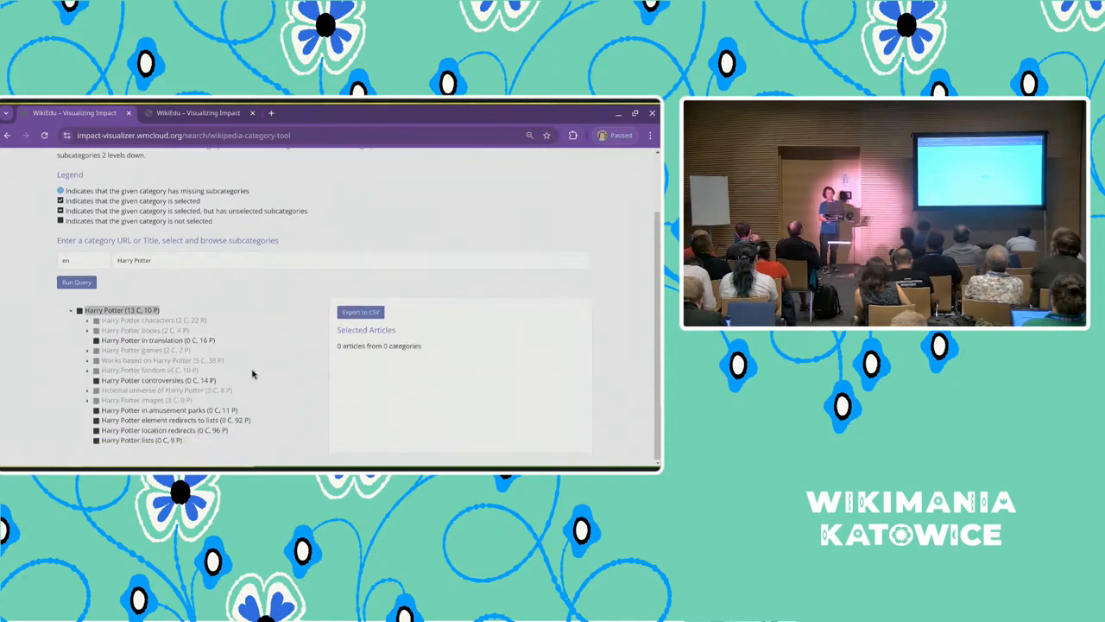
pyautogui.click(120, 309)
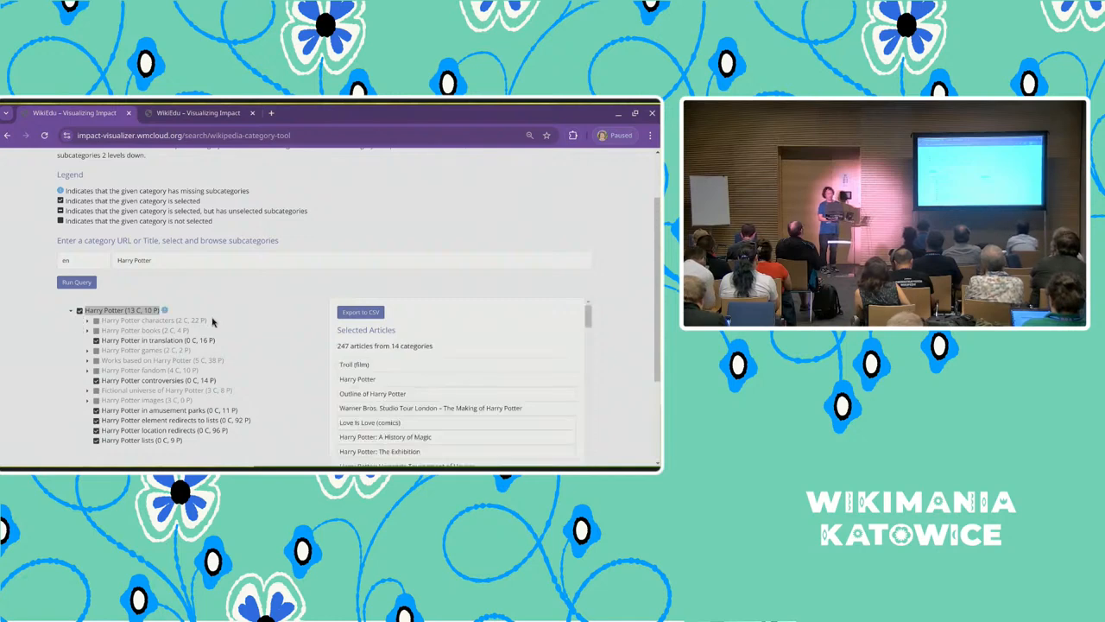
pyautogui.scroll(-3)
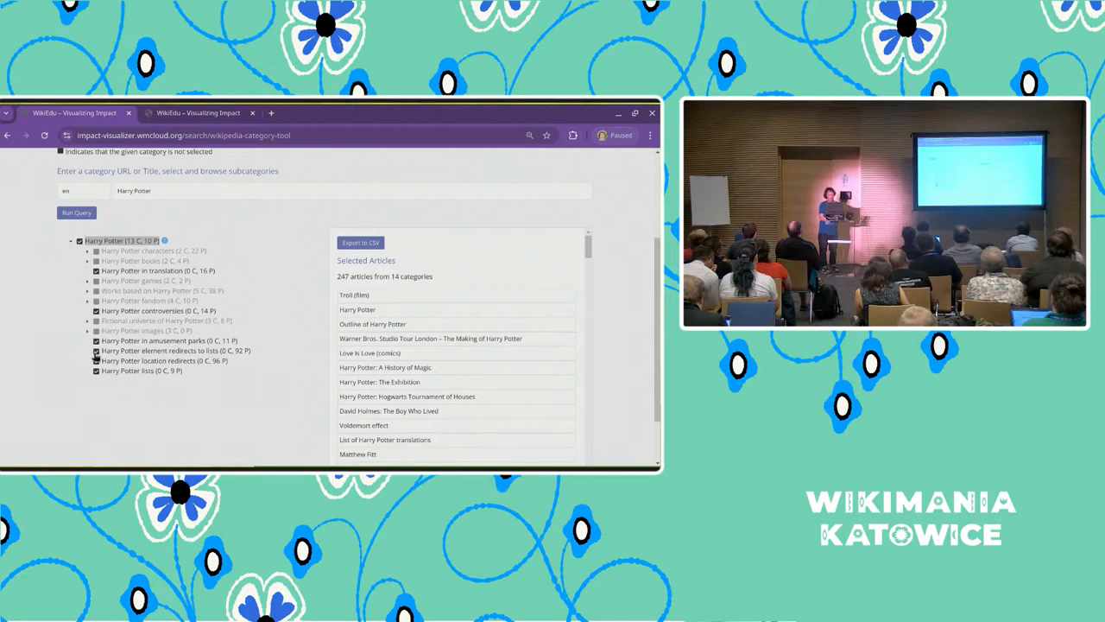
pyautogui.click(97, 349)
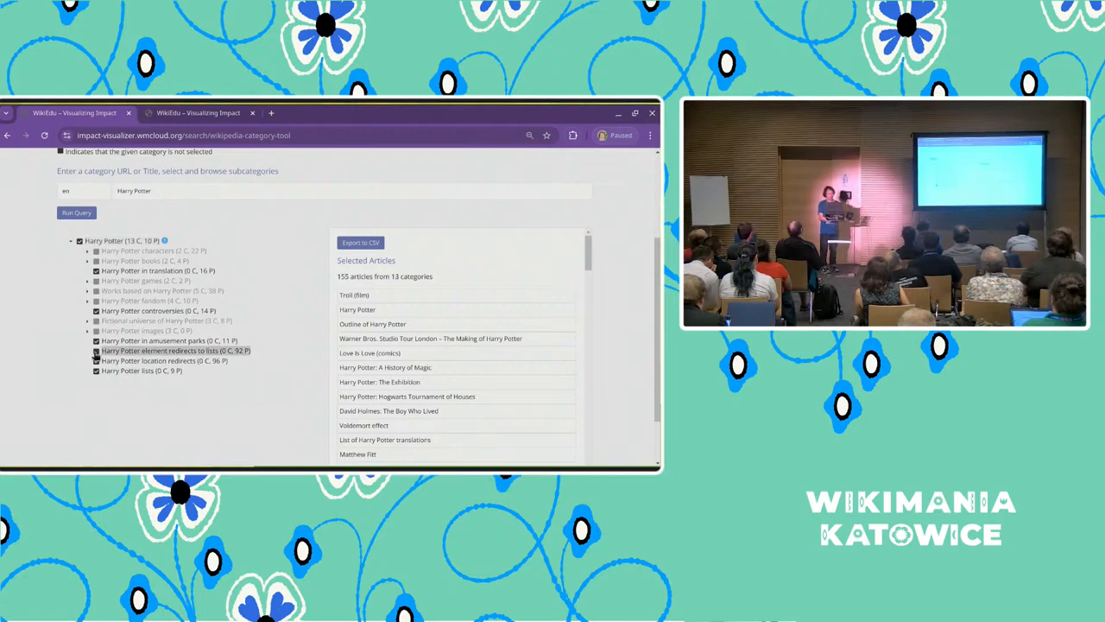
pyautogui.click(97, 341)
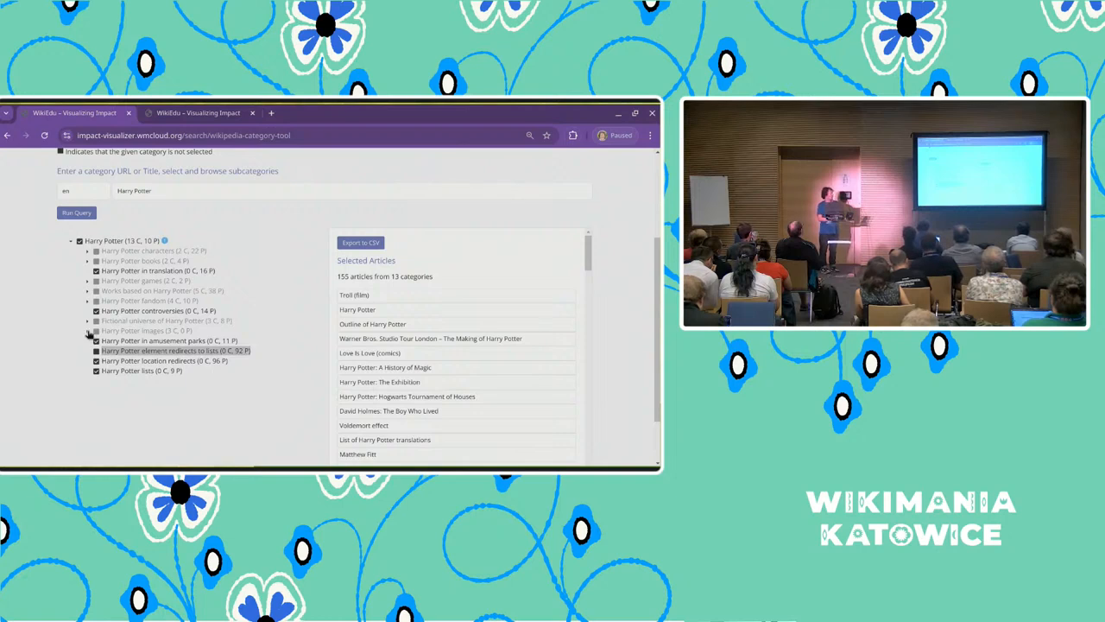
pyautogui.click(97, 330)
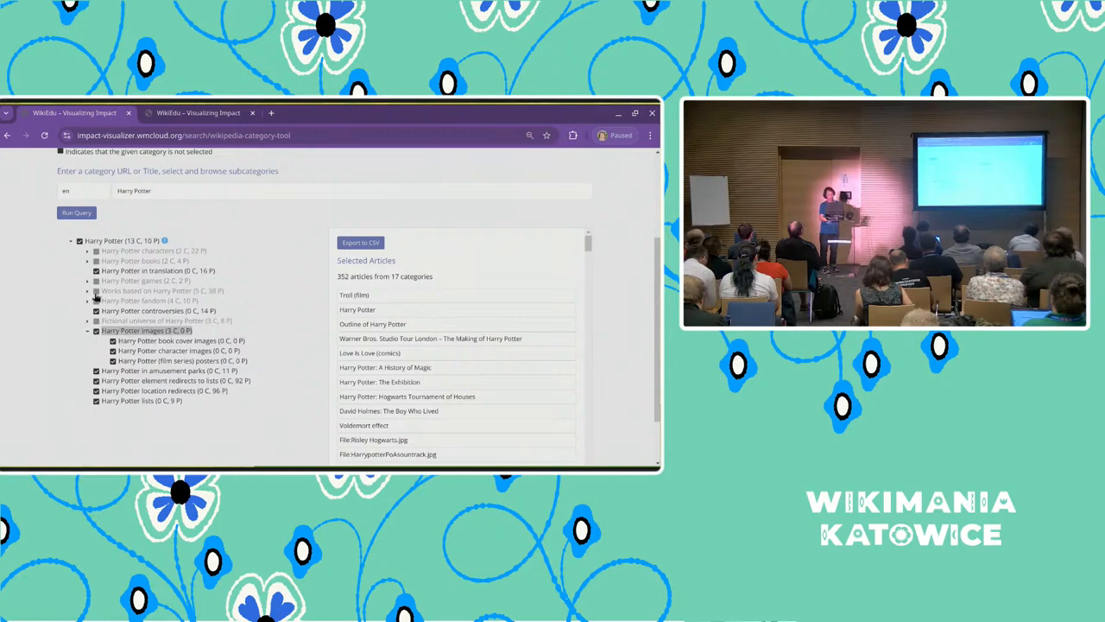
# Expand the games subcategory, exclude video games and Quidditch, then move on to the Wikidata Impact Search tool
pyautogui.click(97, 280)
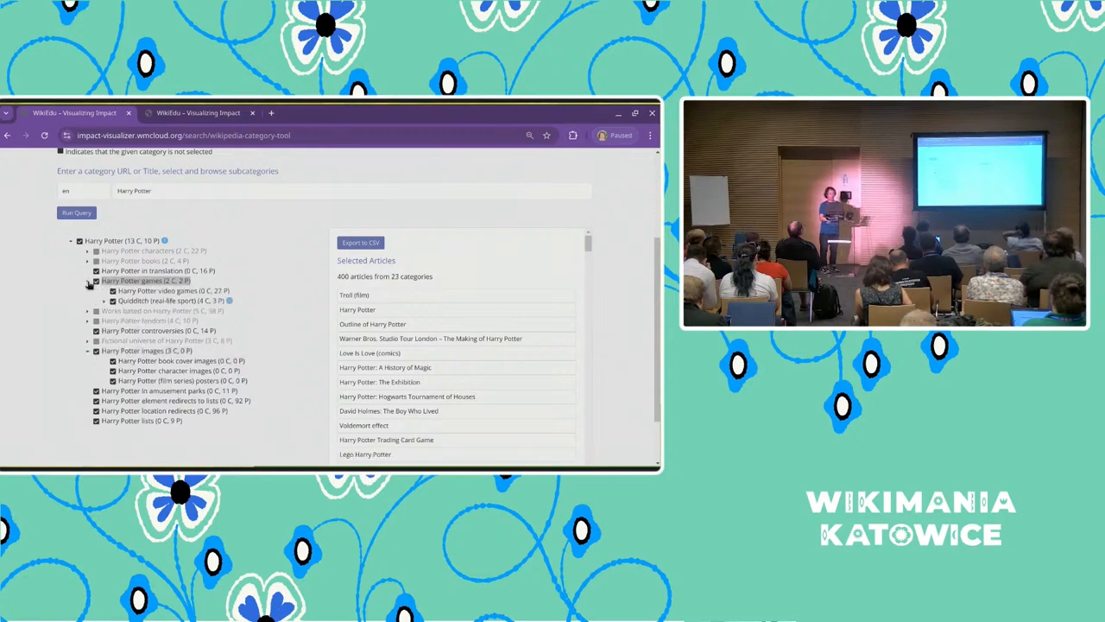
pyautogui.click(113, 290)
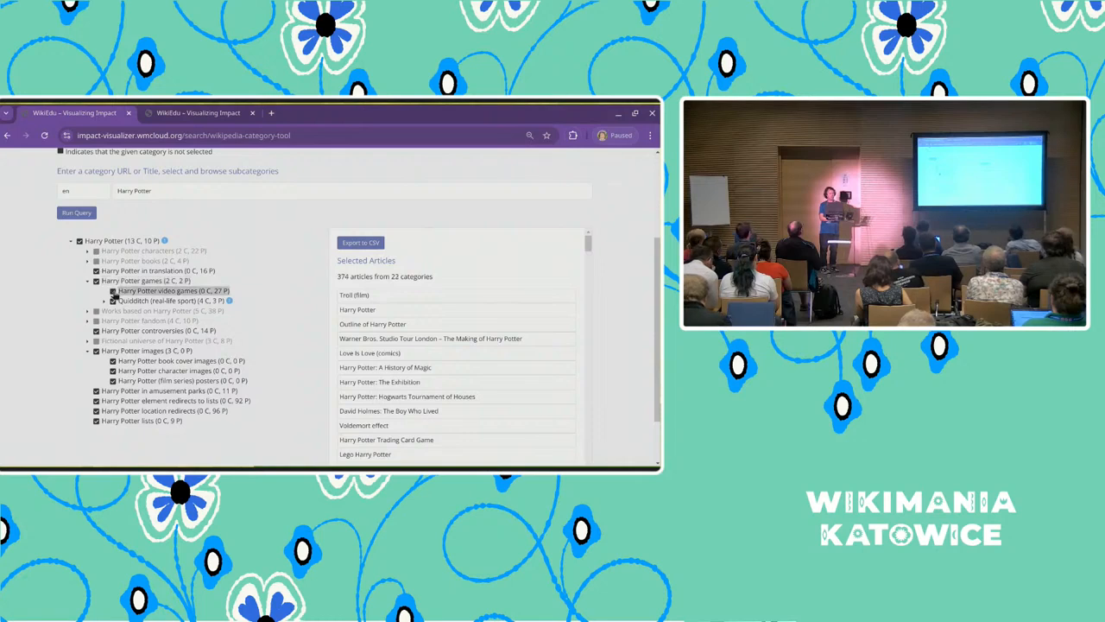
pyautogui.click(114, 290)
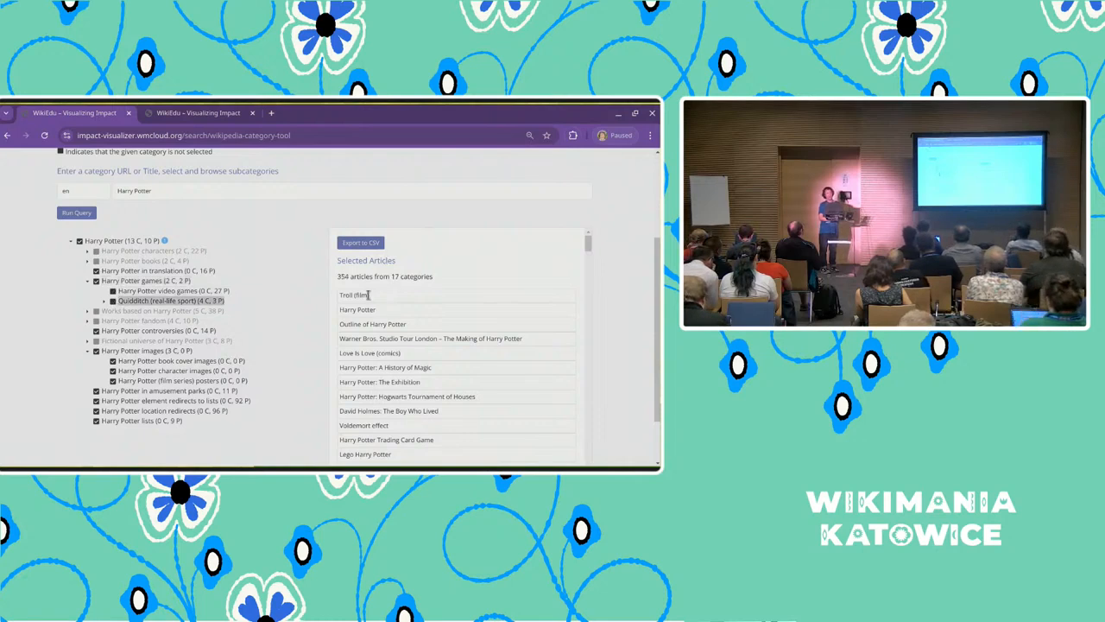
pyautogui.moveTo(319, 300)
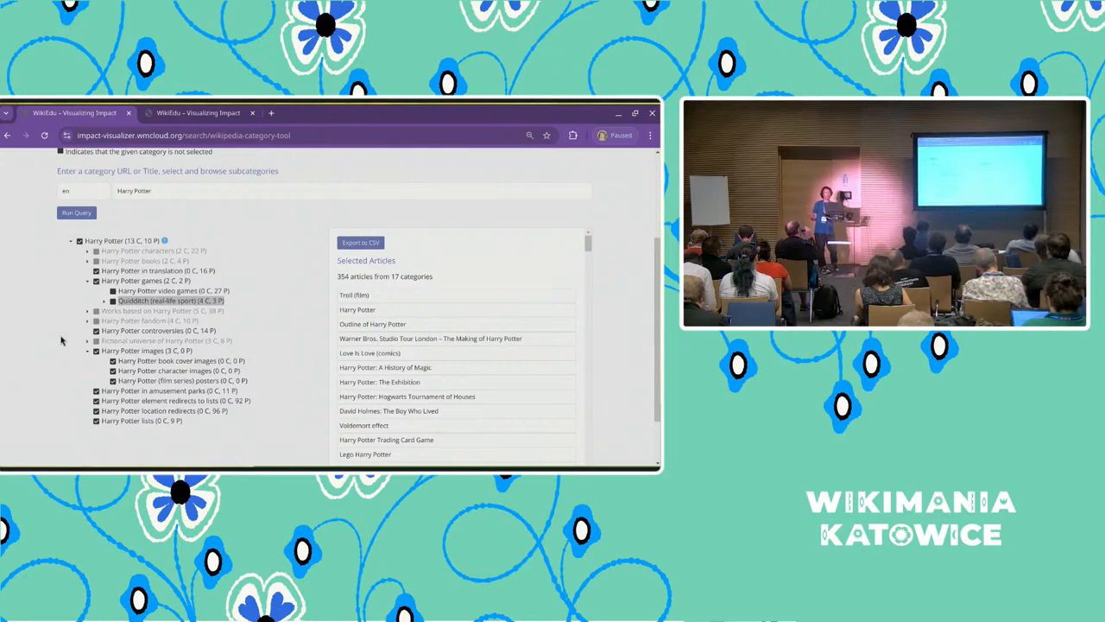
pyautogui.moveTo(273, 214)
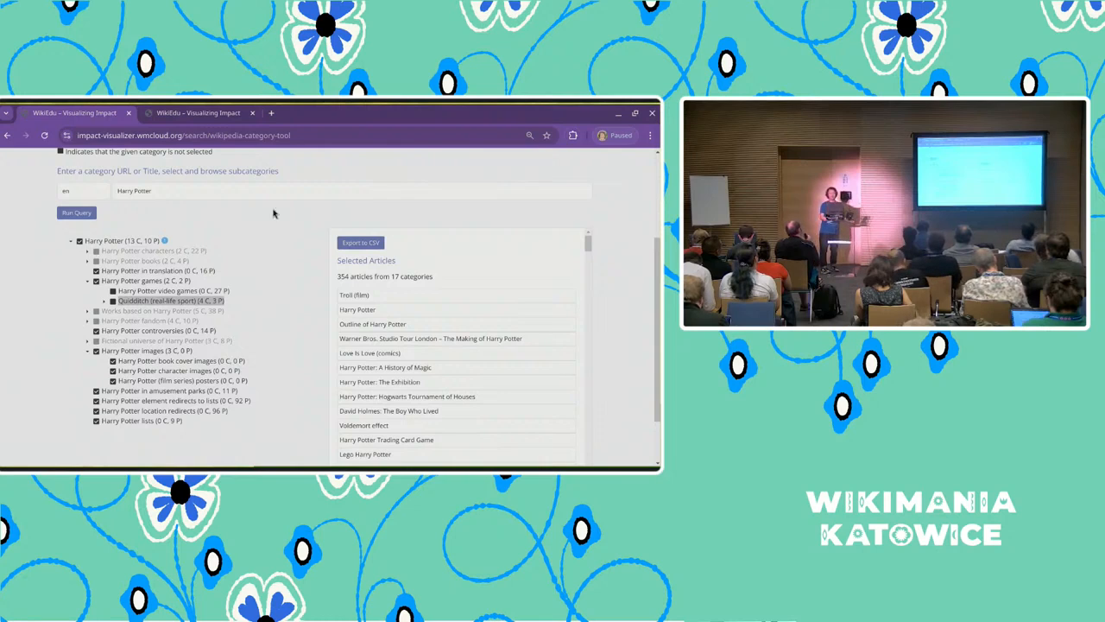
pyautogui.click(359, 242)
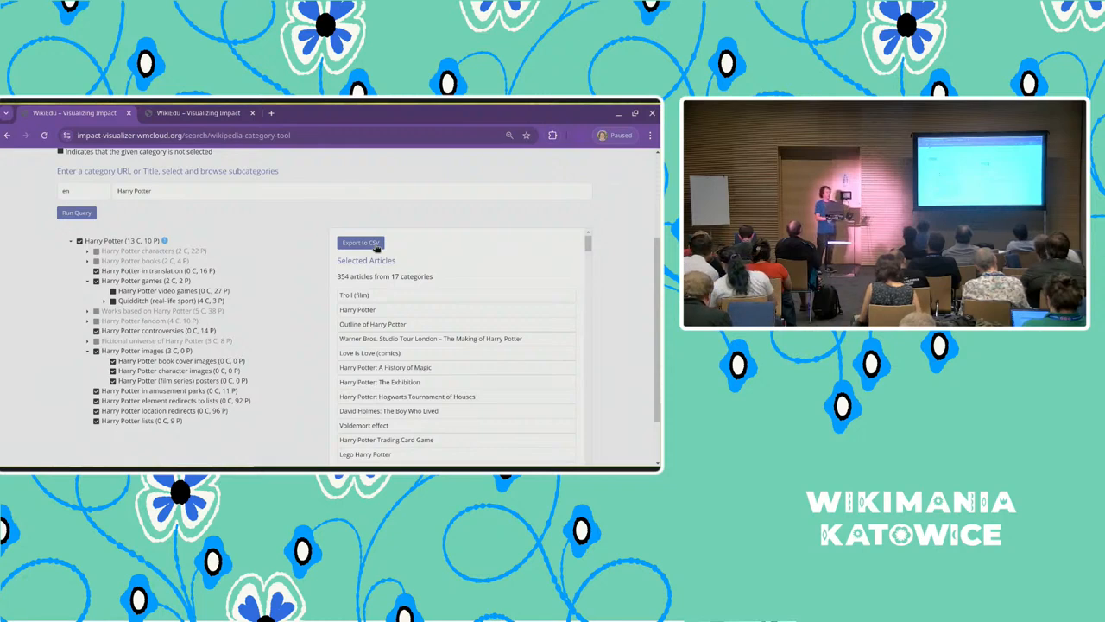
pyautogui.moveTo(241, 226)
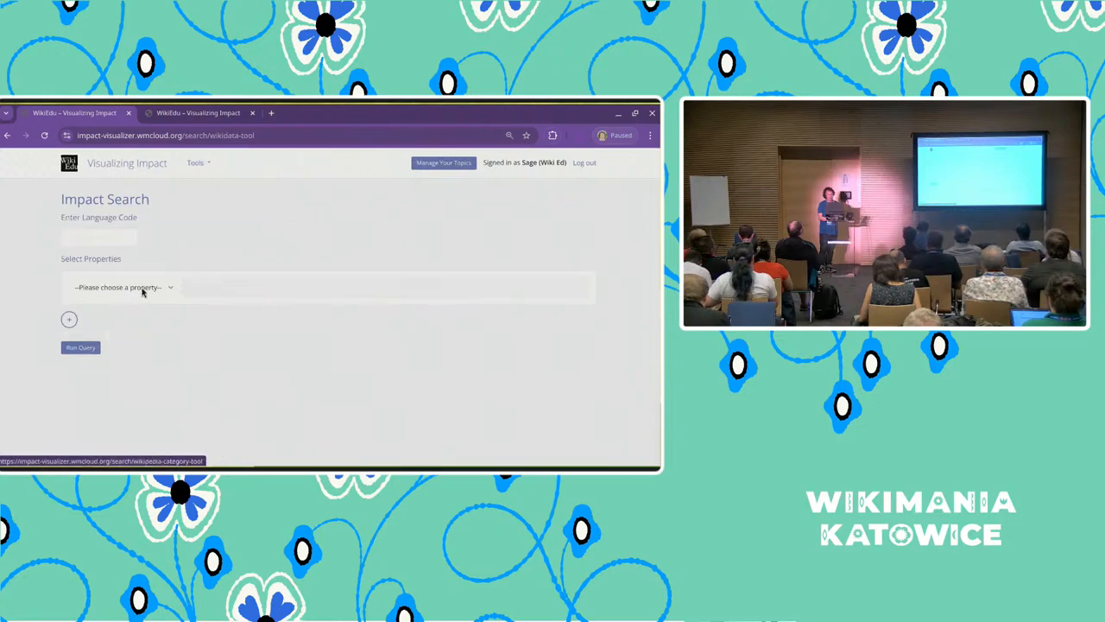
# Add a Gender property filter with the value 'female'
pyautogui.click(121, 287)
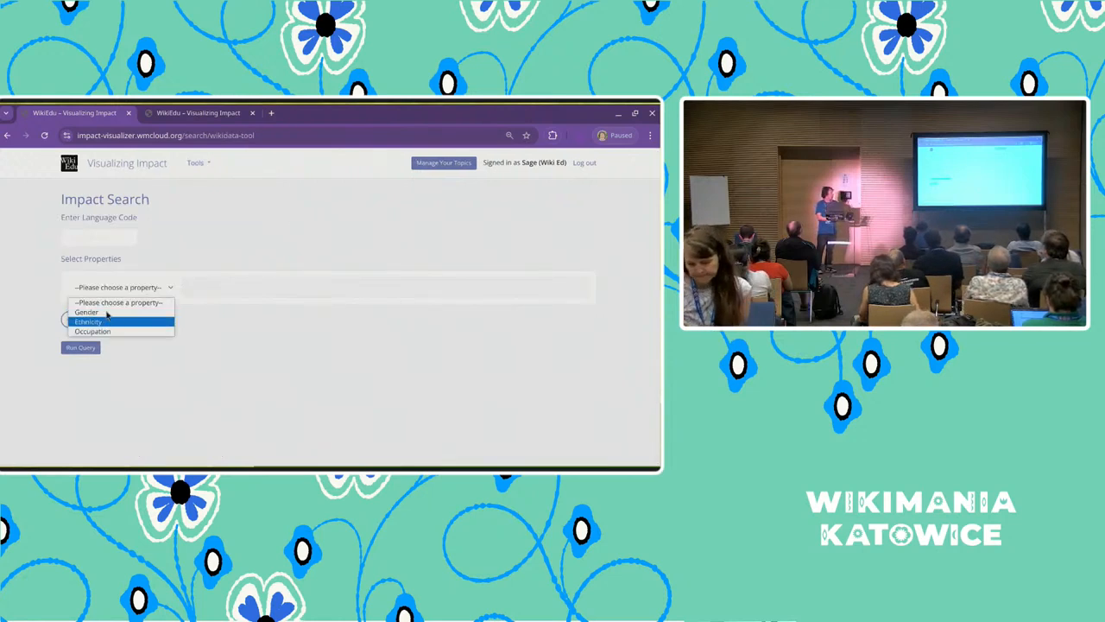
pyautogui.click(86, 311)
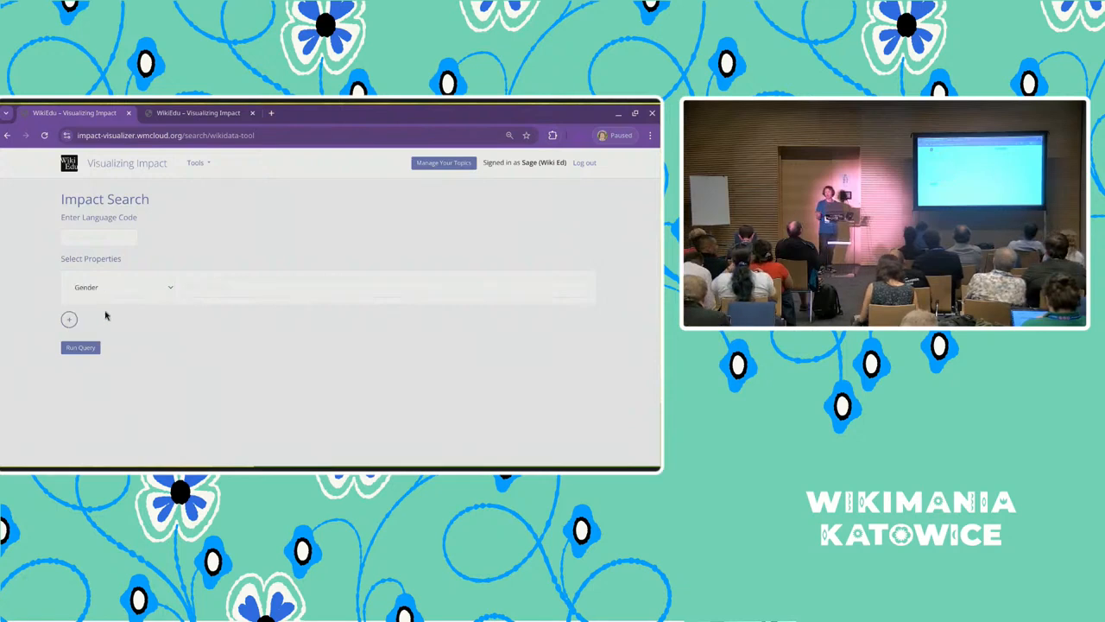
pyautogui.click(384, 286)
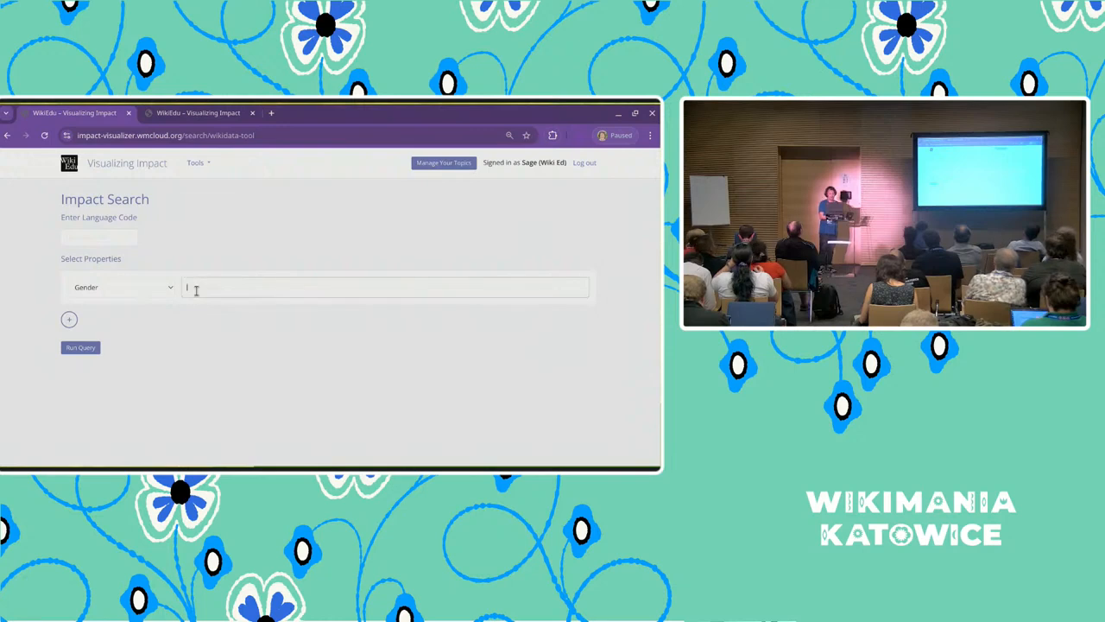
pyautogui.write('fem')
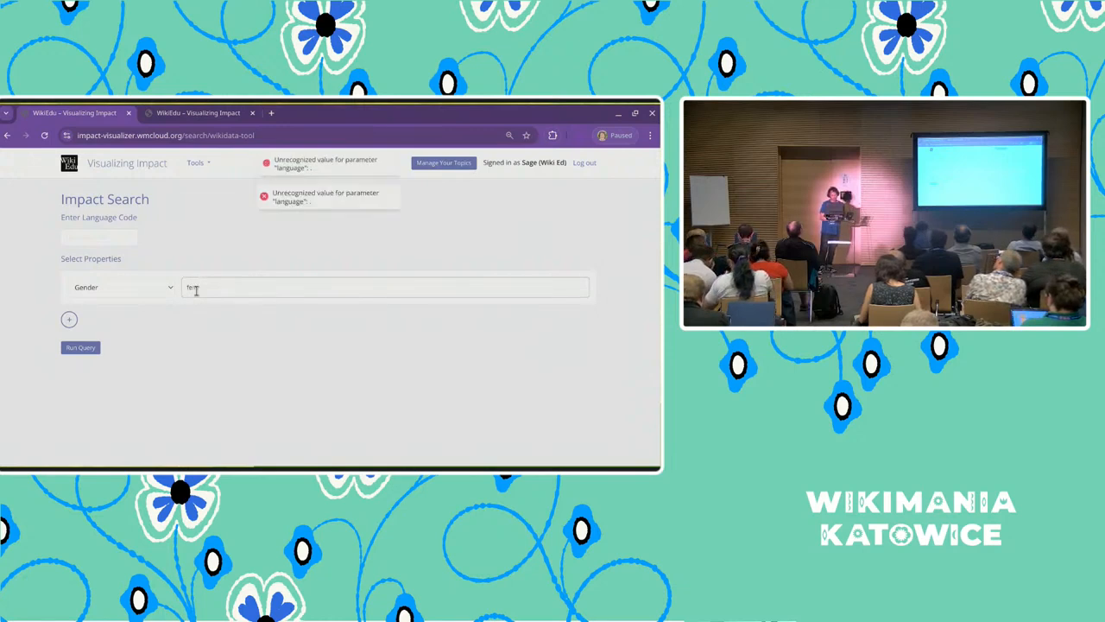
pyautogui.click(97, 238)
pyautogui.write('en')
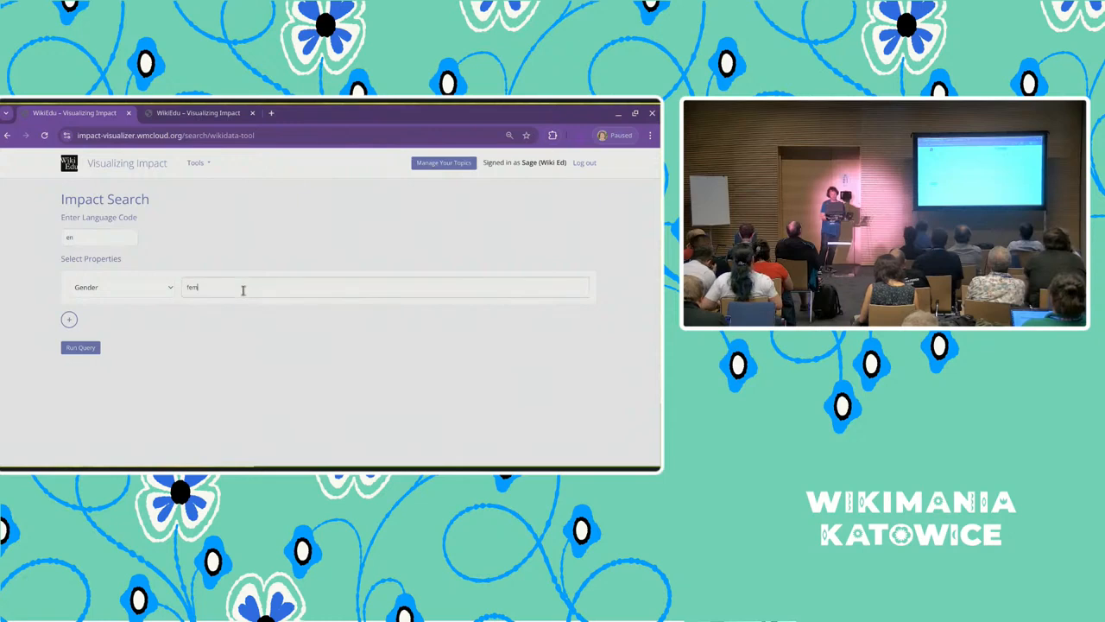
pyautogui.write('ale')
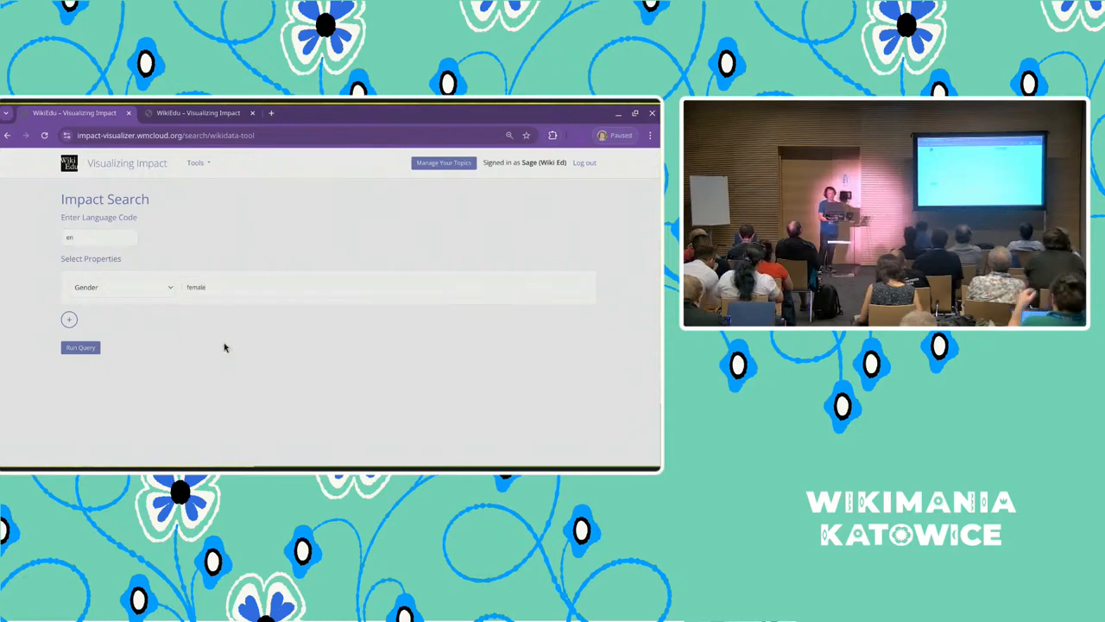
# Add a second Occupation filter and enter 'classical guitarist'
pyautogui.click(69, 319)
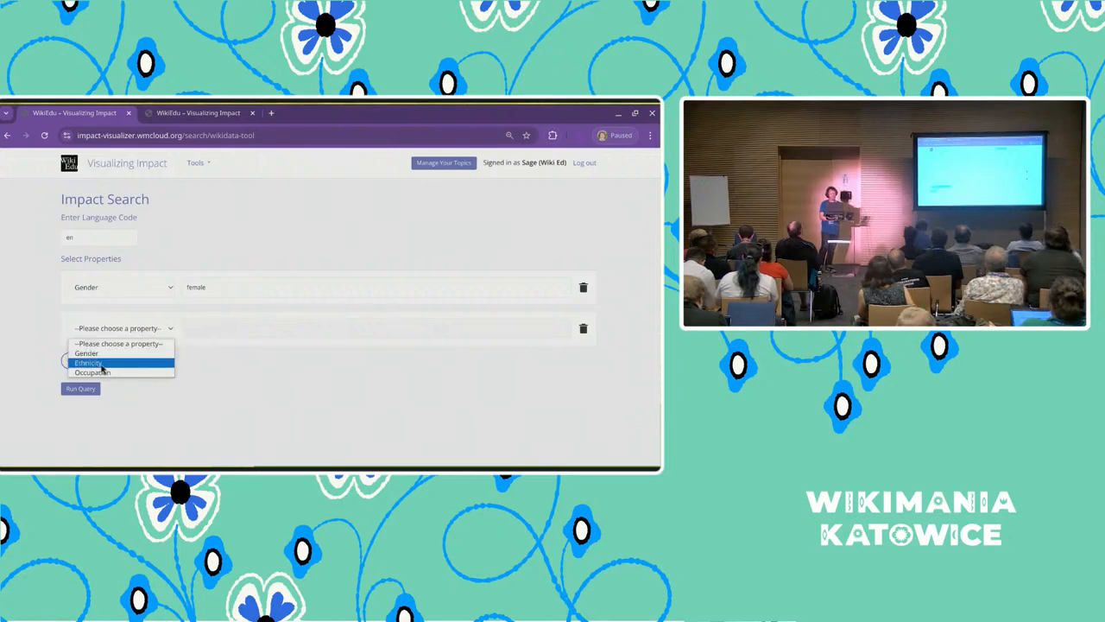
pyautogui.click(94, 373)
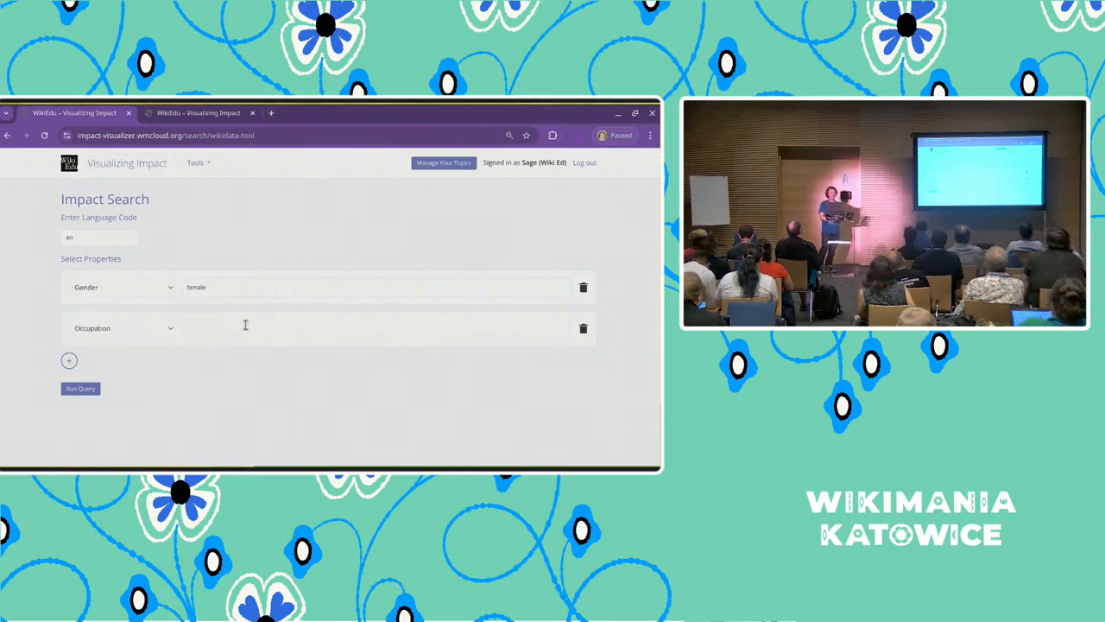
pyautogui.click(377, 328)
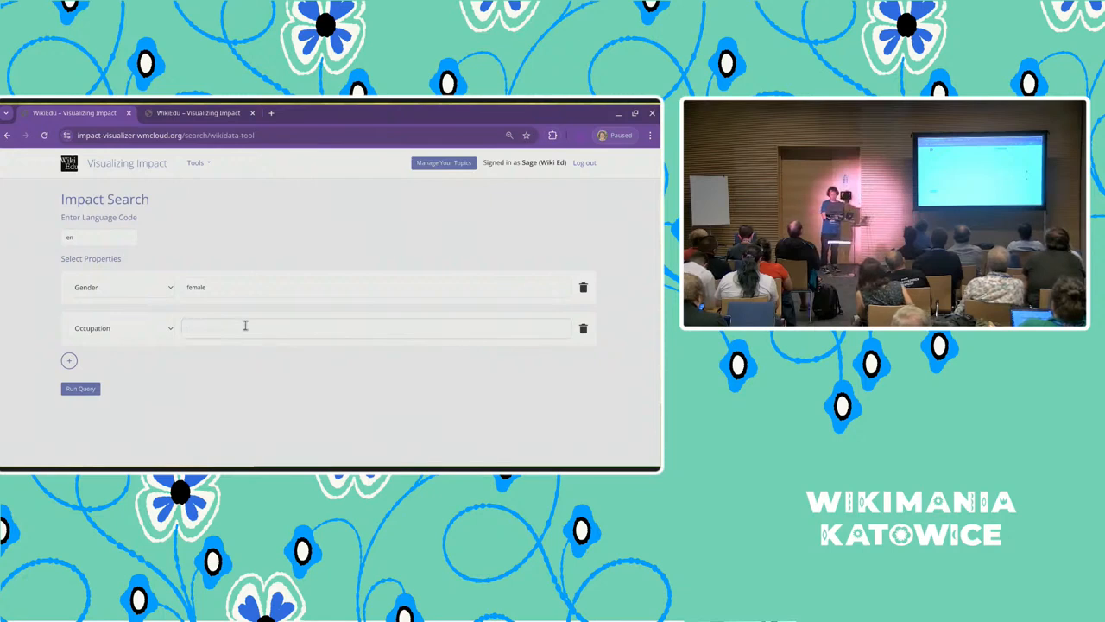
pyautogui.write('classical')
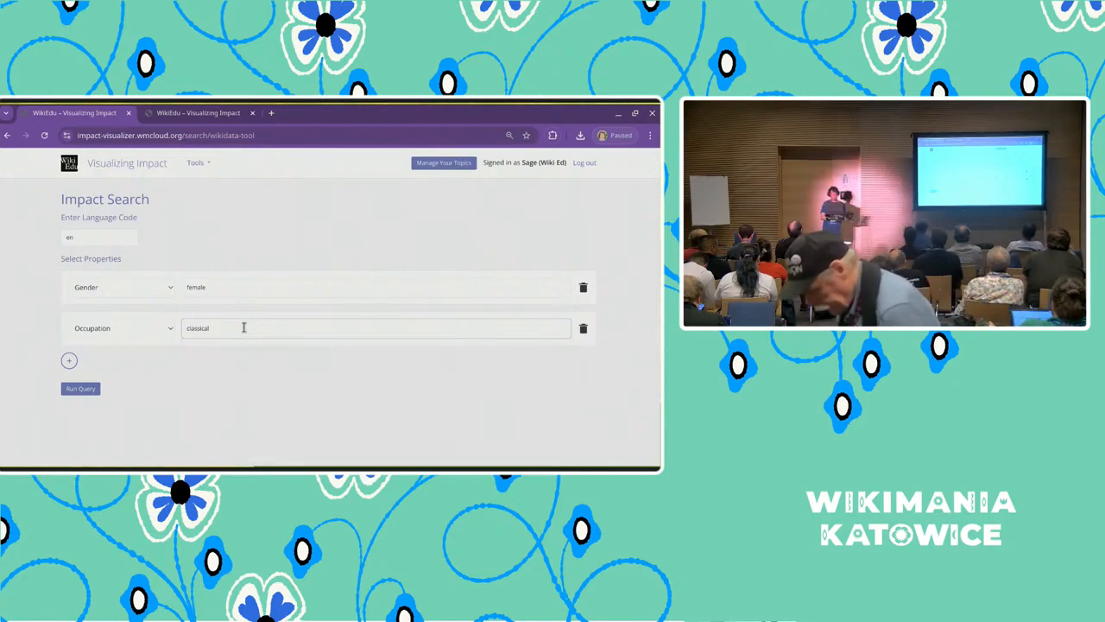
pyautogui.write('guitarist')
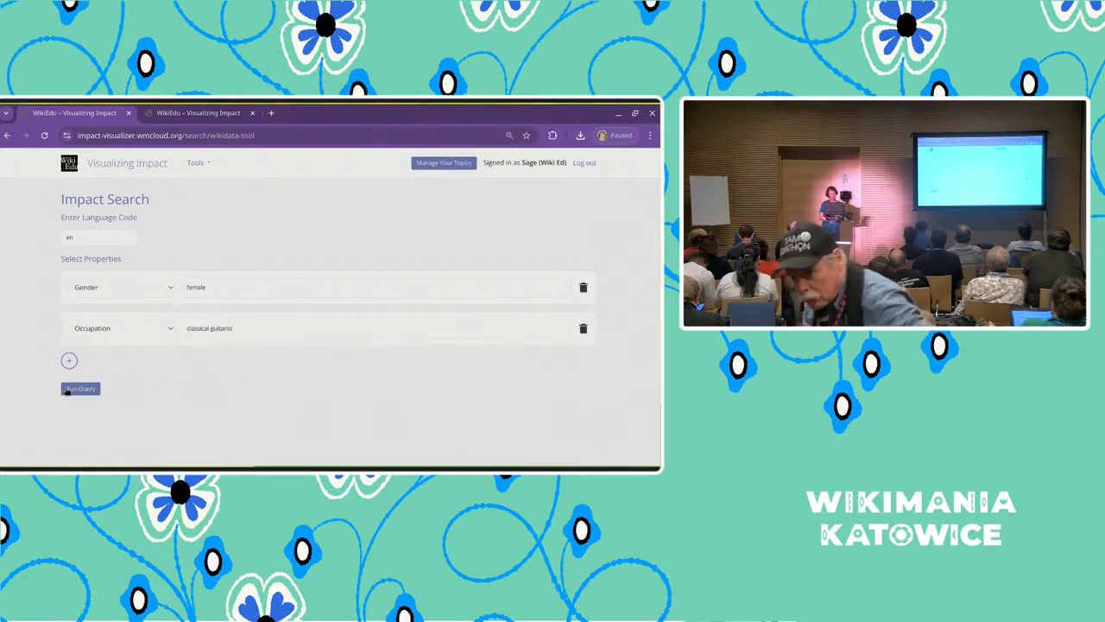
pyautogui.click(80, 389)
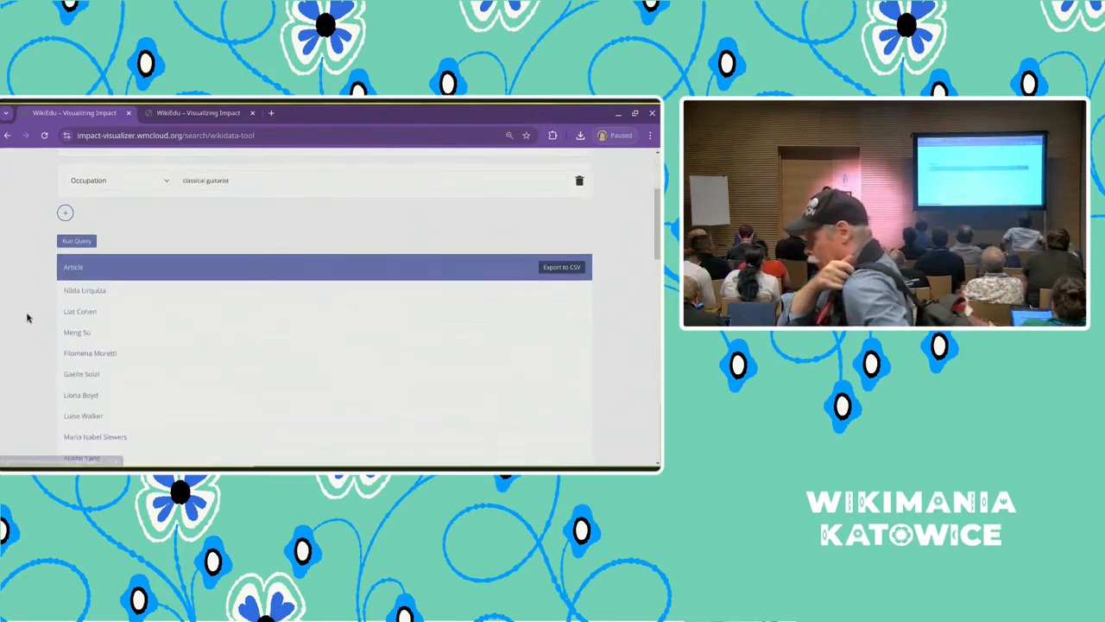
pyautogui.moveTo(422, 269)
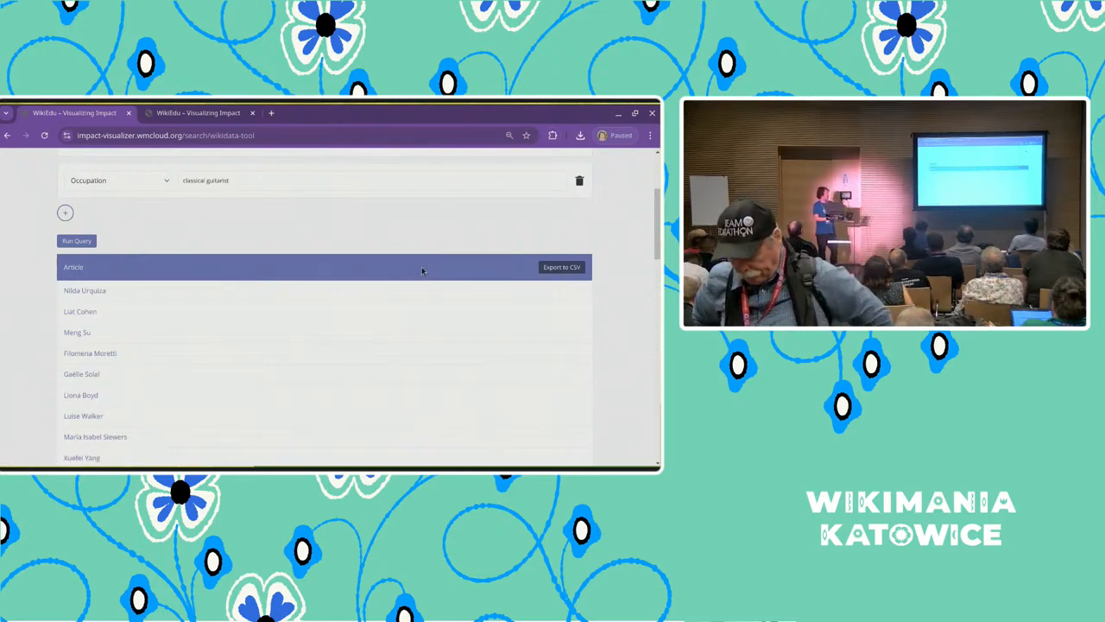
pyautogui.moveTo(435, 214)
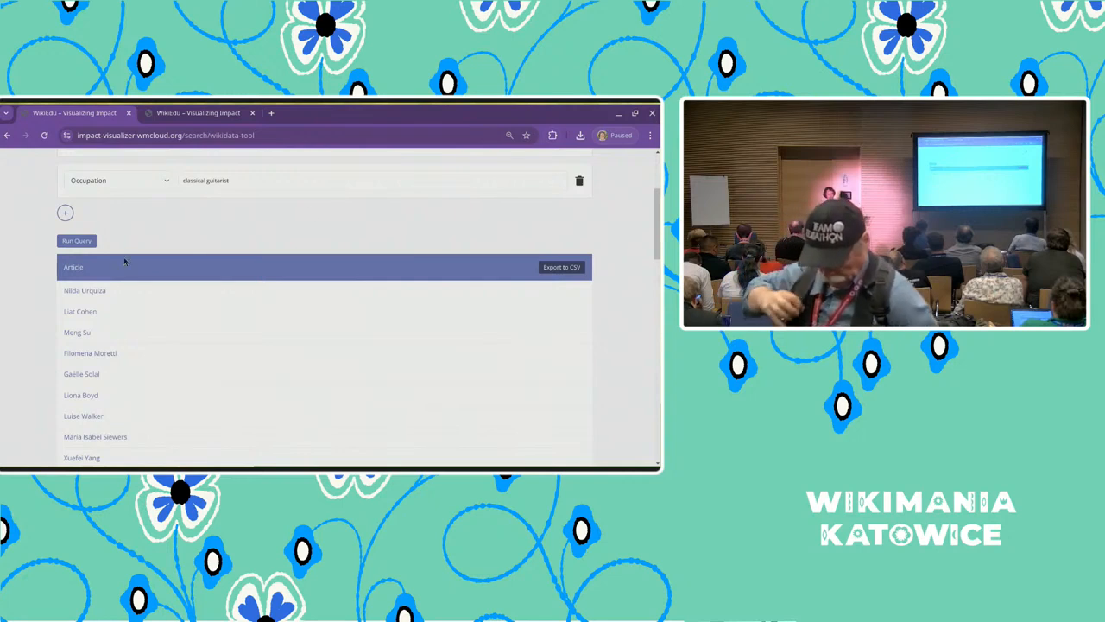
pyautogui.click(563, 266)
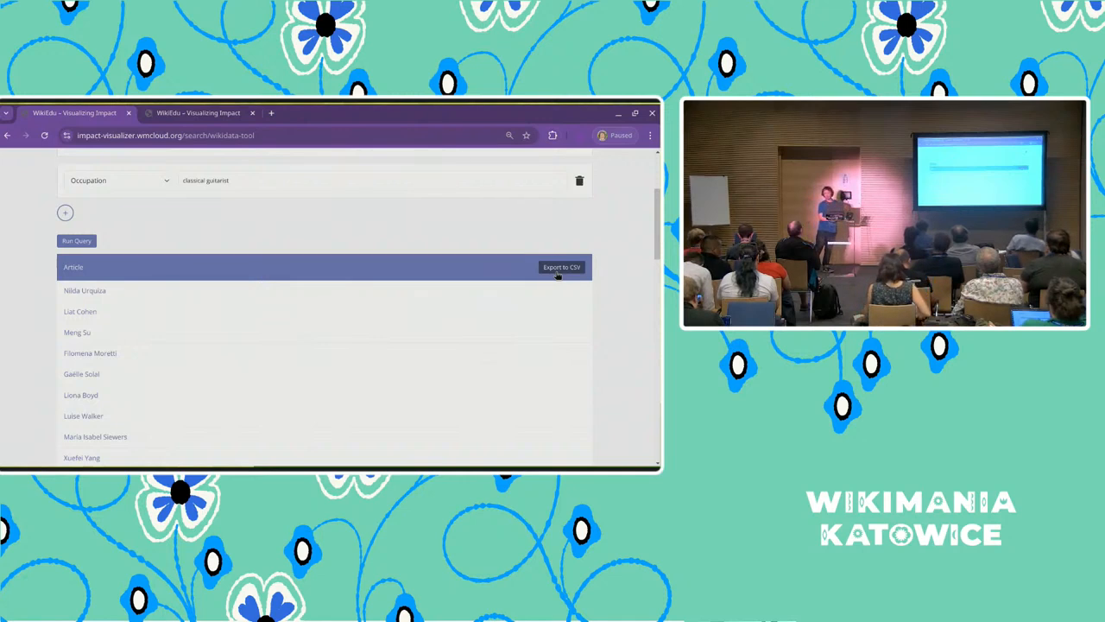
pyautogui.scroll(3)
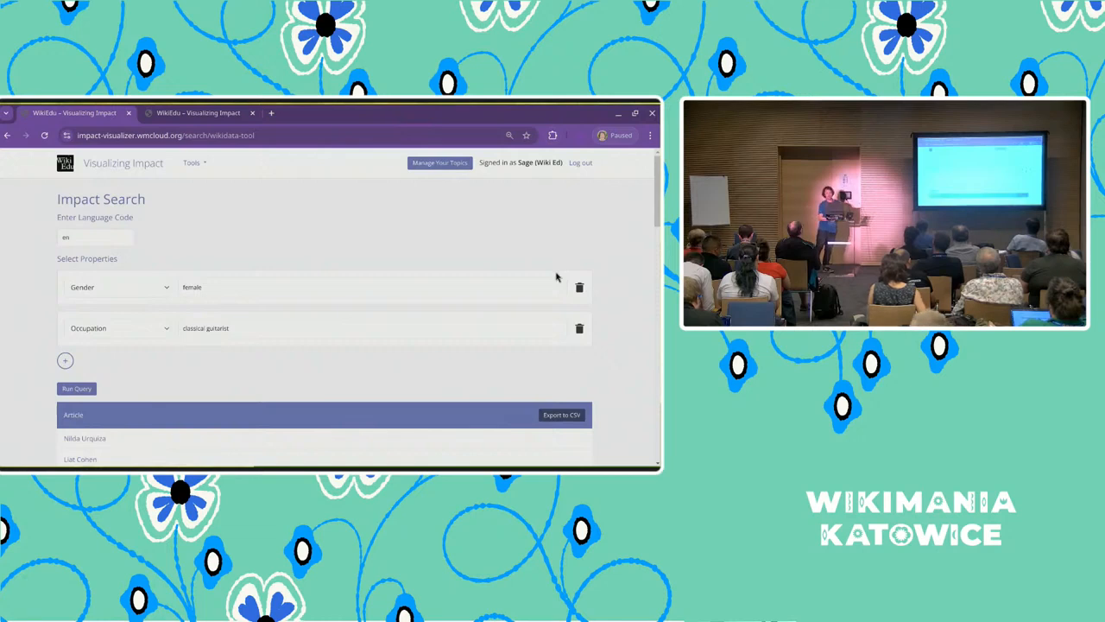
# Browse the blank Create New Topic form from My Topics and return to the topics list
pyautogui.click(438, 163)
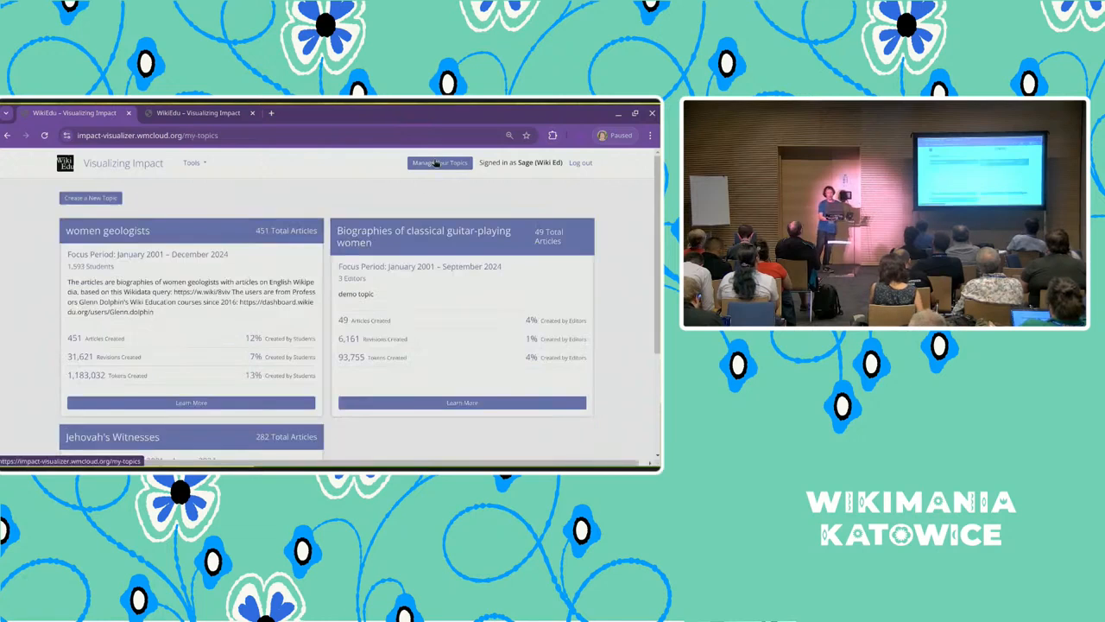
pyautogui.click(90, 197)
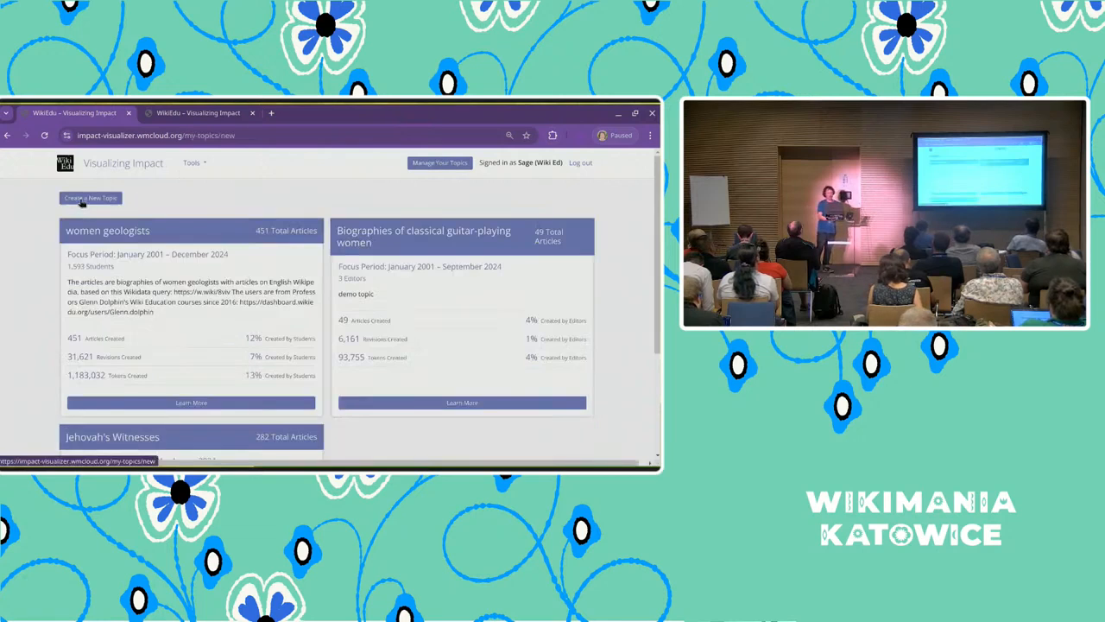
pyautogui.click(90, 197)
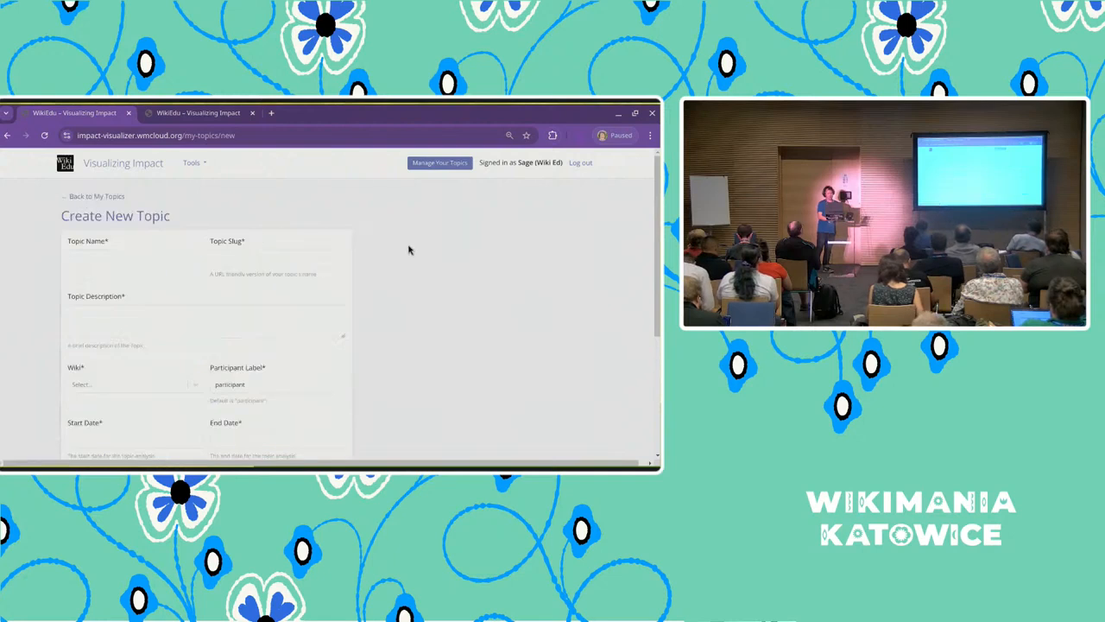
pyautogui.scroll(-3)
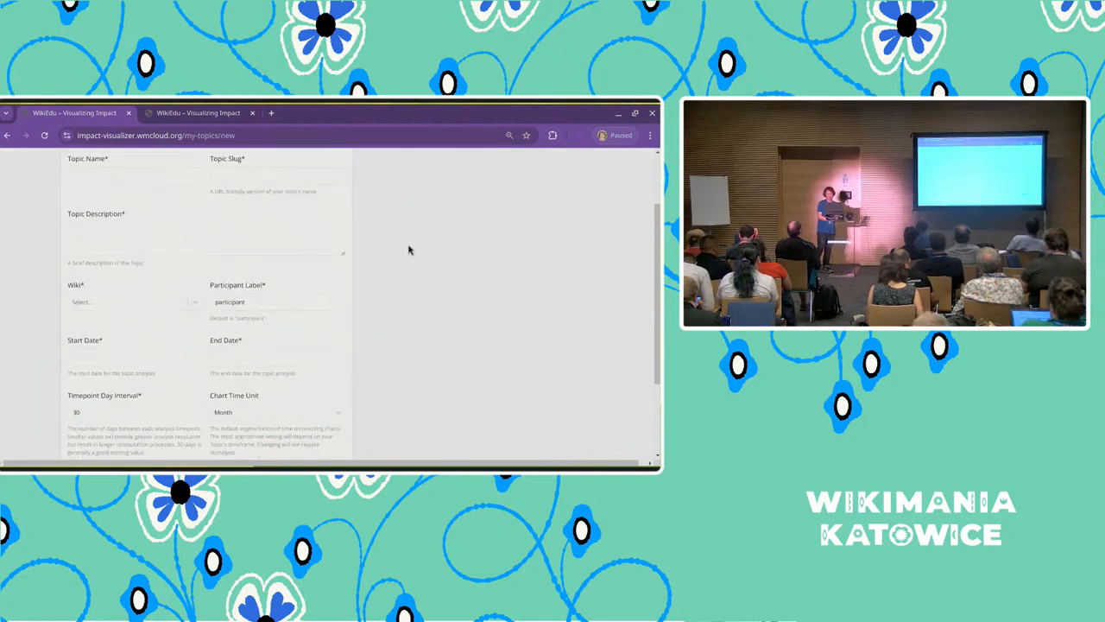
pyautogui.scroll(-3)
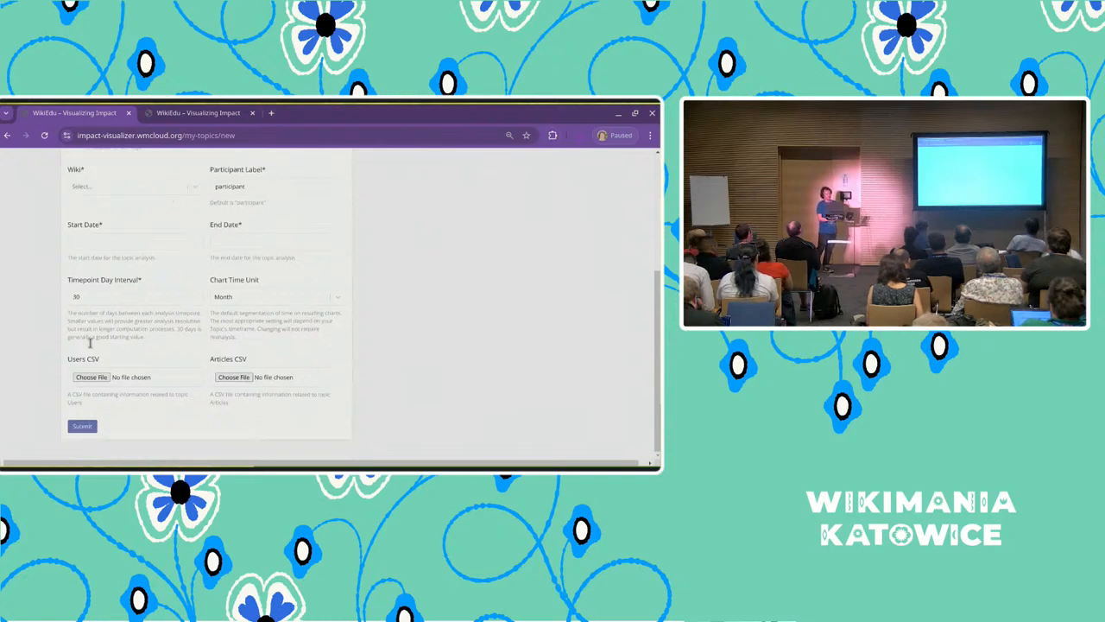
pyautogui.moveTo(422, 363)
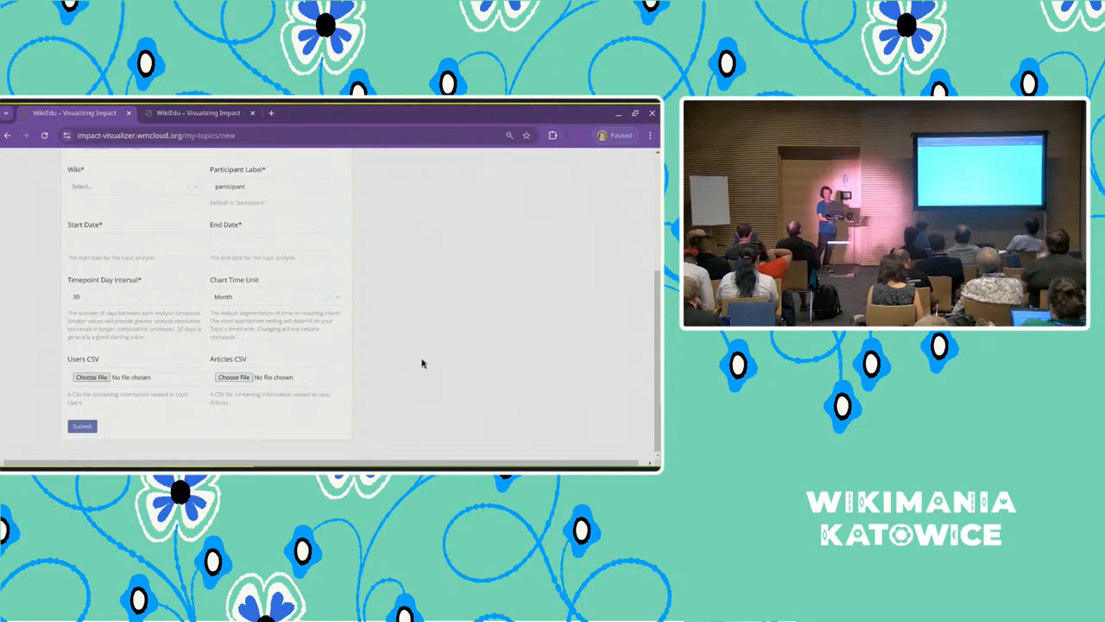
pyautogui.scroll(3)
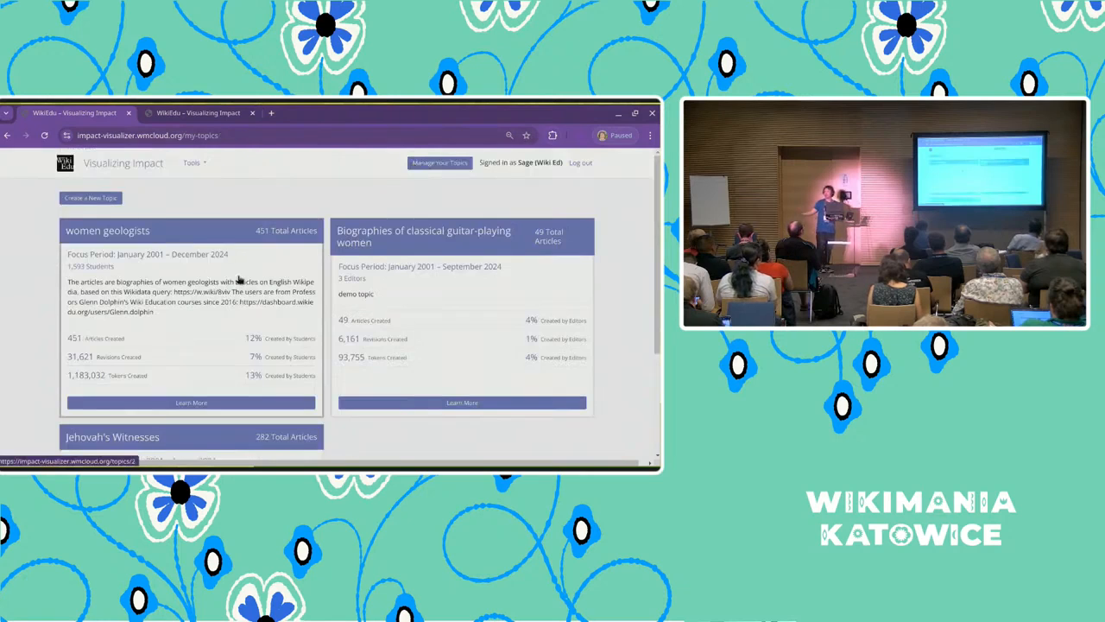
pyautogui.moveTo(398, 266)
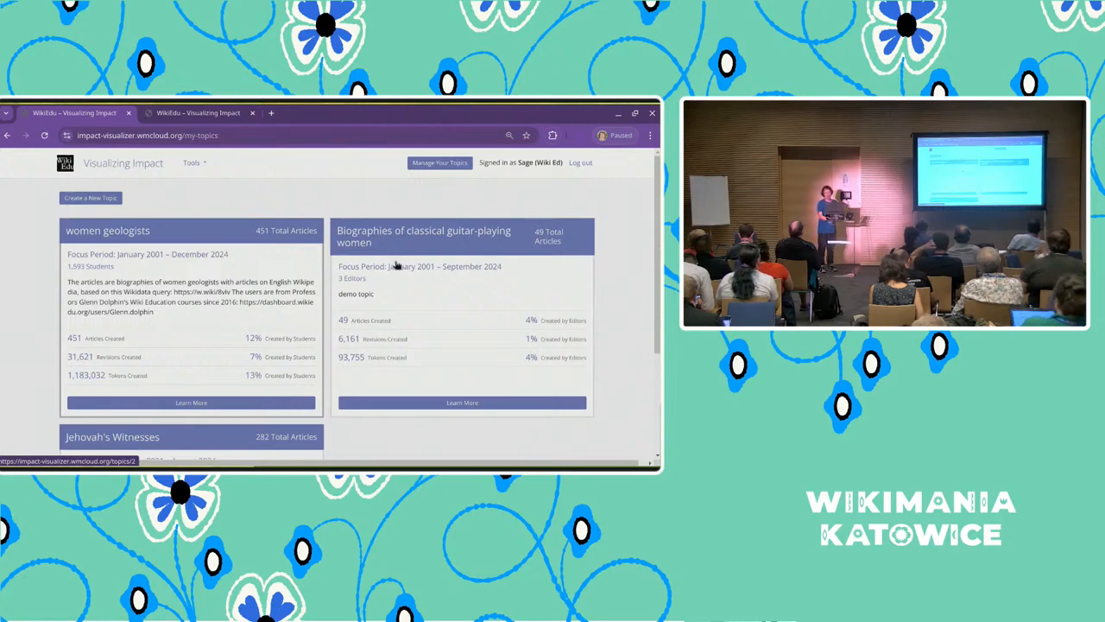
# Open the Biographies of classical guitar-playing women topic page and view its totals
pyautogui.click(463, 402)
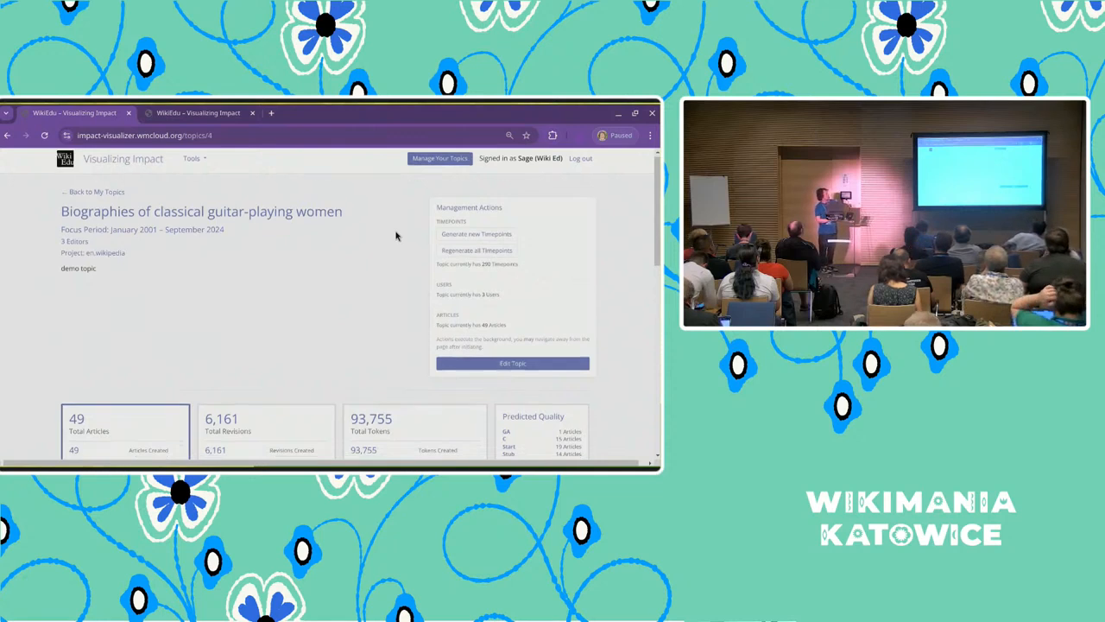
pyautogui.scroll(-3)
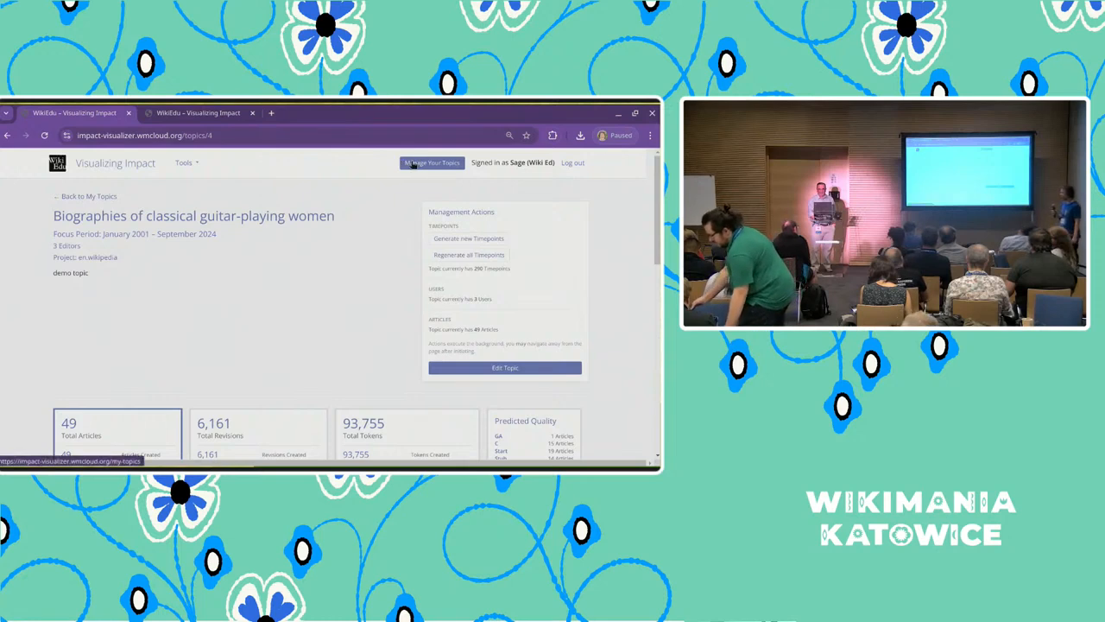
# Browse the blank Create New Topic form, then return to the topics list via Manage Your Topics
pyautogui.click(432, 162)
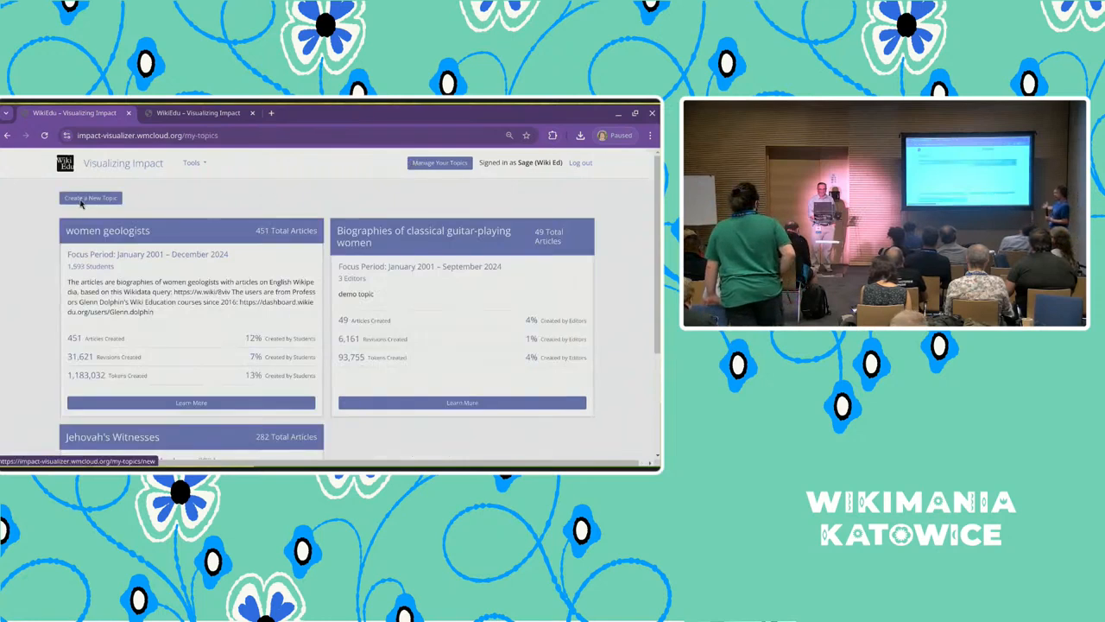
pyautogui.click(90, 196)
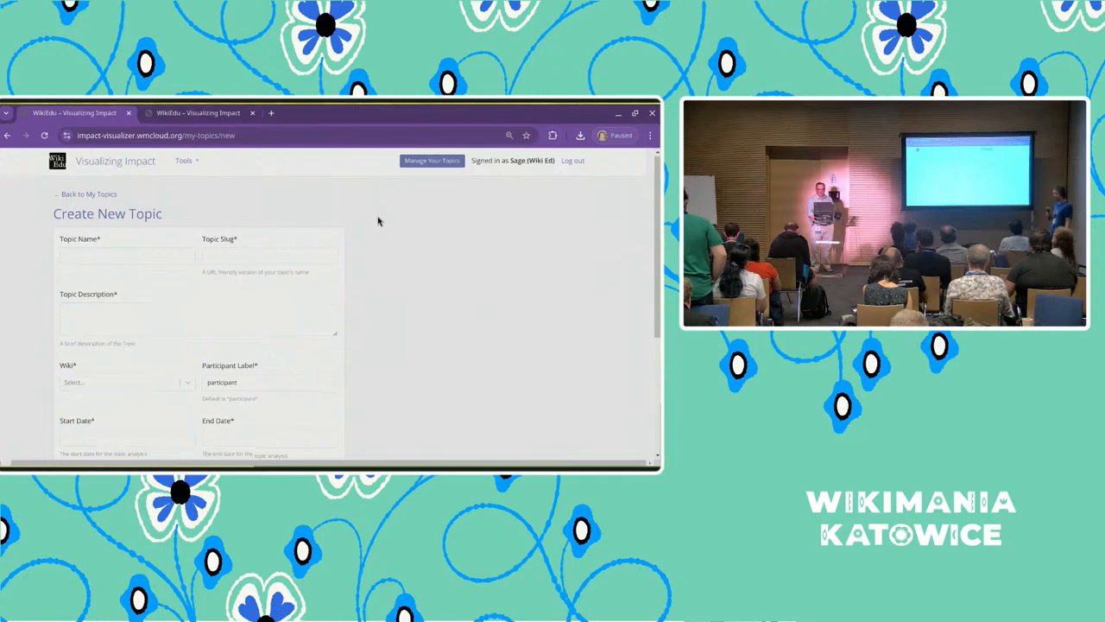
pyautogui.scroll(-3)
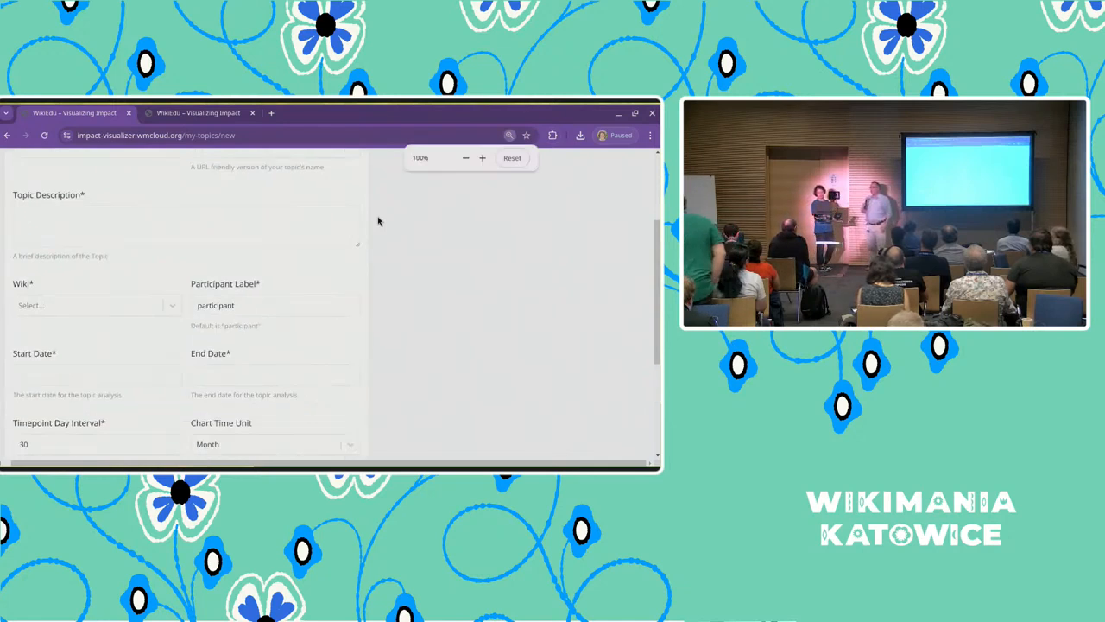
pyautogui.scroll(-3)
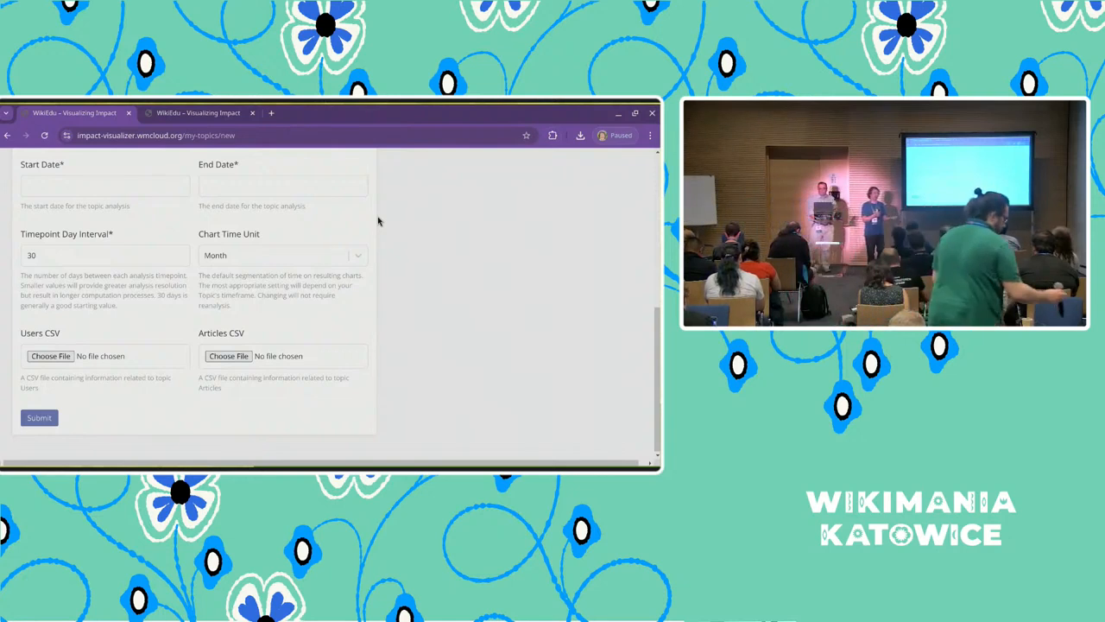
pyautogui.scroll(3)
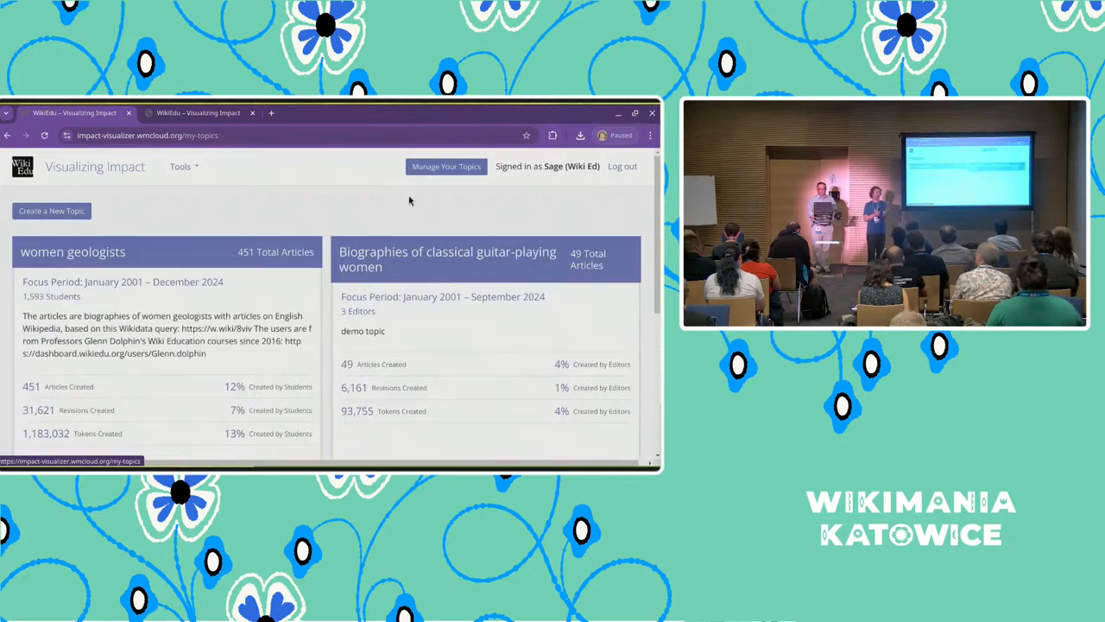
# Open the classical guitar-playing women topic and view its tokens-created-per-year chart
pyautogui.click(446, 259)
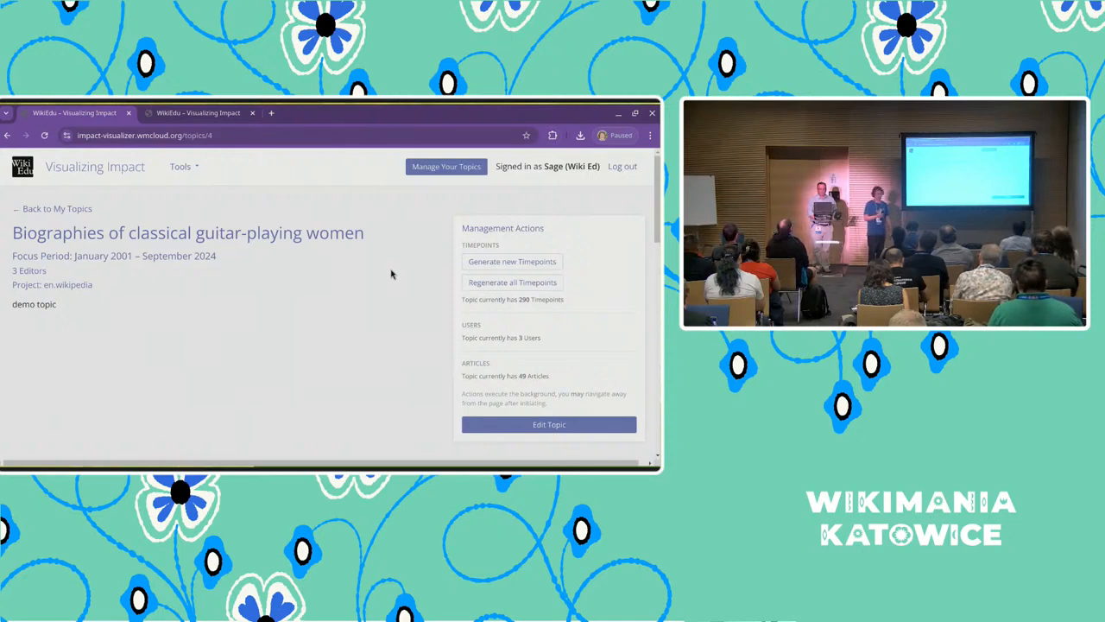
pyautogui.scroll(-3)
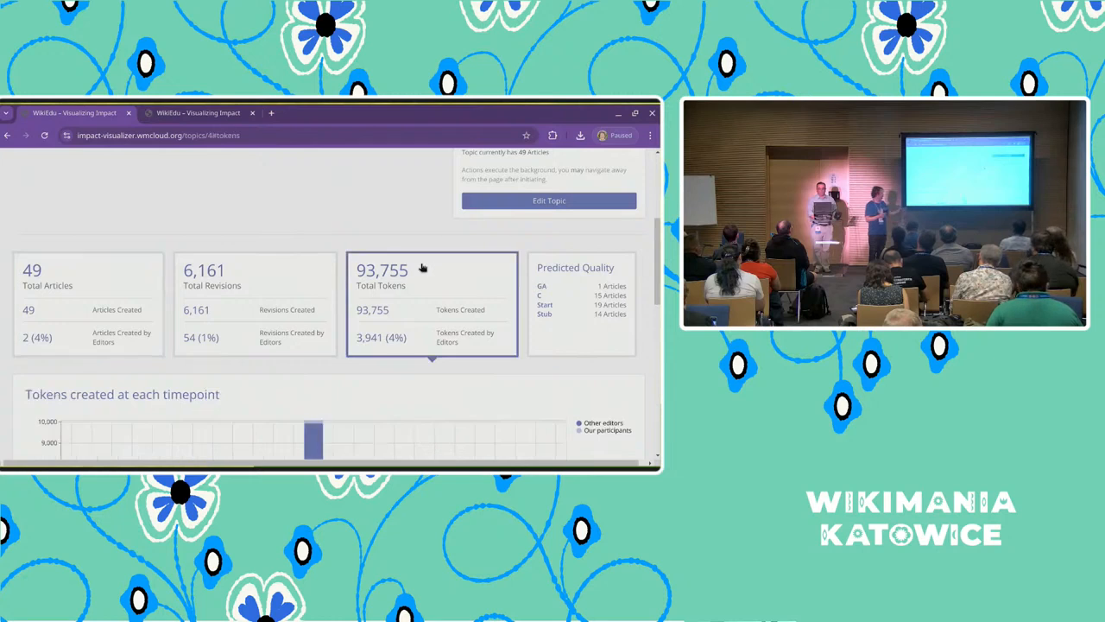
pyautogui.scroll(-3)
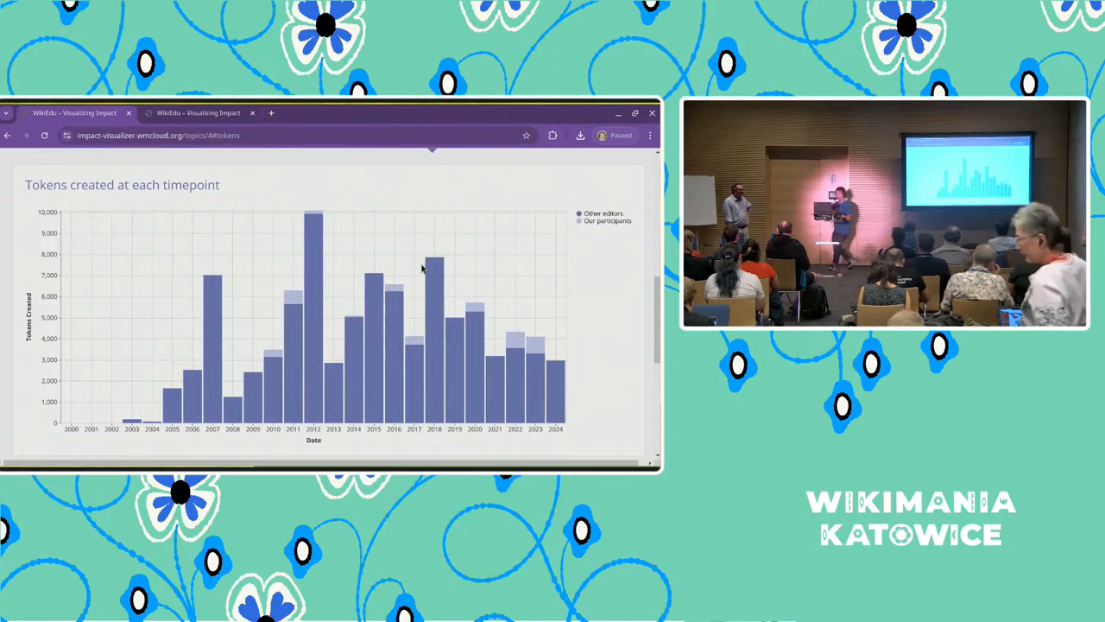
pyautogui.scroll(-3)
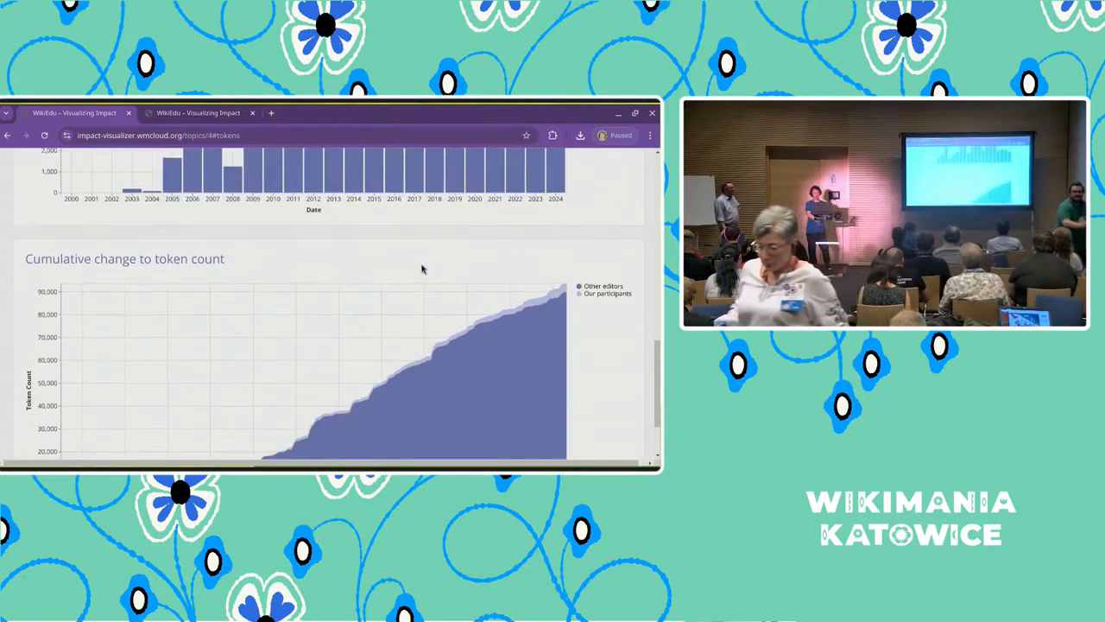
pyautogui.scroll(3)
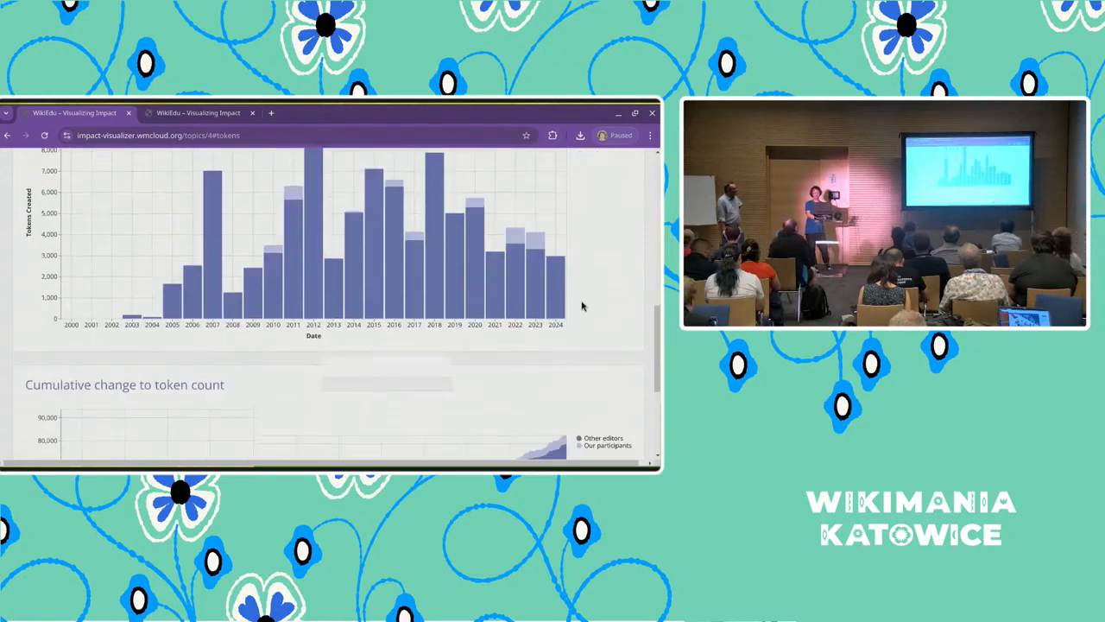
pyautogui.scroll(-3)
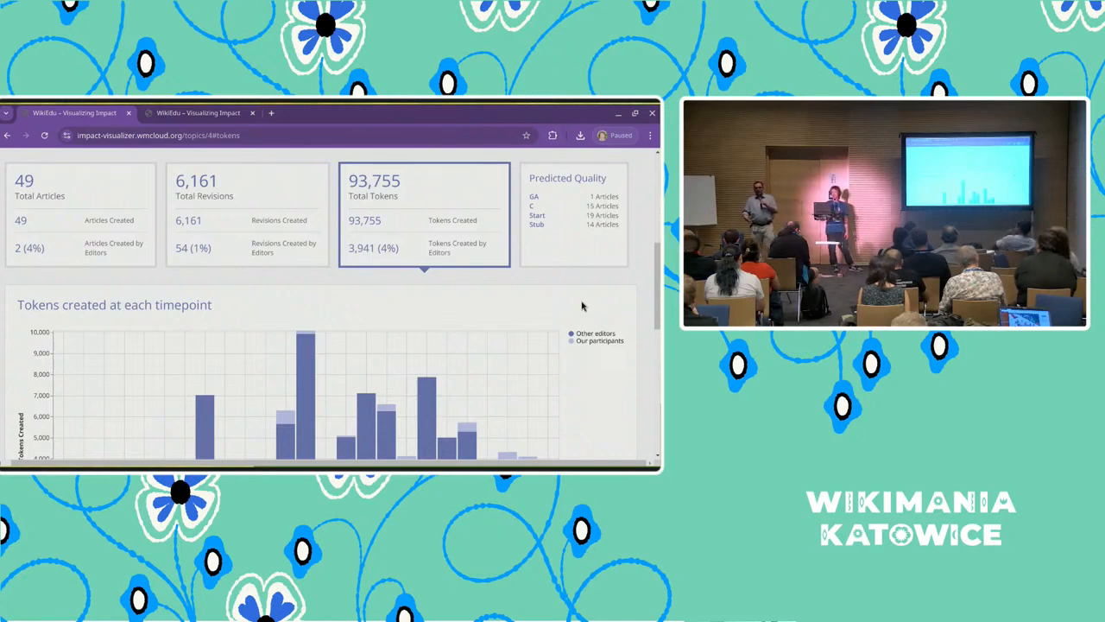
pyautogui.scroll(-3)
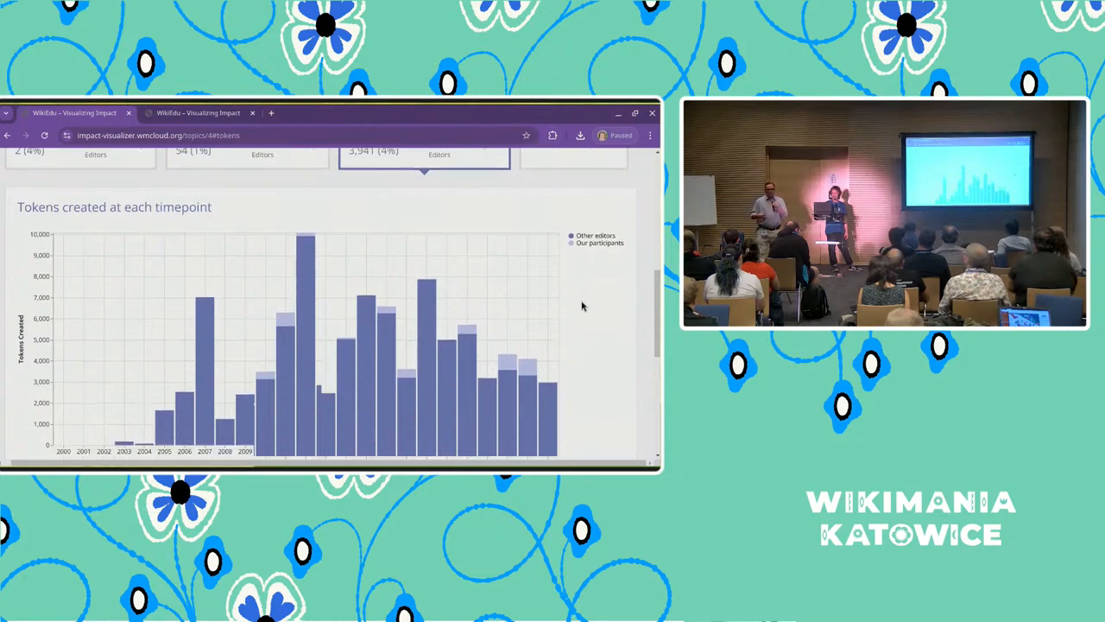
pyautogui.scroll(3)
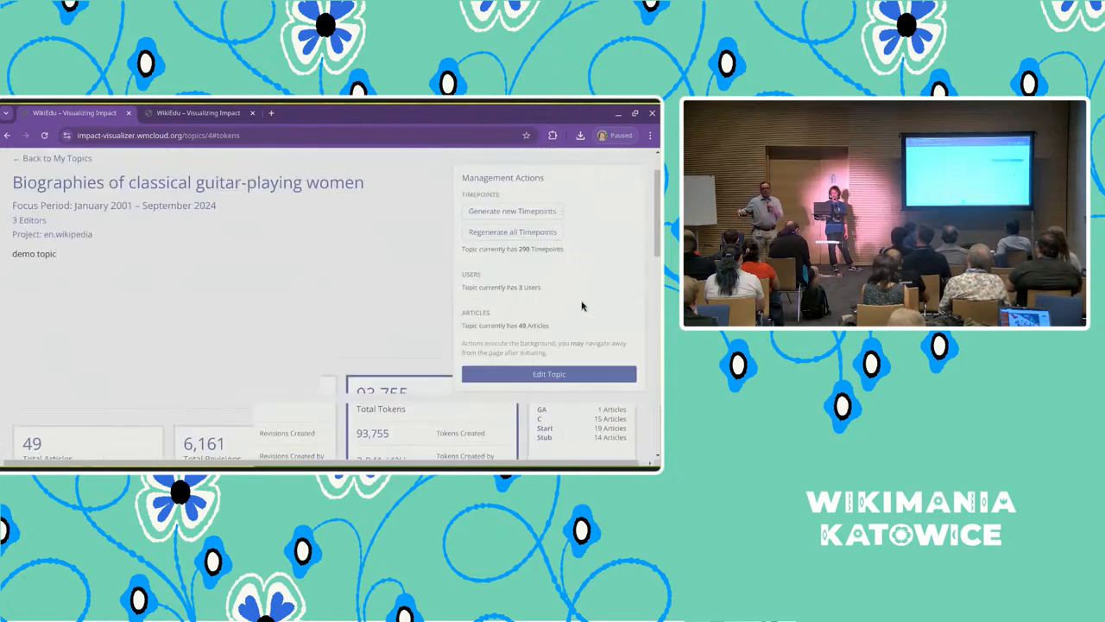
pyautogui.scroll(3)
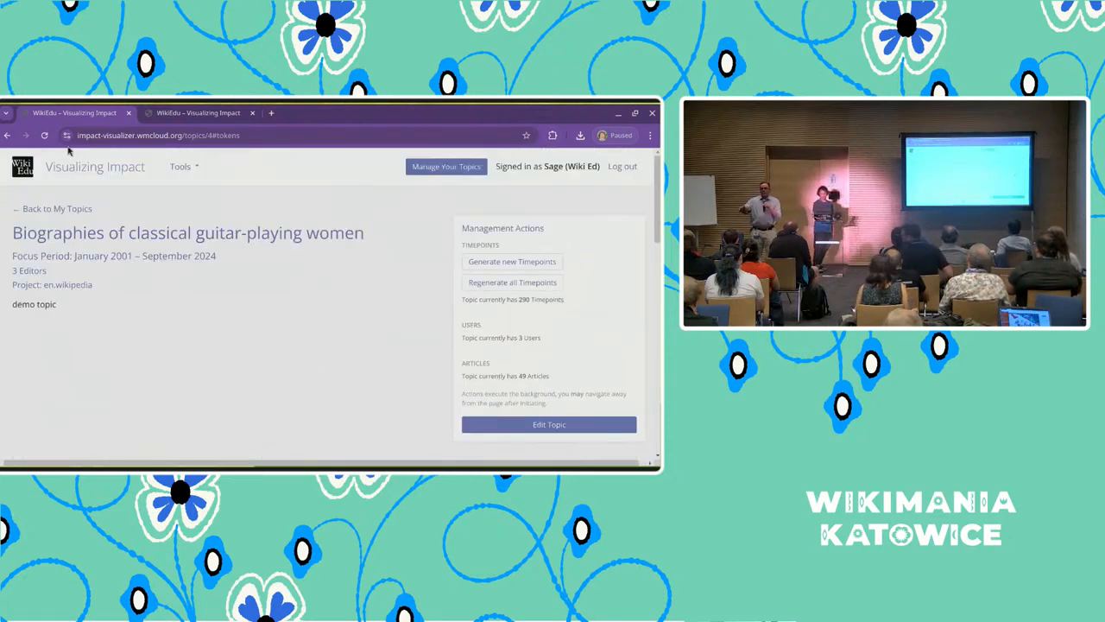
pyautogui.moveTo(57, 207)
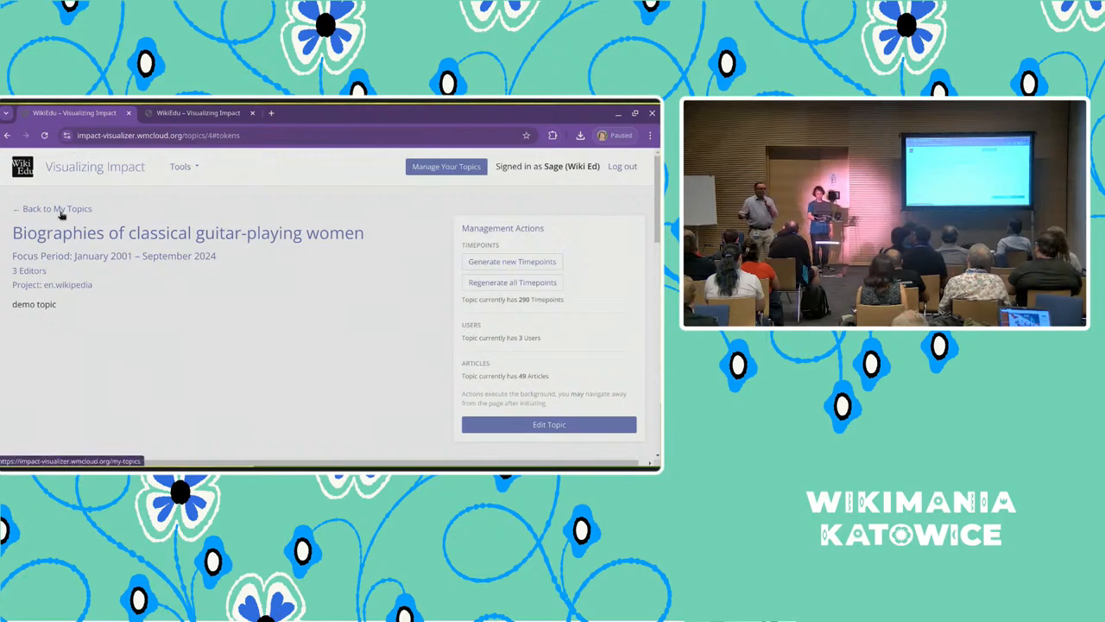
# Return to My Topics and open the Jehovah's Witnesses topic via Learn More
pyautogui.click(52, 207)
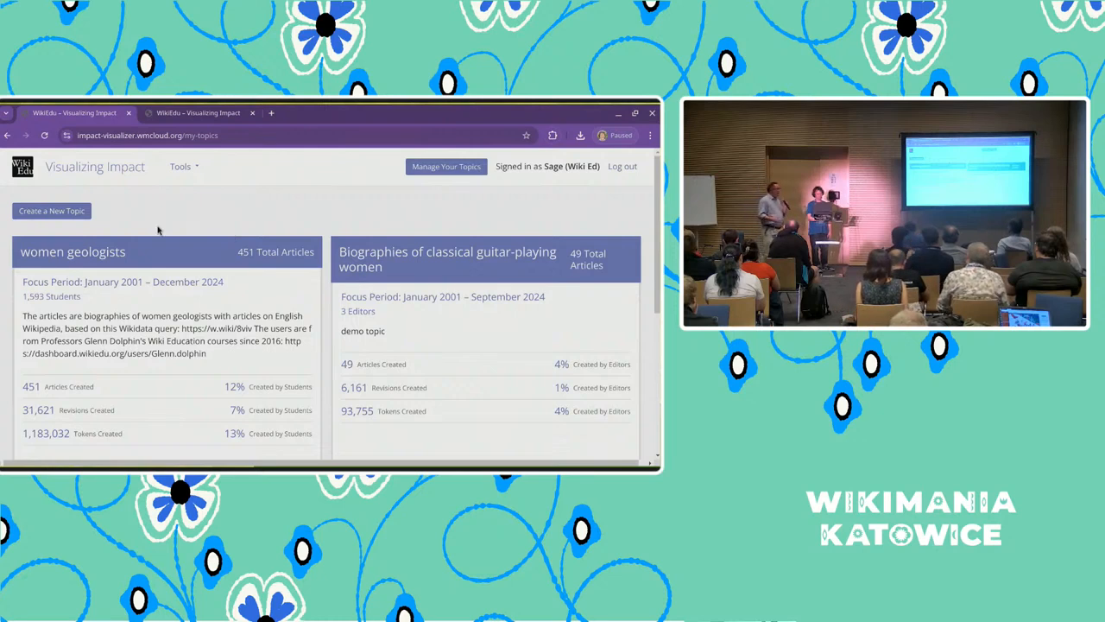
pyautogui.scroll(-3)
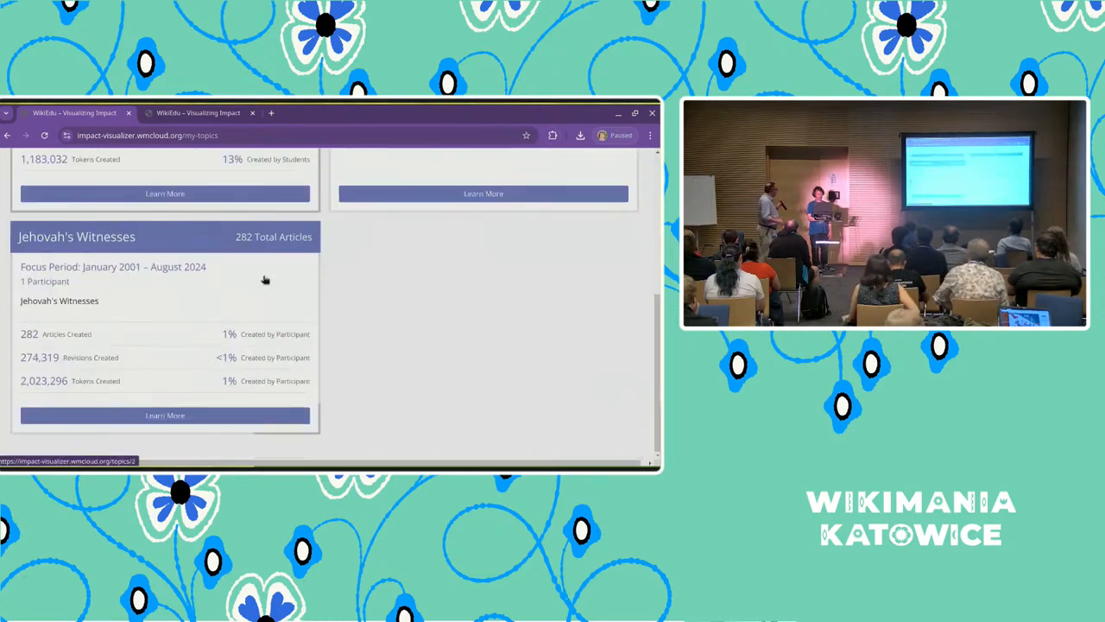
pyautogui.click(164, 414)
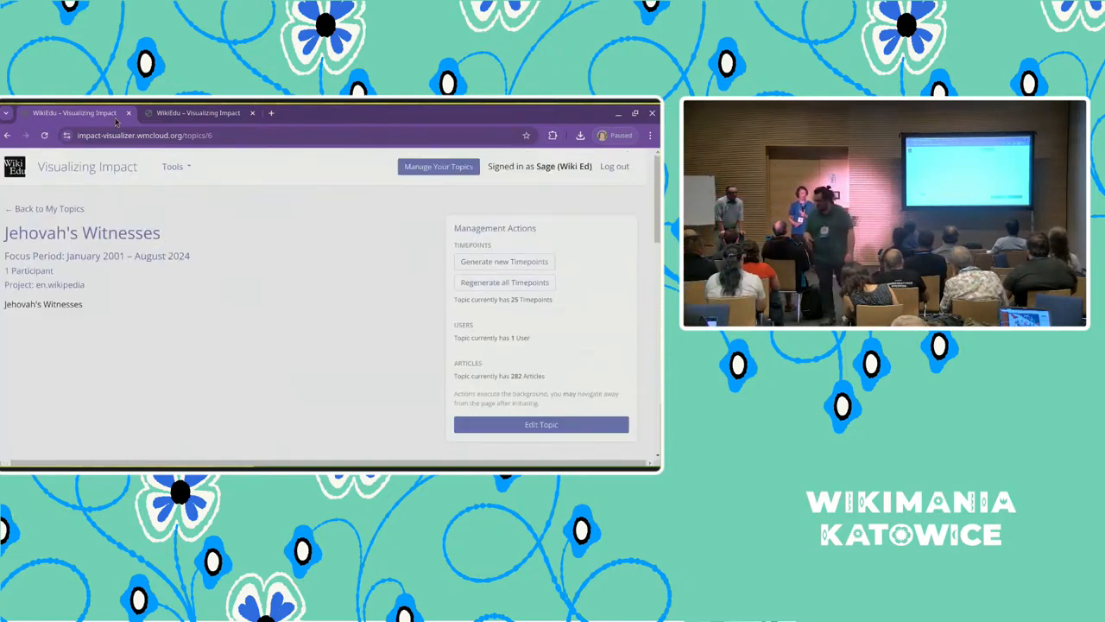
pyautogui.moveTo(74, 112)
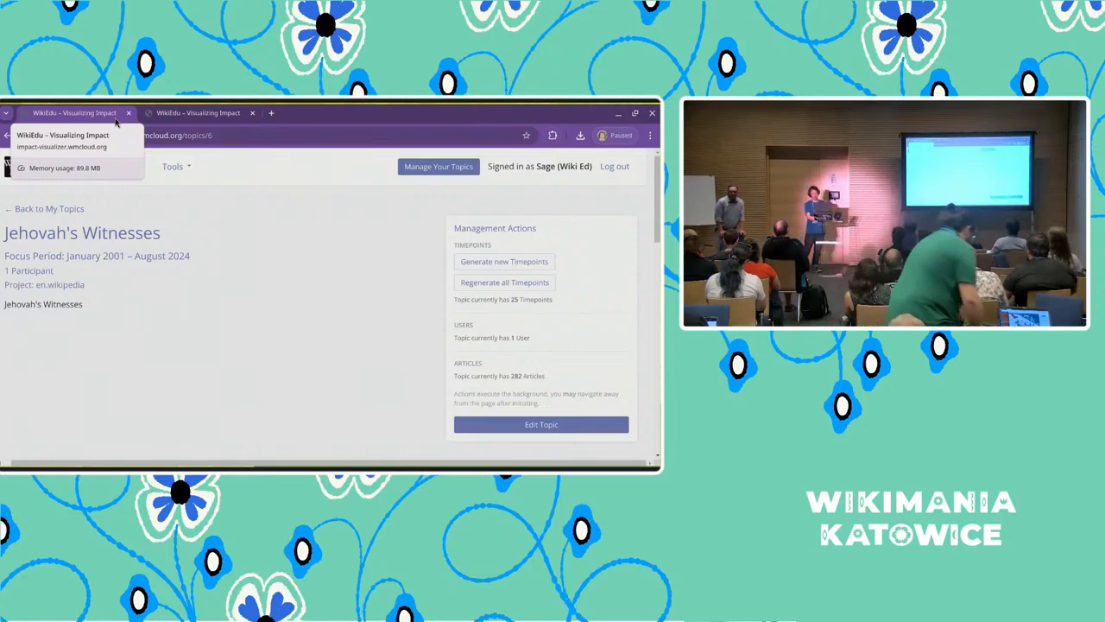
pyautogui.moveTo(269, 230)
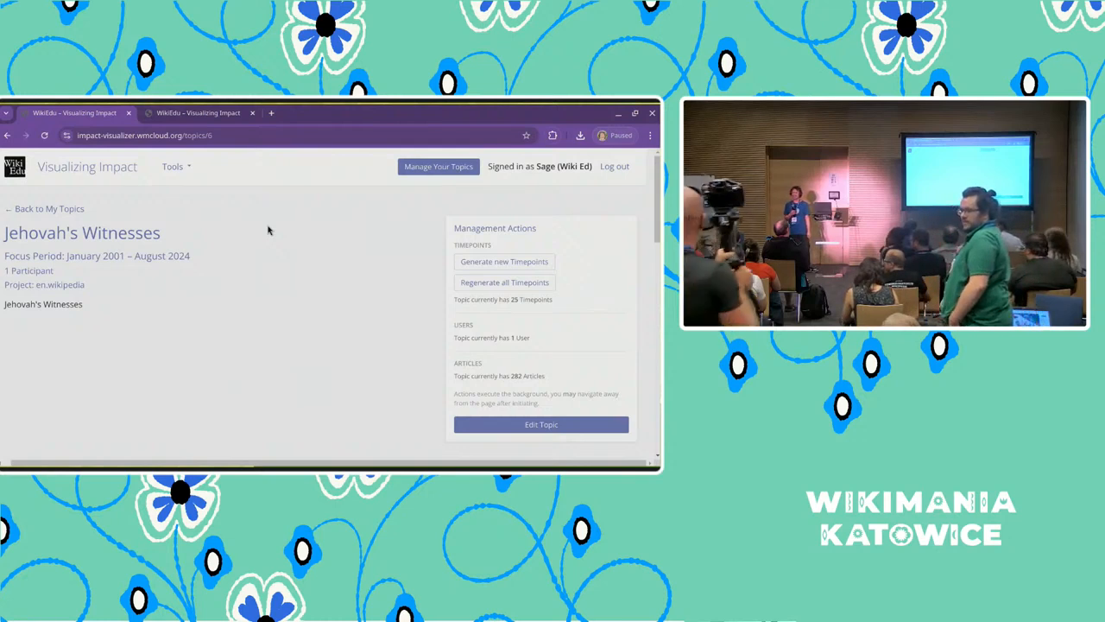
pyautogui.scroll(-3)
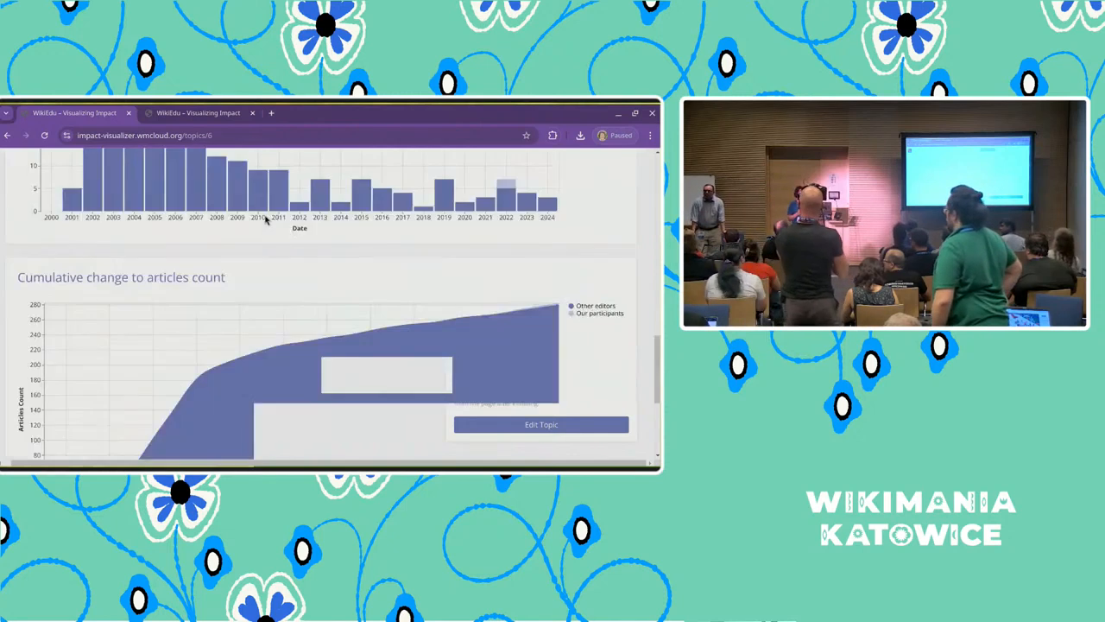
pyautogui.scroll(3)
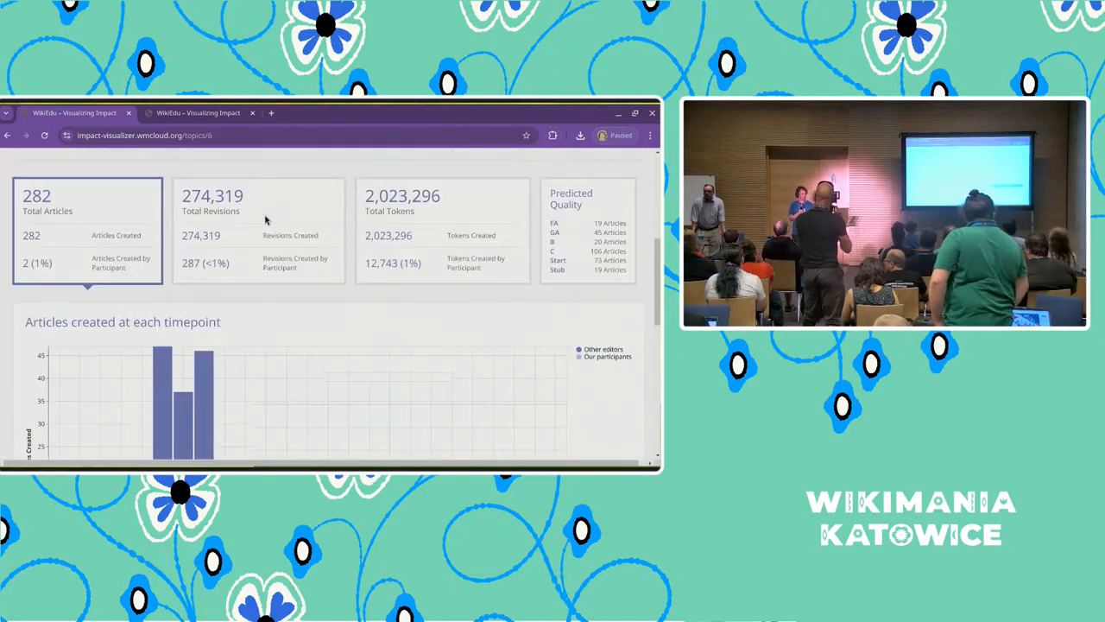
pyautogui.scroll(-3)
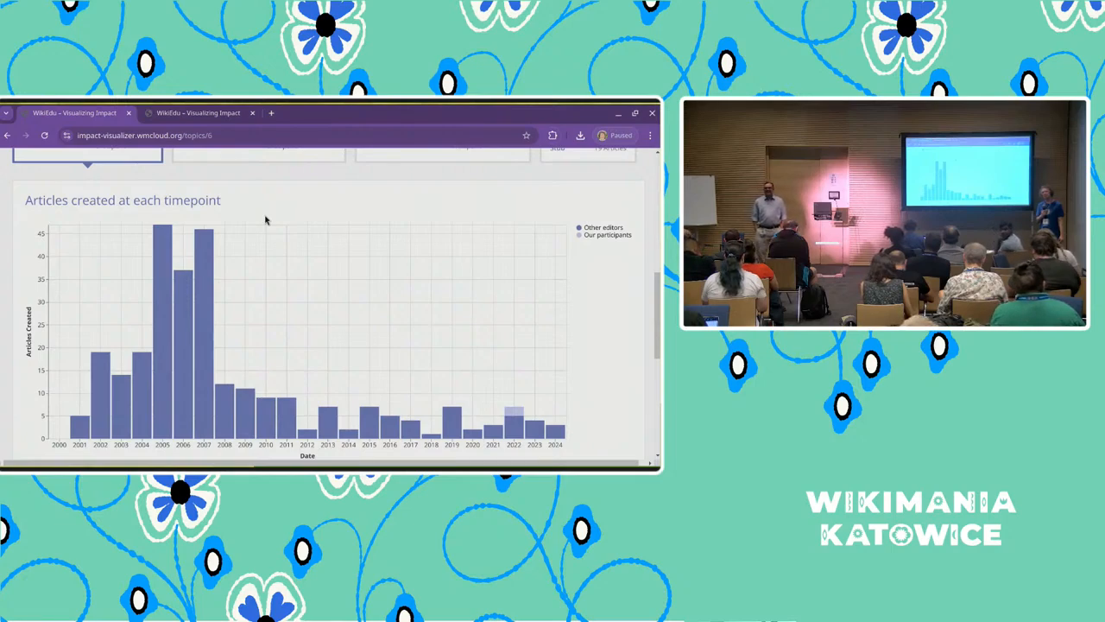
# Scroll the Jehovah's Witnesses topic page around its predicted-quality chart and summary cards
pyautogui.scroll(-3)
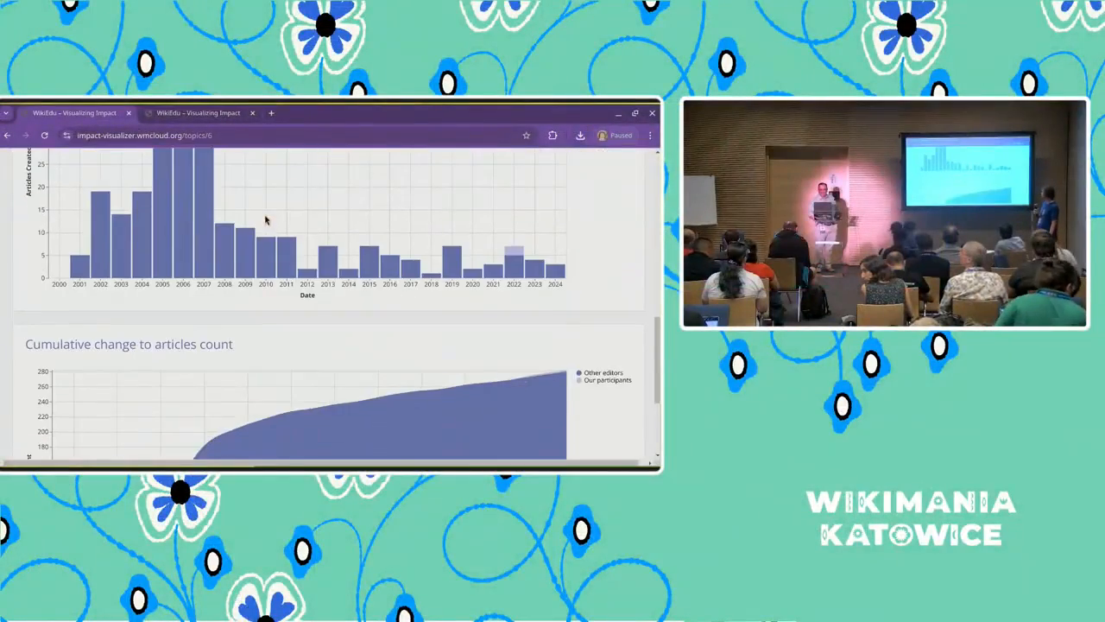
pyautogui.scroll(3)
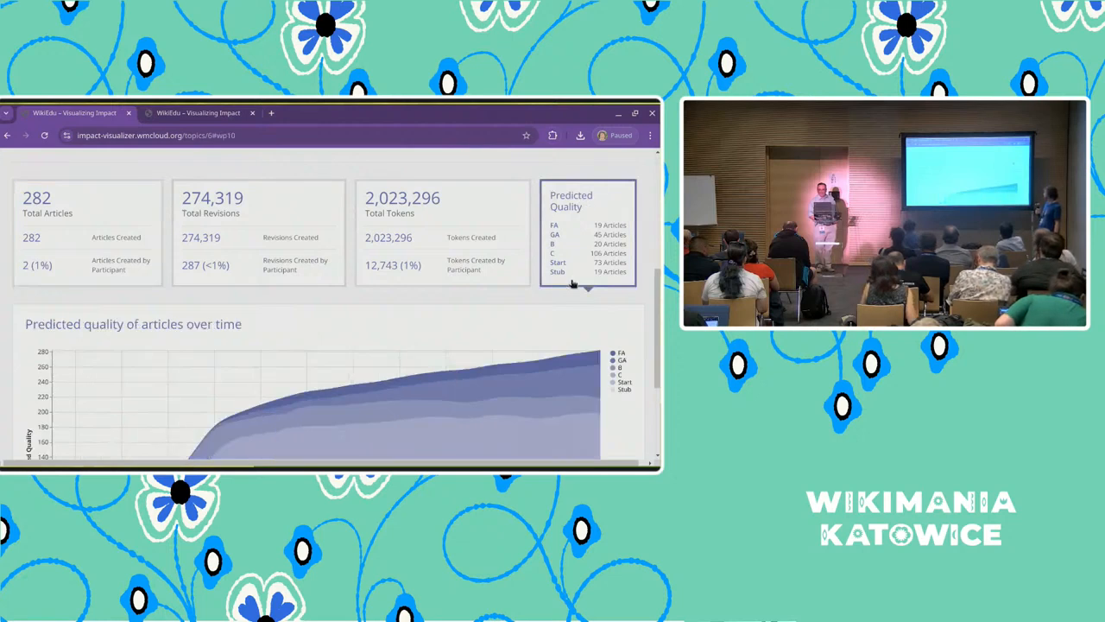
pyautogui.scroll(3)
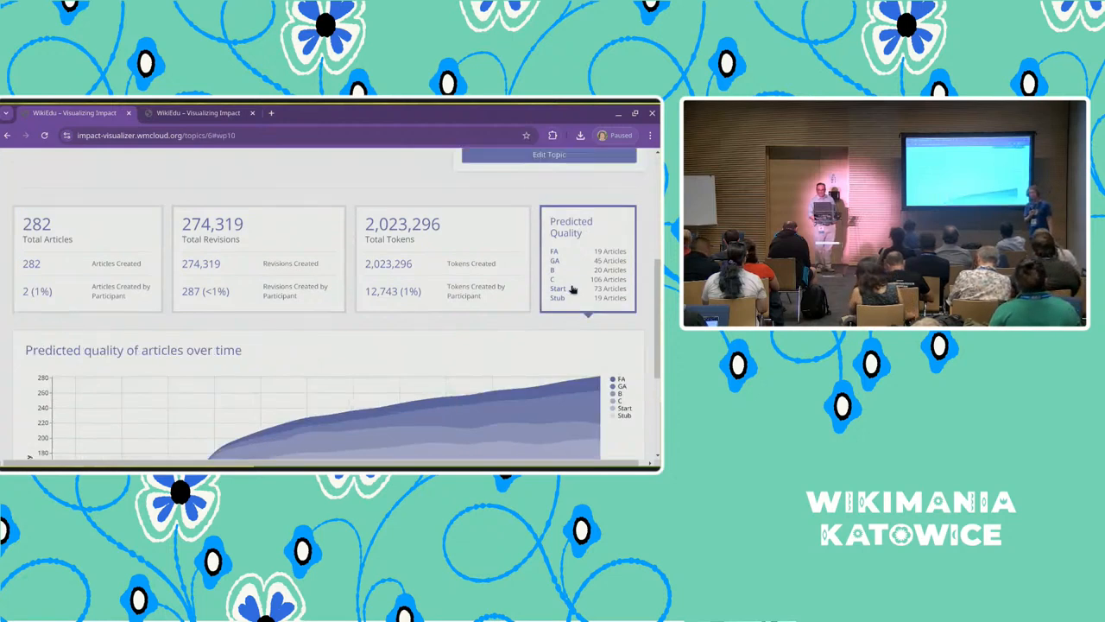
pyautogui.scroll(-3)
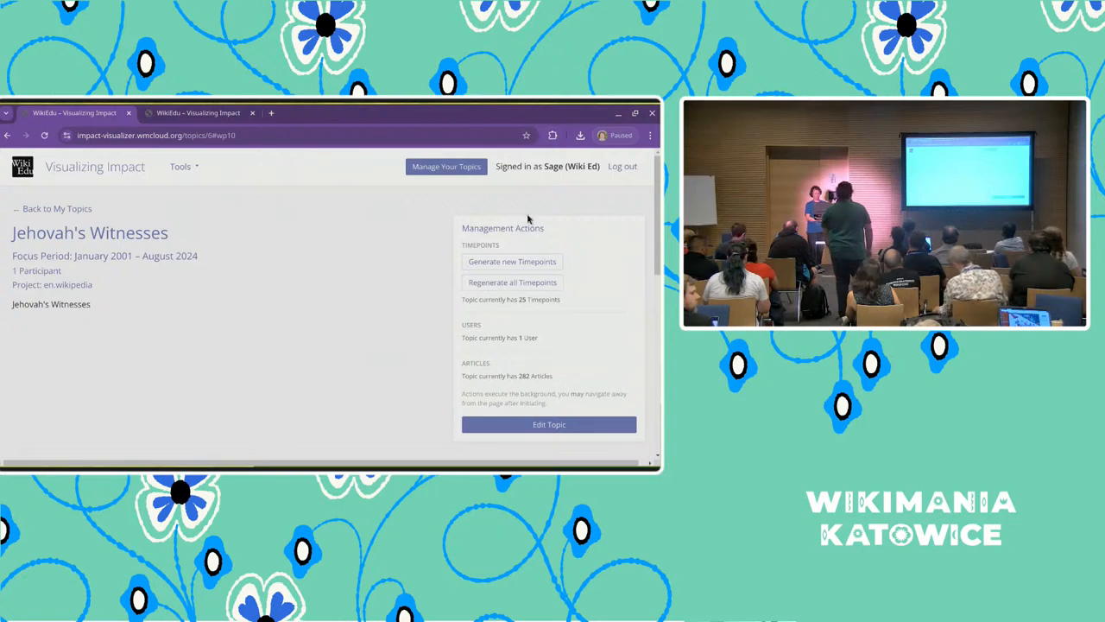
pyautogui.moveTo(121, 193)
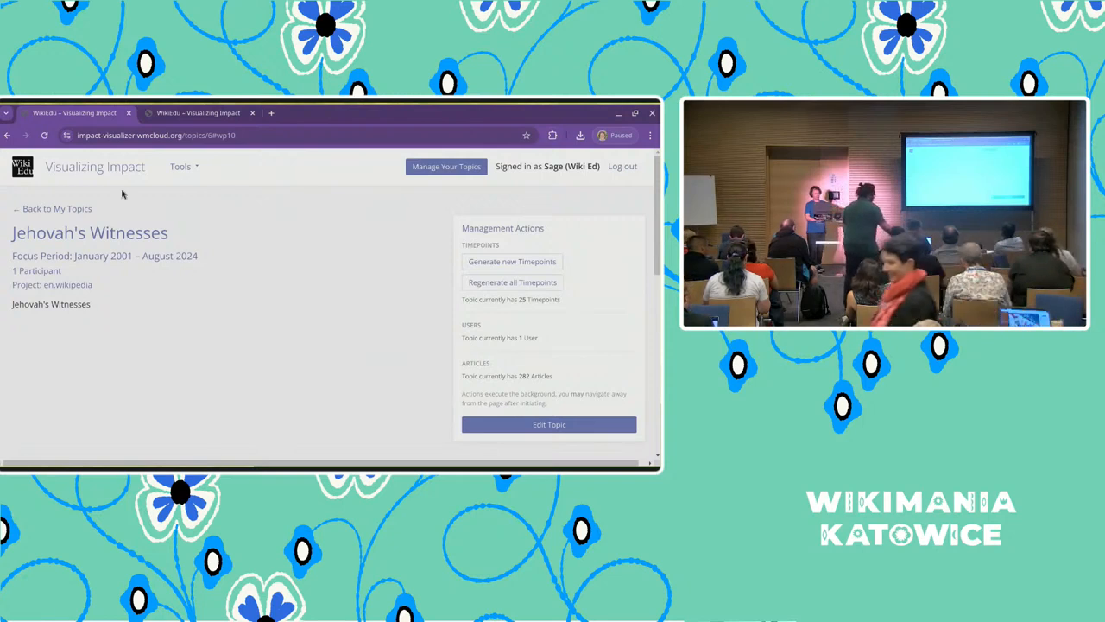
# Choose Wikipedia Category Tool from the Tools menu
pyautogui.click(179, 166)
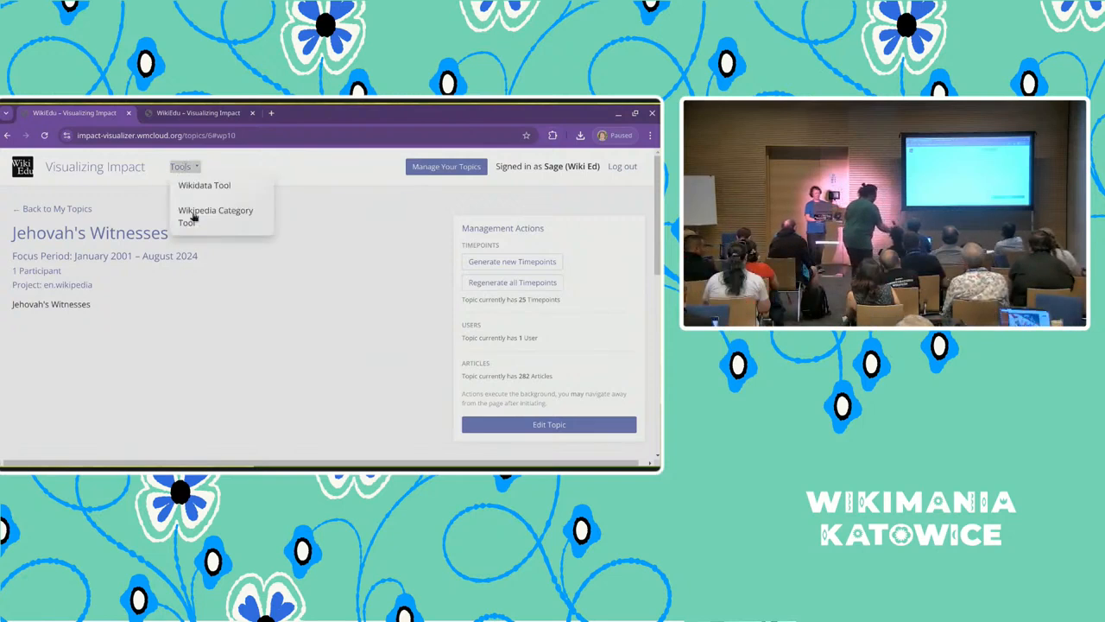
pyautogui.click(216, 216)
pyautogui.write('Femi')
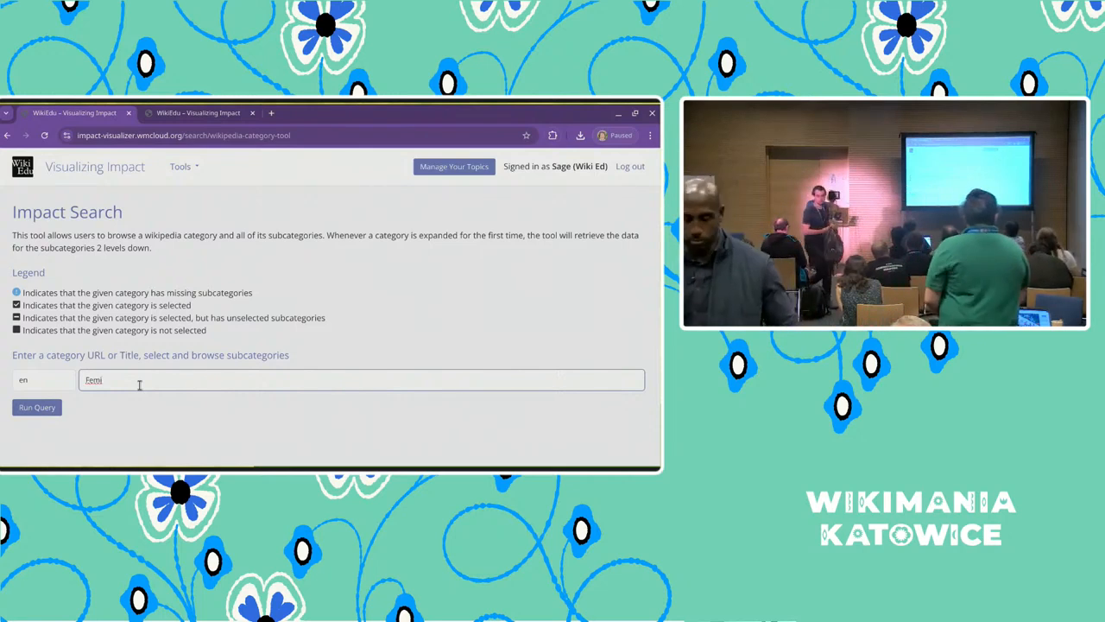
# Enter 'Feminist science fiction' as the English Wikipedia category title
pyautogui.write('nis')
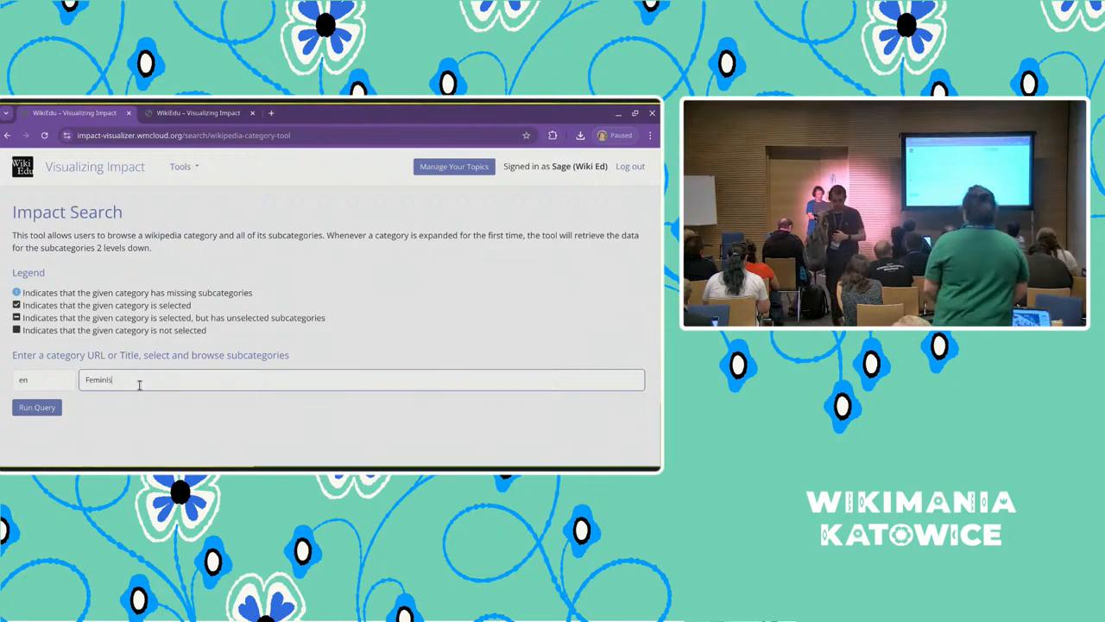
pyautogui.write('t sc')
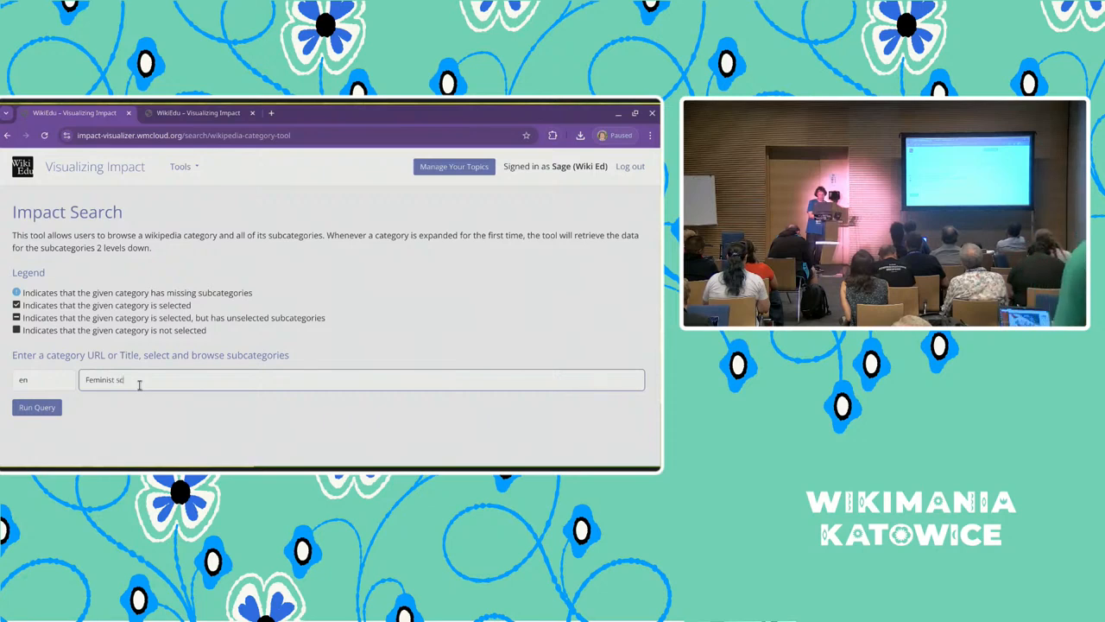
pyautogui.write('ience')
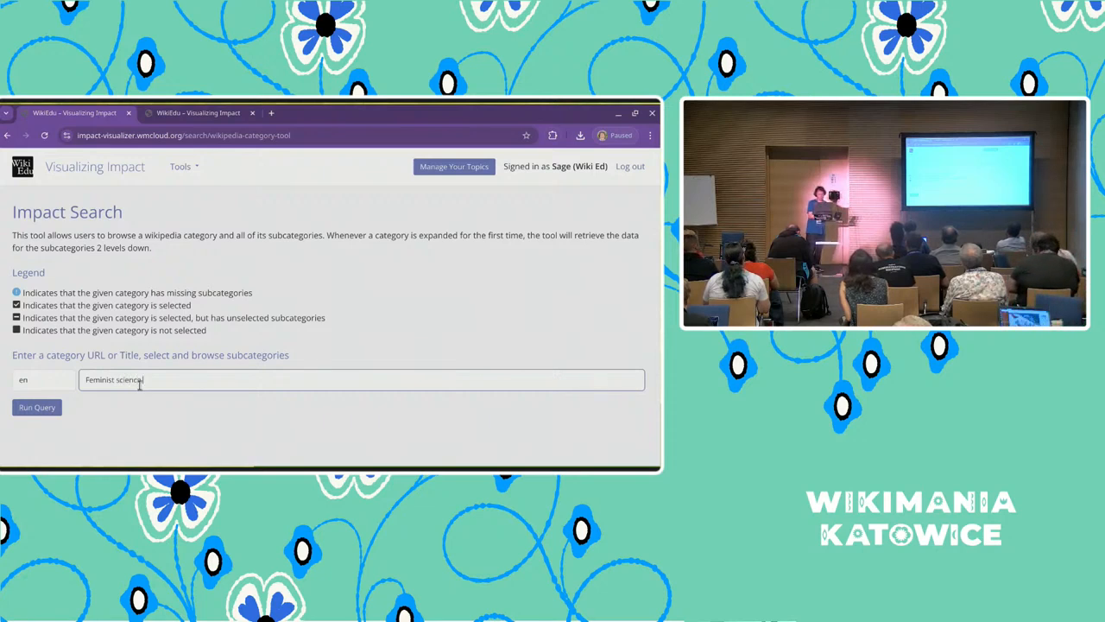
pyautogui.write('fict')
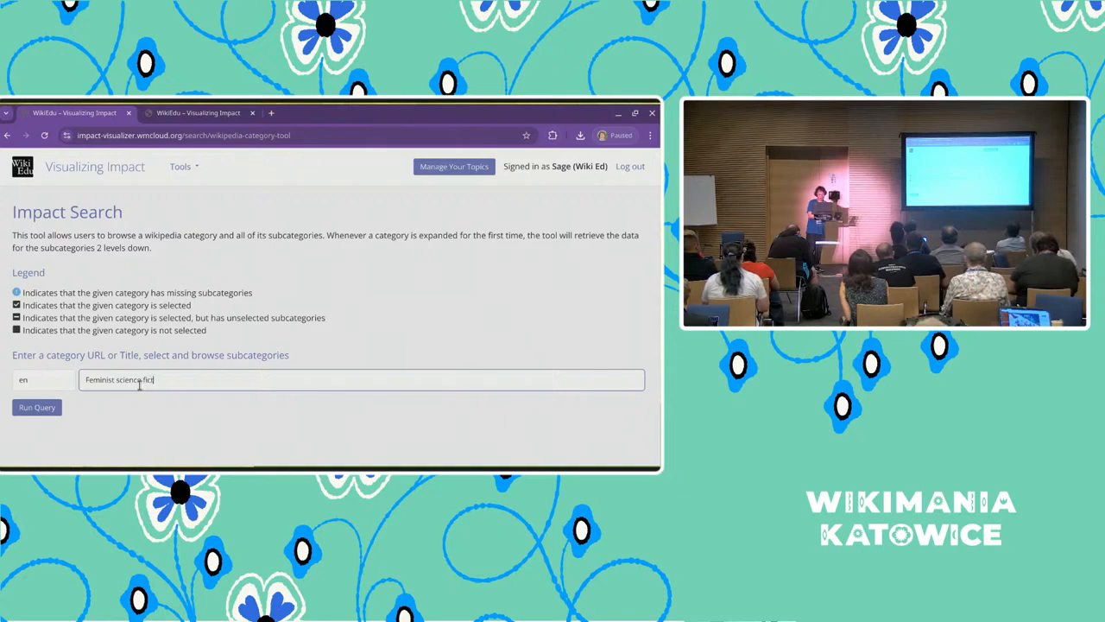
pyautogui.write('on')
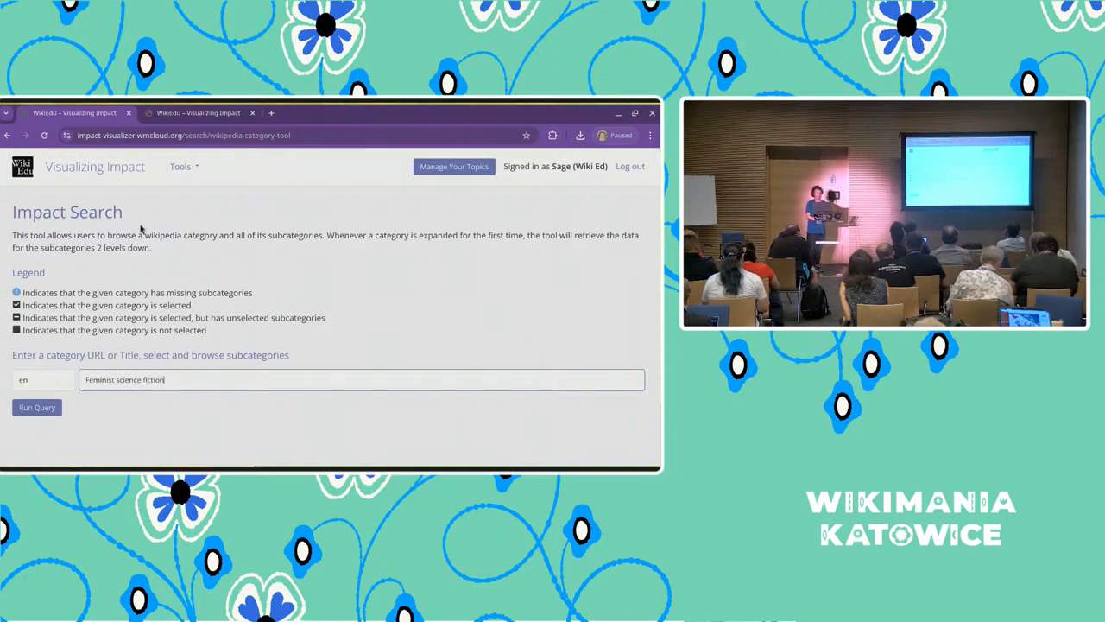
pyautogui.click(179, 166)
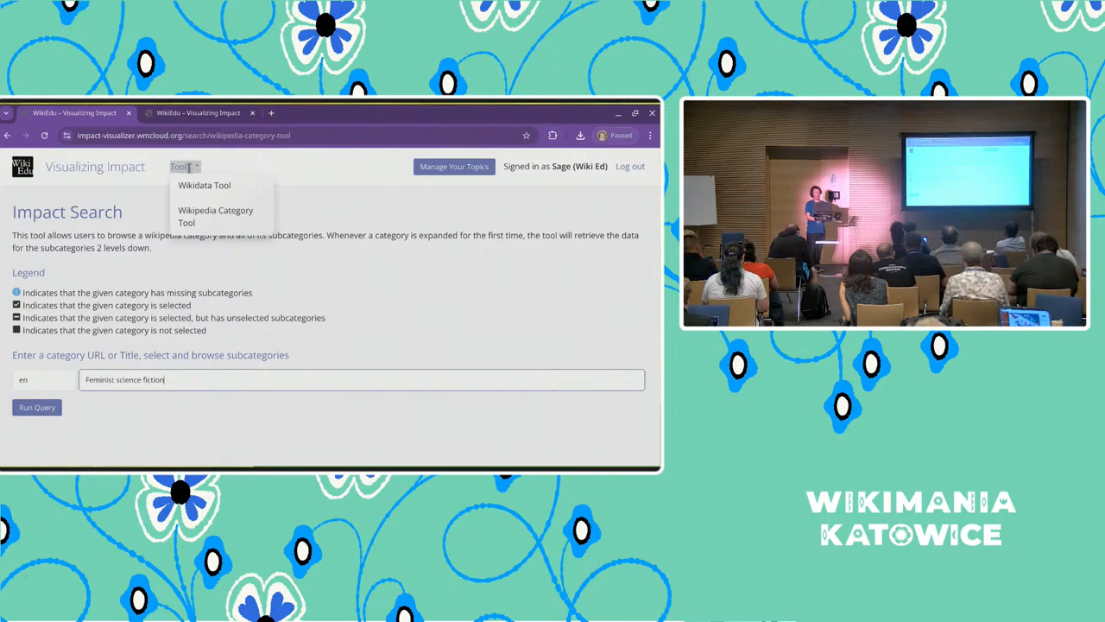
pyautogui.moveTo(198, 216)
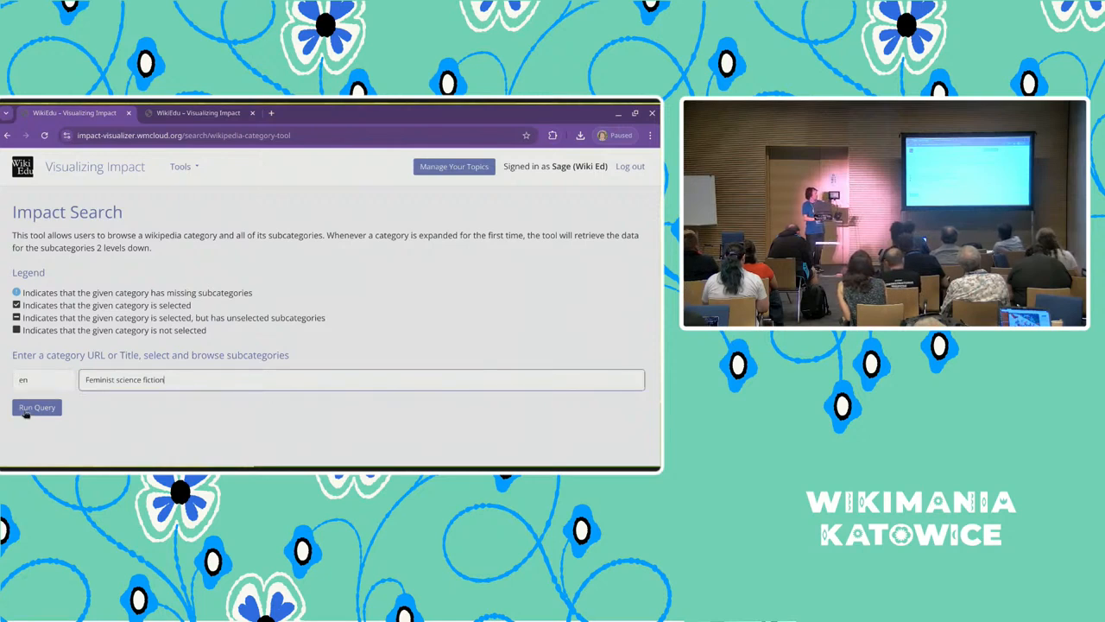
# Run the Feminist science fiction search, expand it and select the category's articles
pyautogui.click(37, 407)
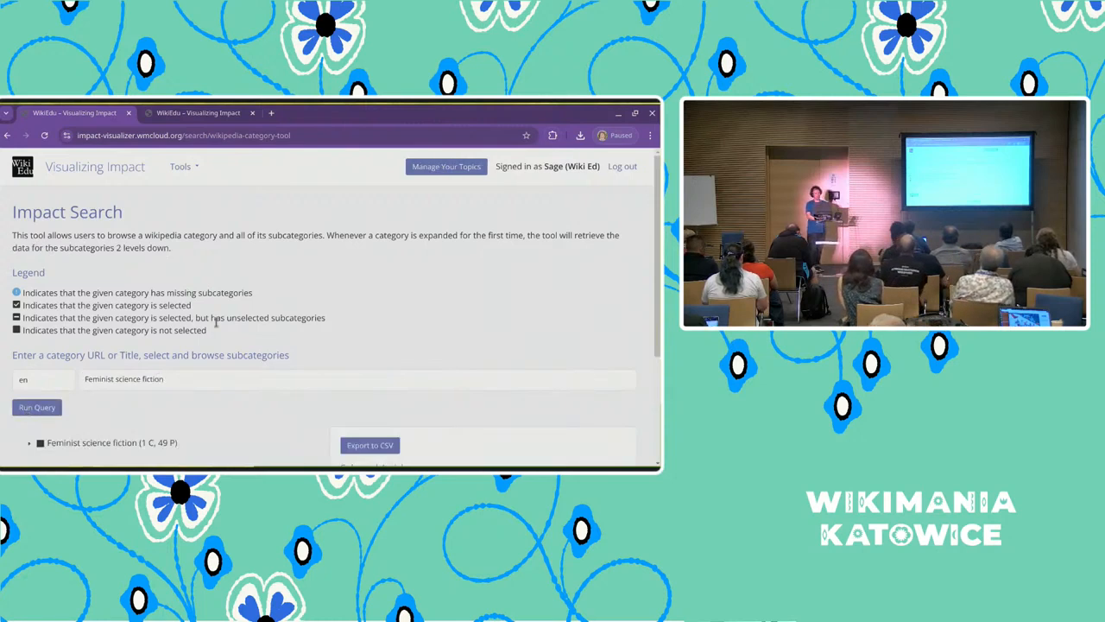
pyautogui.scroll(-3)
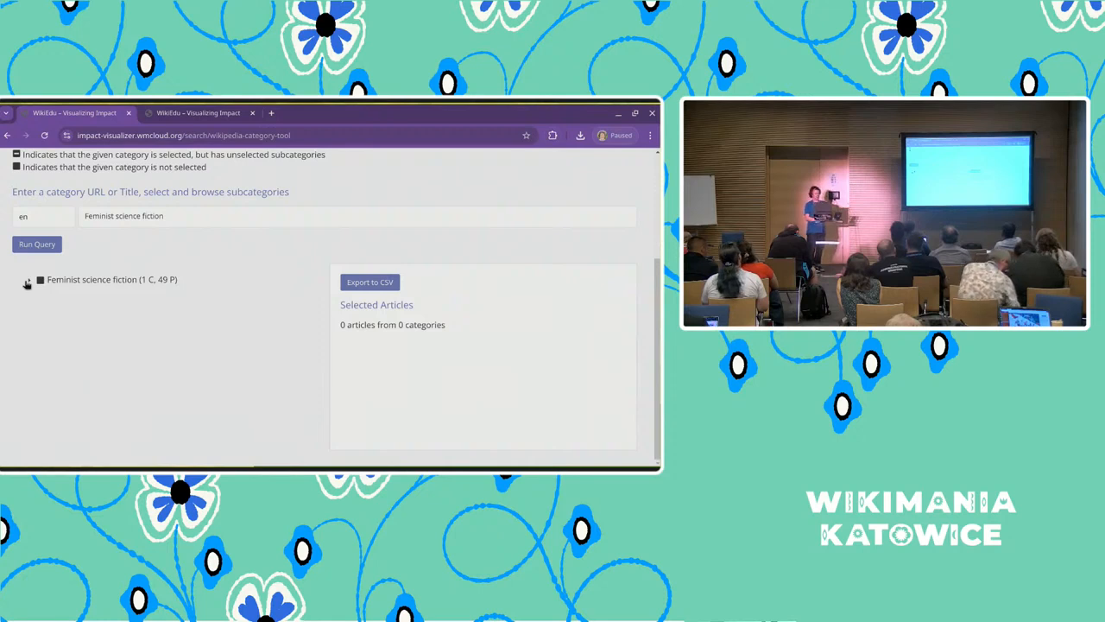
pyautogui.click(28, 279)
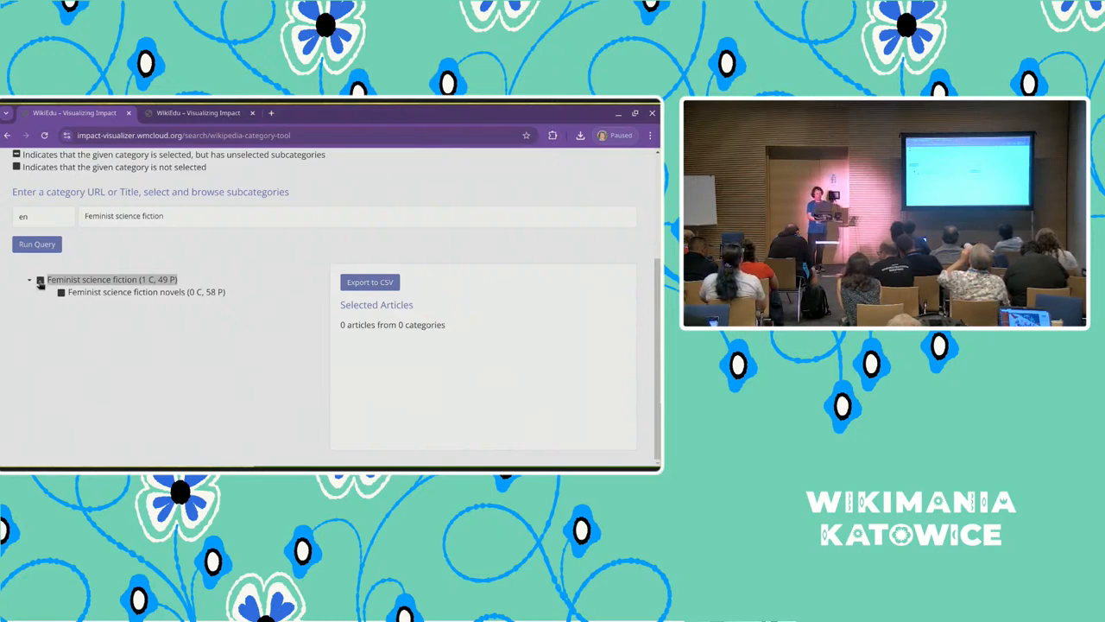
pyautogui.click(60, 292)
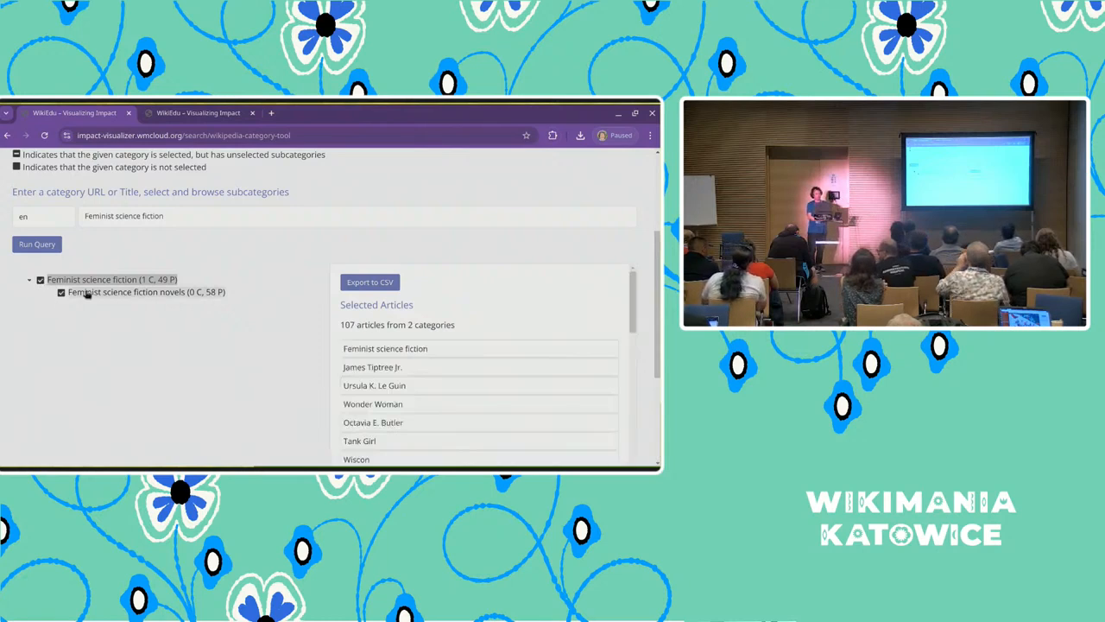
# Add the Feminist science fiction novels subcategory, giving 107 articles from 2 categories
pyautogui.scroll(3)
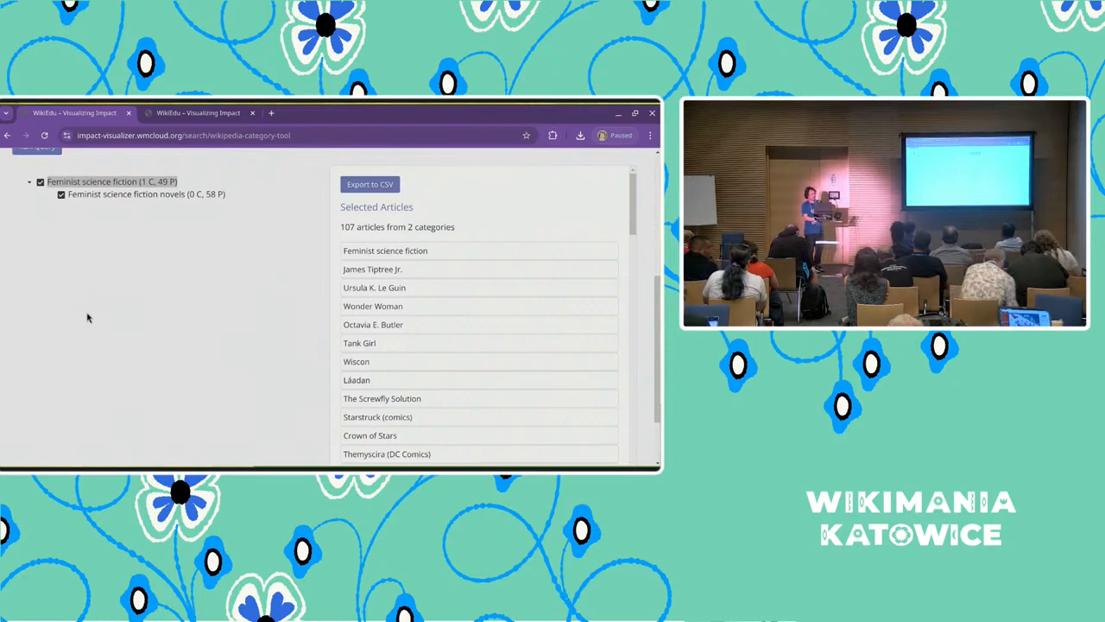
pyautogui.scroll(3)
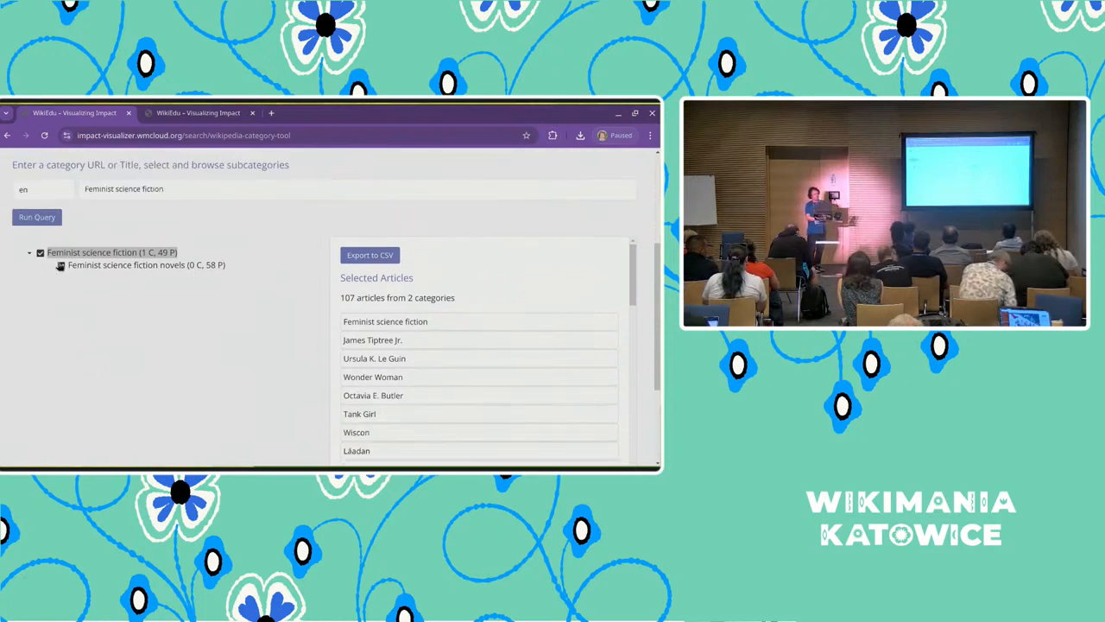
pyautogui.click(59, 266)
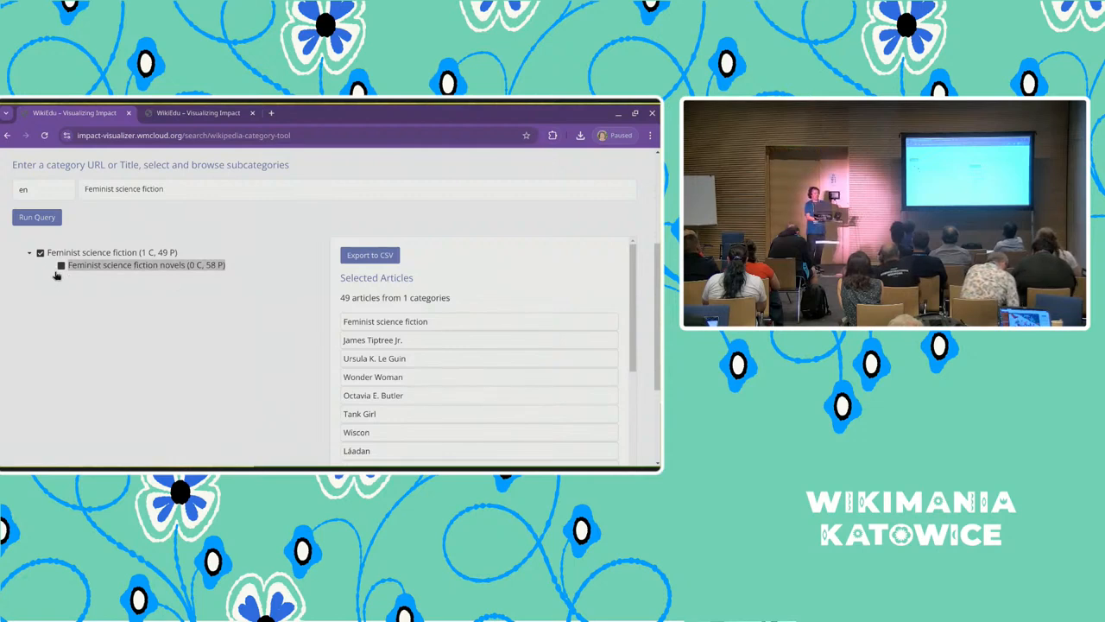
pyautogui.click(62, 266)
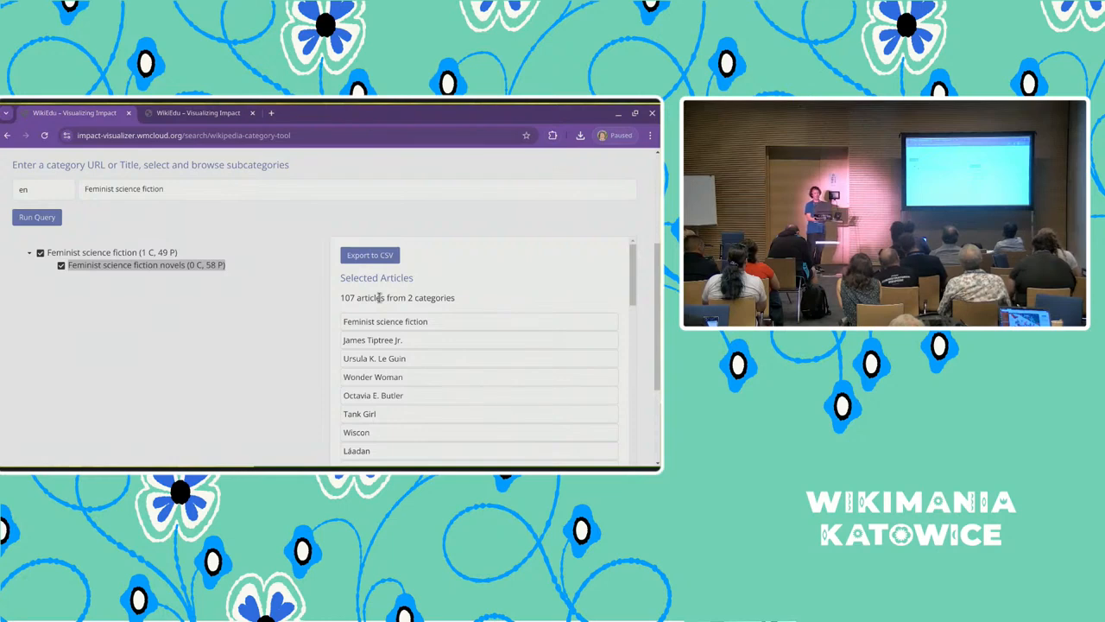
pyautogui.moveTo(111, 228)
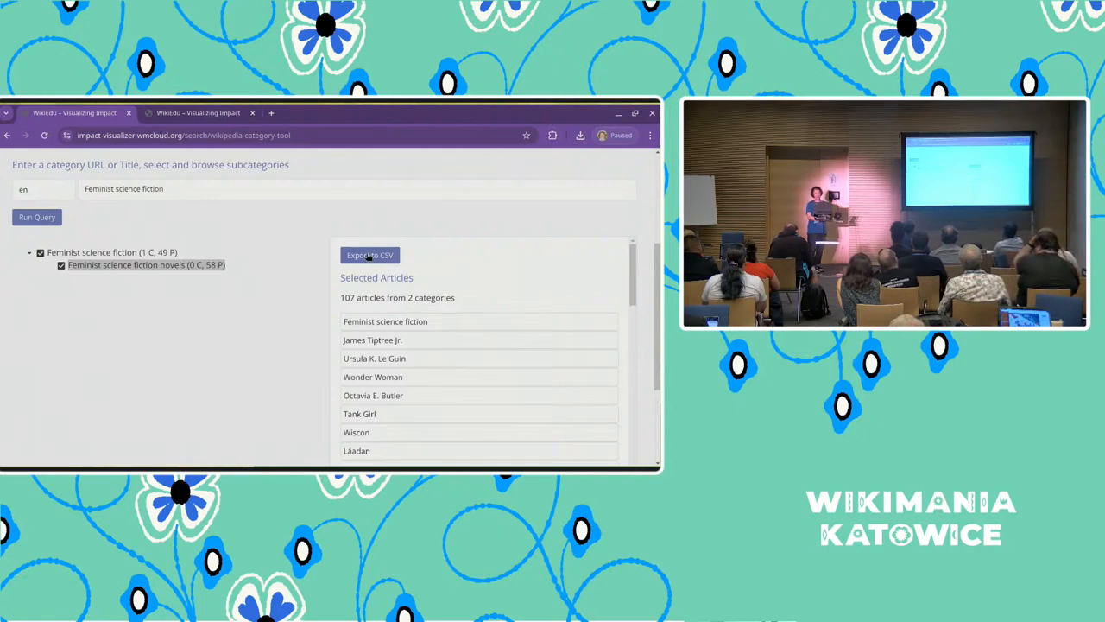
# Export the 107 selected articles as a CSV file and dismiss the downloads popup
pyautogui.click(369, 256)
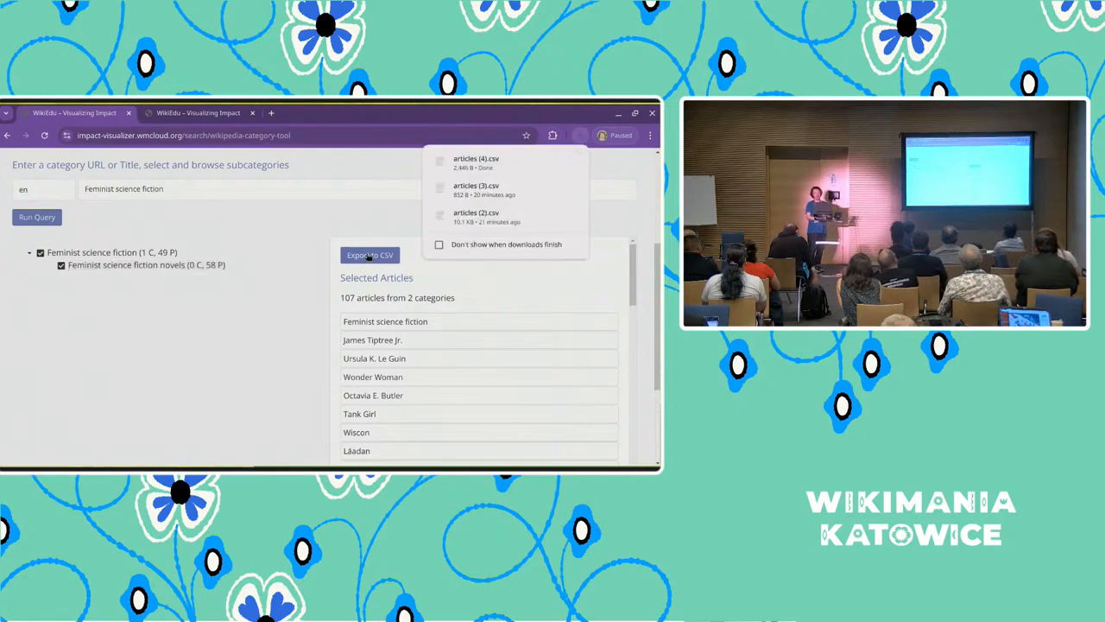
pyautogui.moveTo(480, 163)
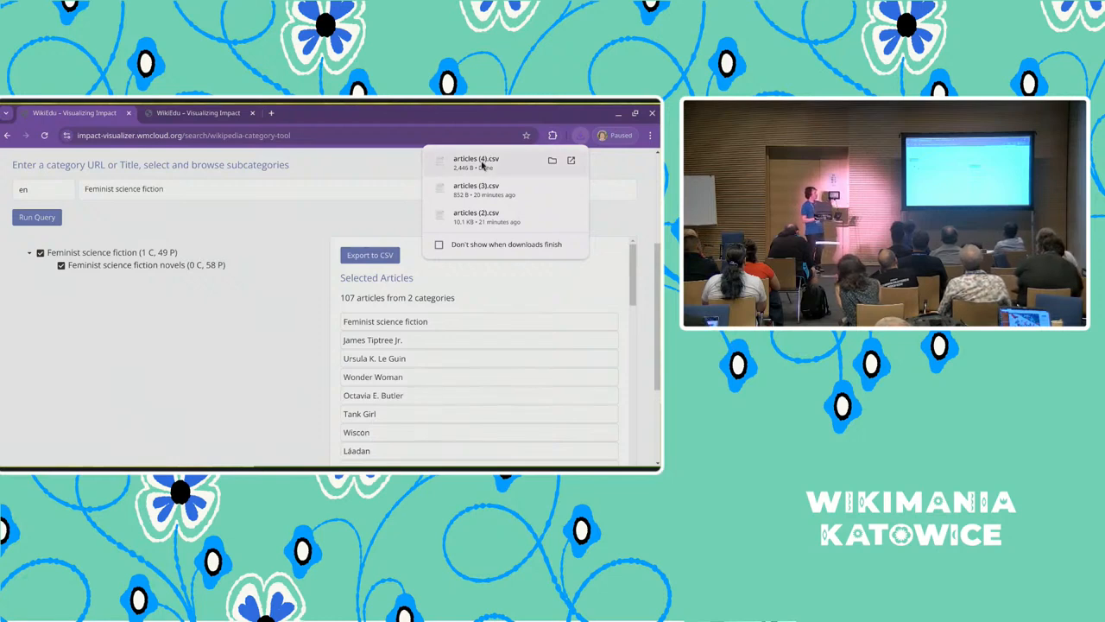
pyautogui.moveTo(233, 271)
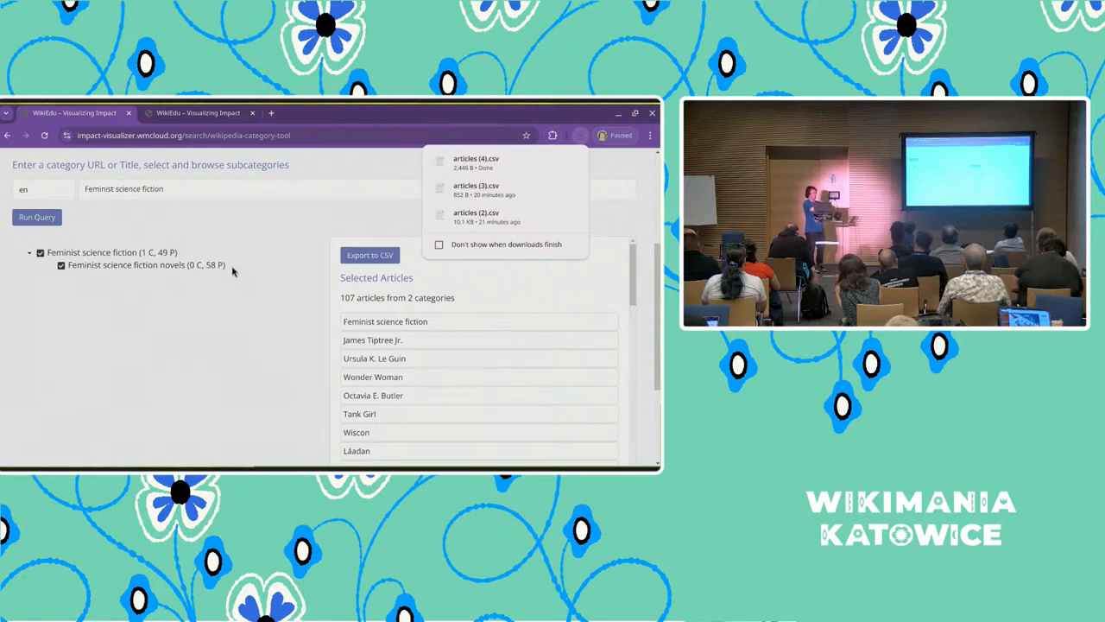
pyautogui.click(251, 189)
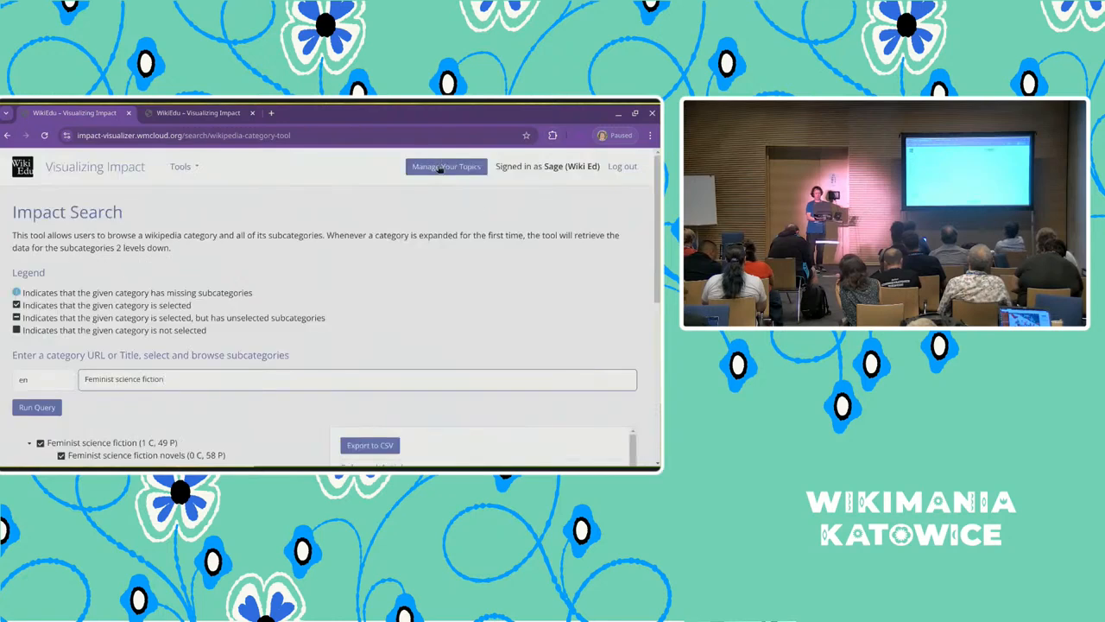
# From Manage Your Topics, start a blank Create New Topic form
pyautogui.click(445, 166)
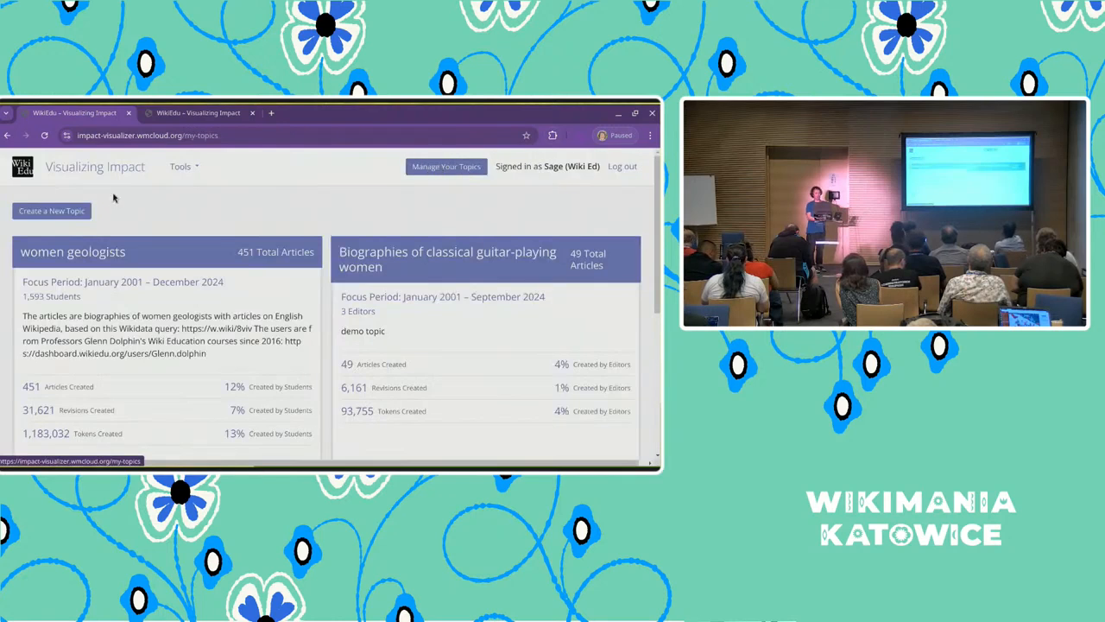
pyautogui.click(51, 210)
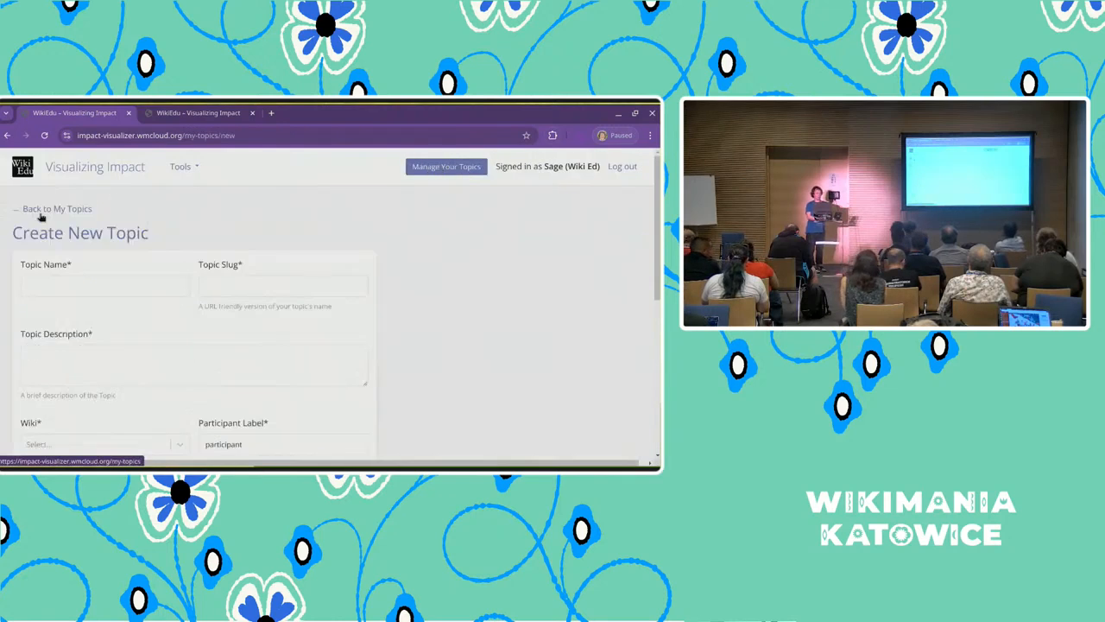
pyautogui.scroll(-3)
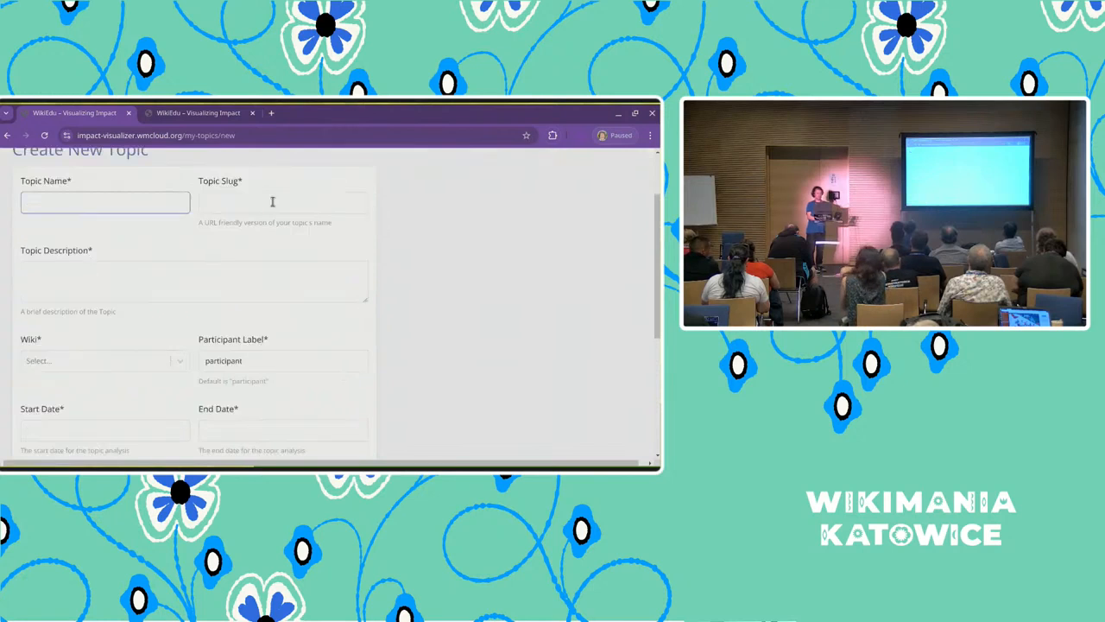
pyautogui.click(192, 280)
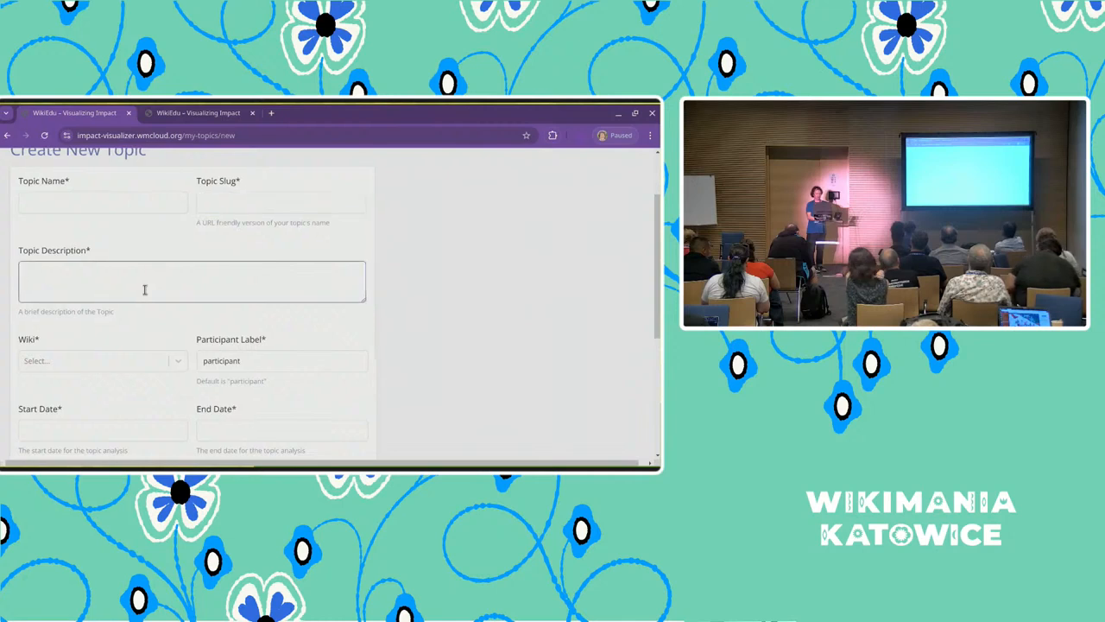
# Choose en.wikipedia as the new topic's wiki and reach the start-date calendar
pyautogui.click(102, 191)
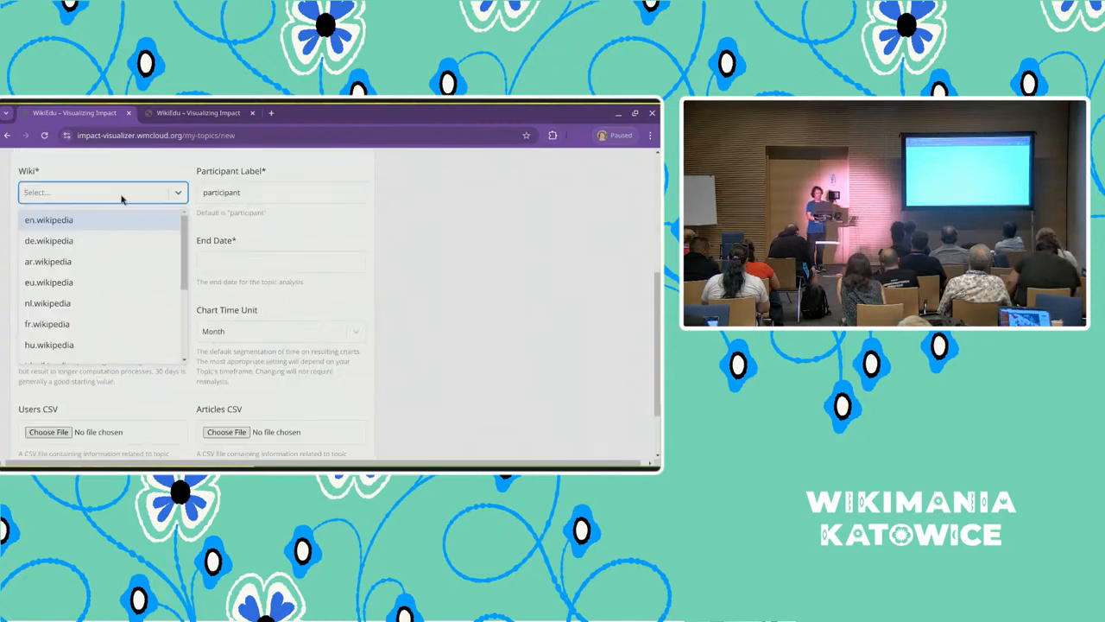
pyautogui.moveTo(49, 221)
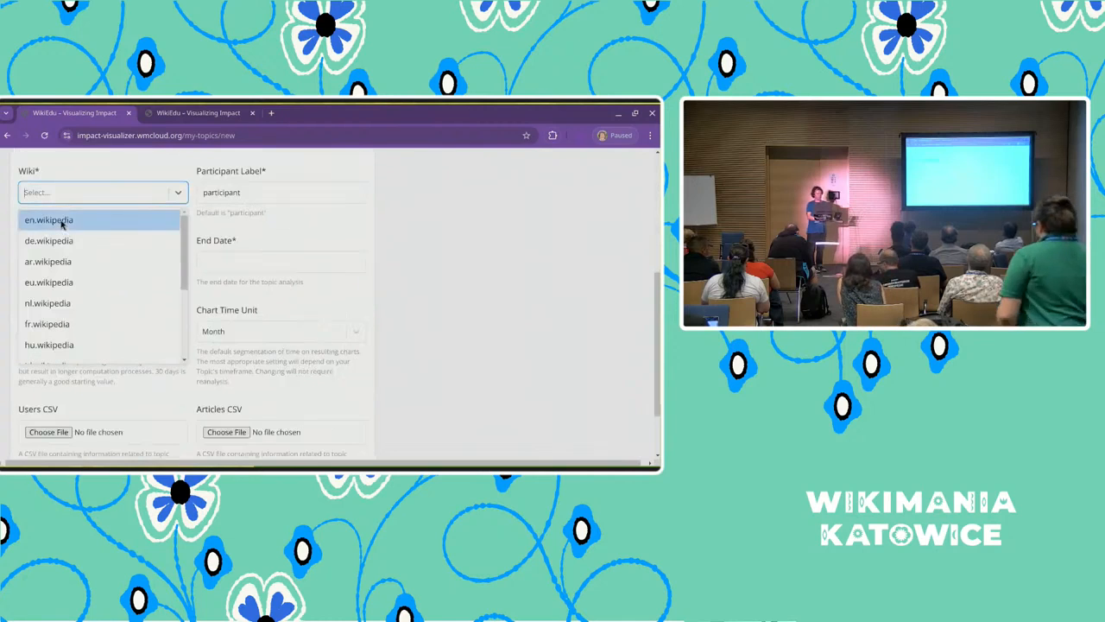
pyautogui.click(49, 219)
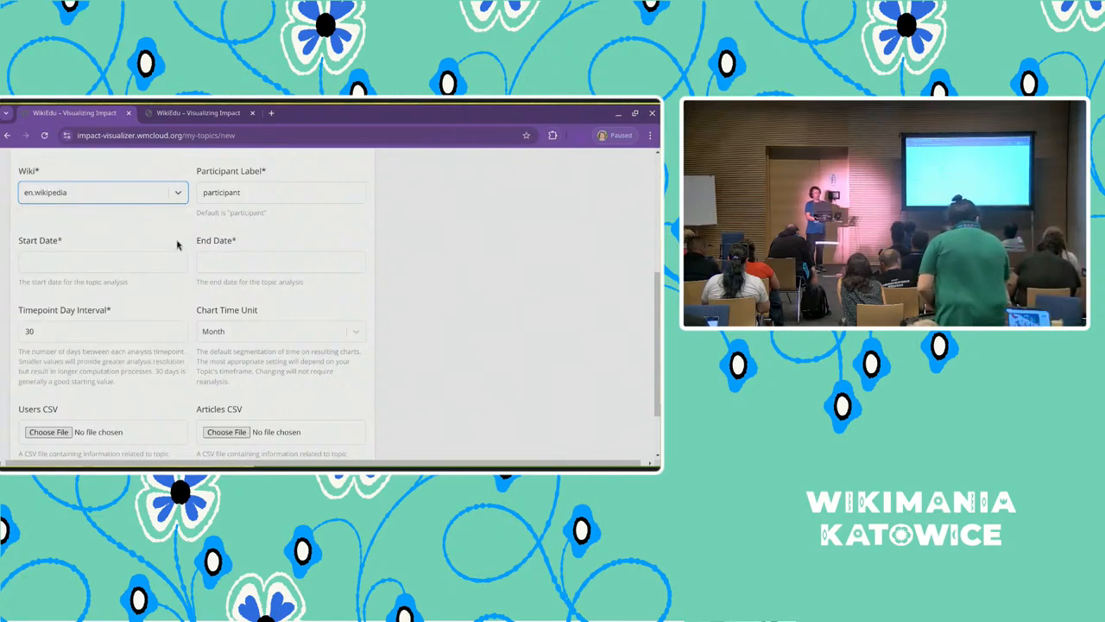
pyautogui.click(104, 263)
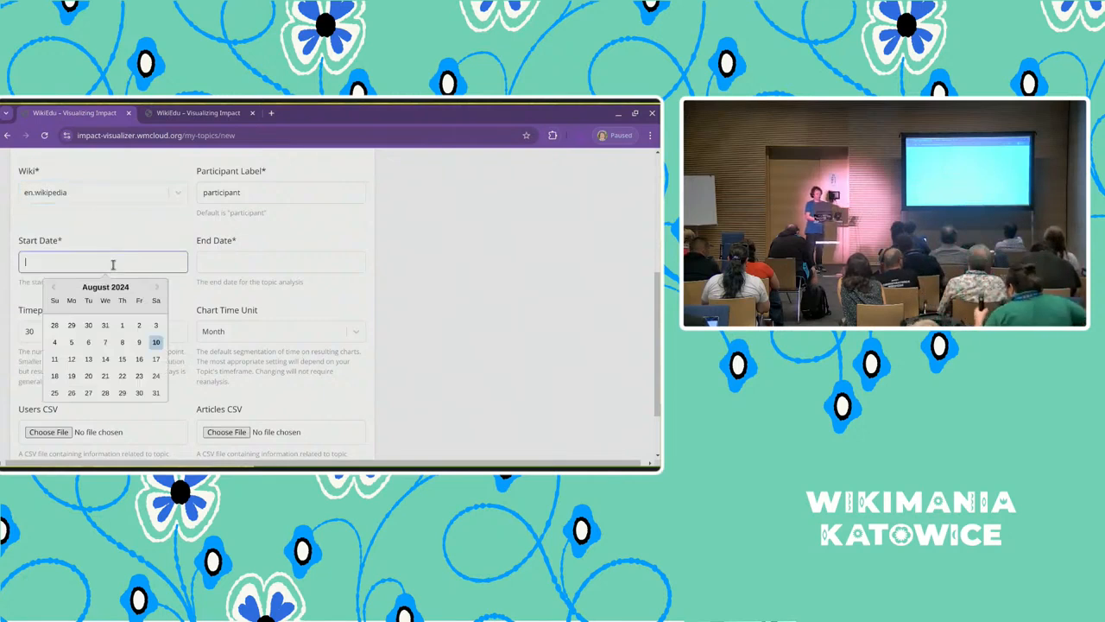
pyautogui.scroll(-3)
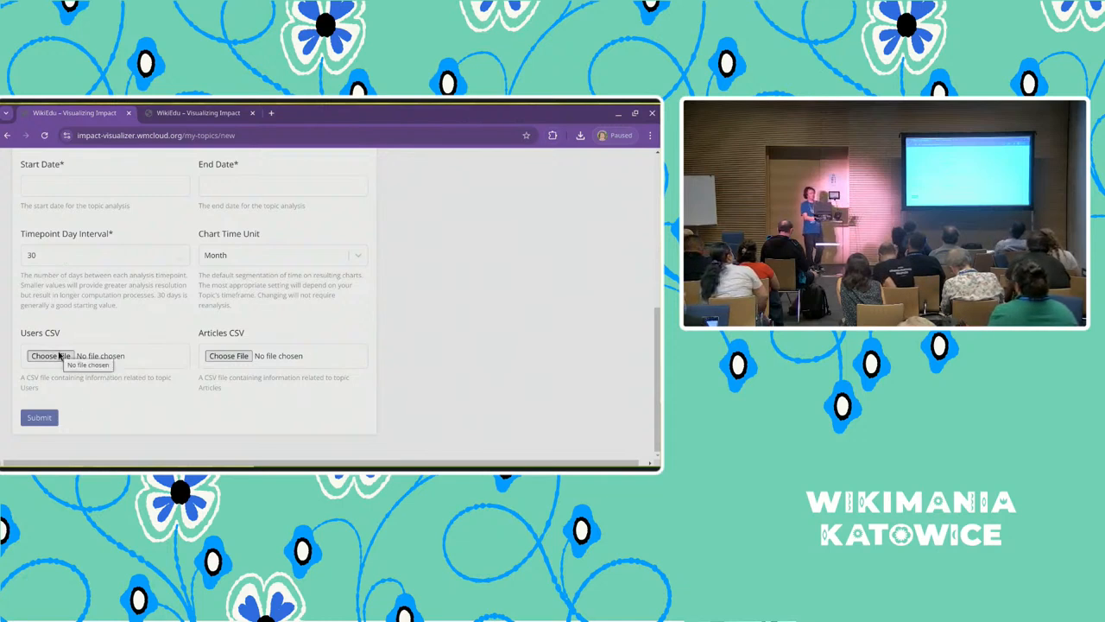
pyautogui.moveTo(51, 356)
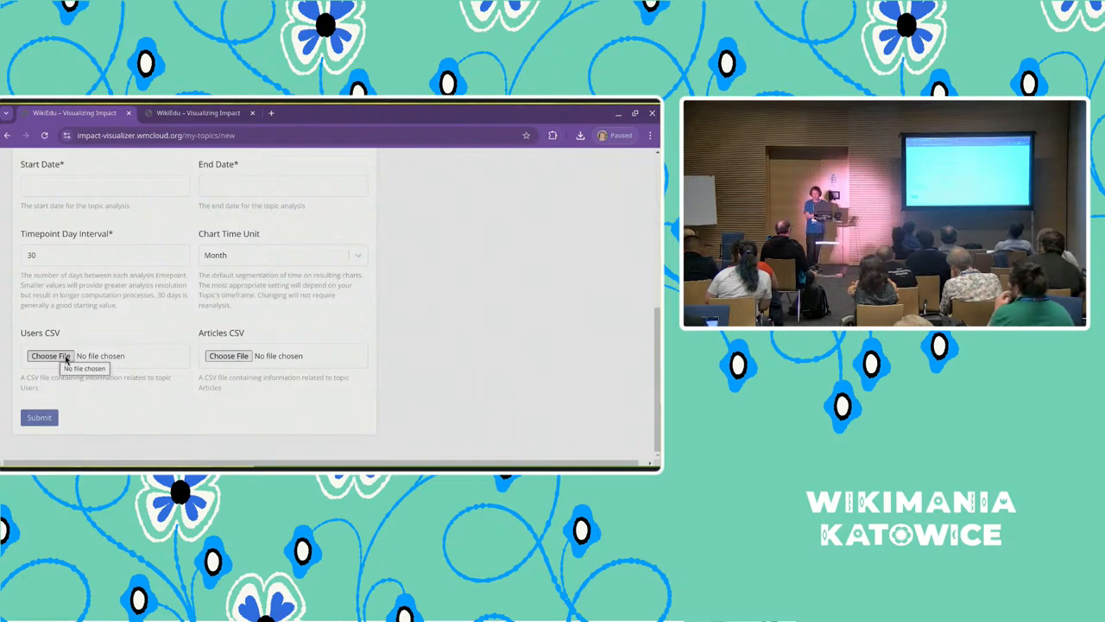
pyautogui.moveTo(154, 390)
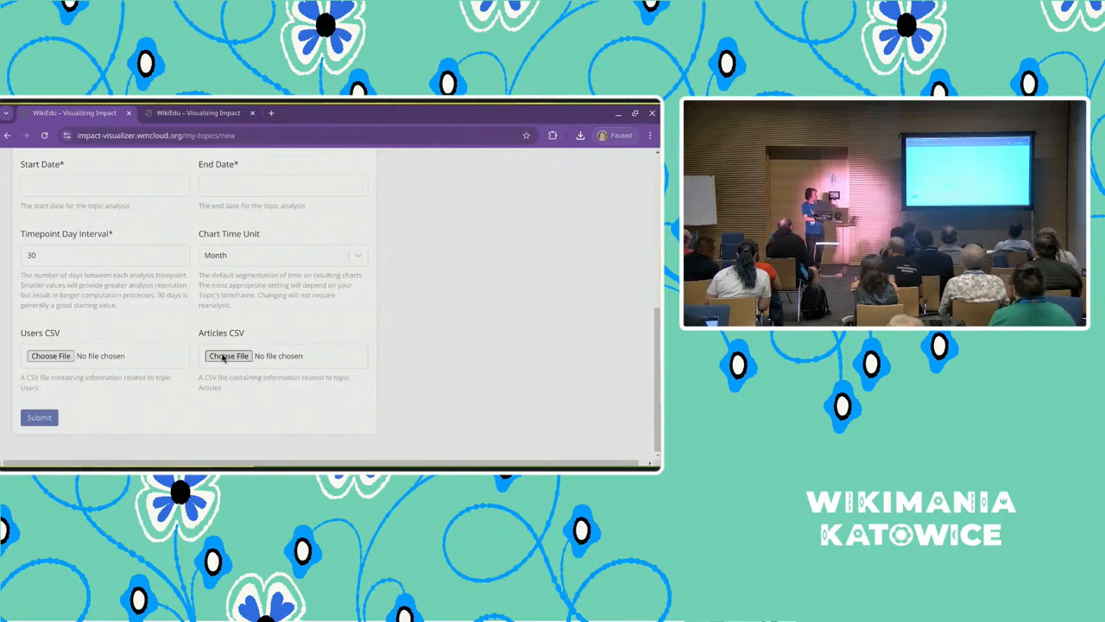
pyautogui.moveTo(264, 190)
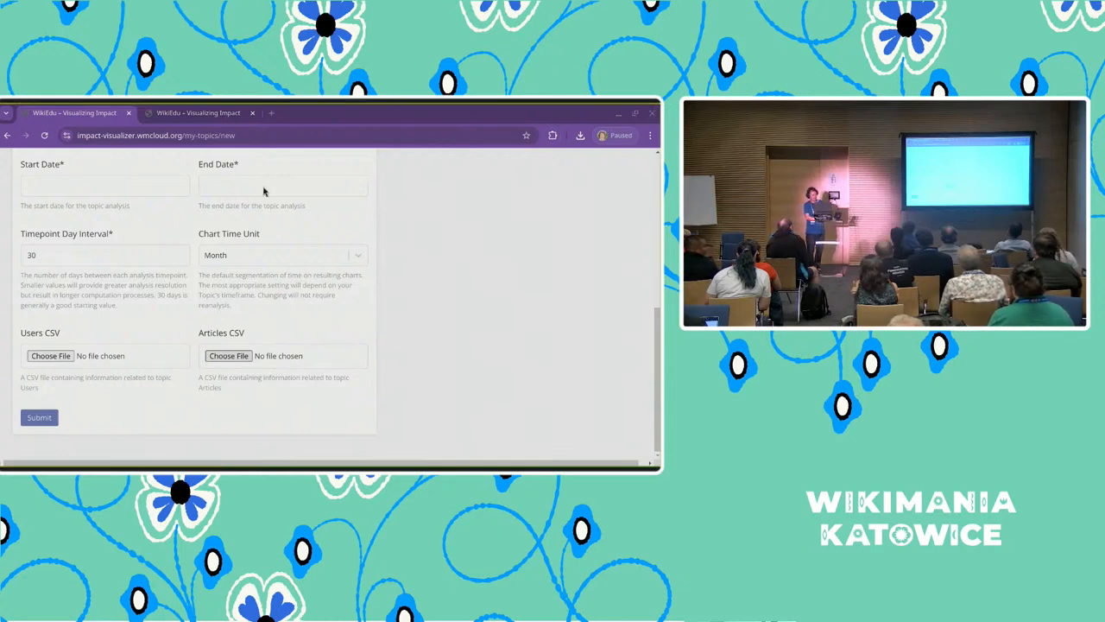
pyautogui.moveTo(276, 259)
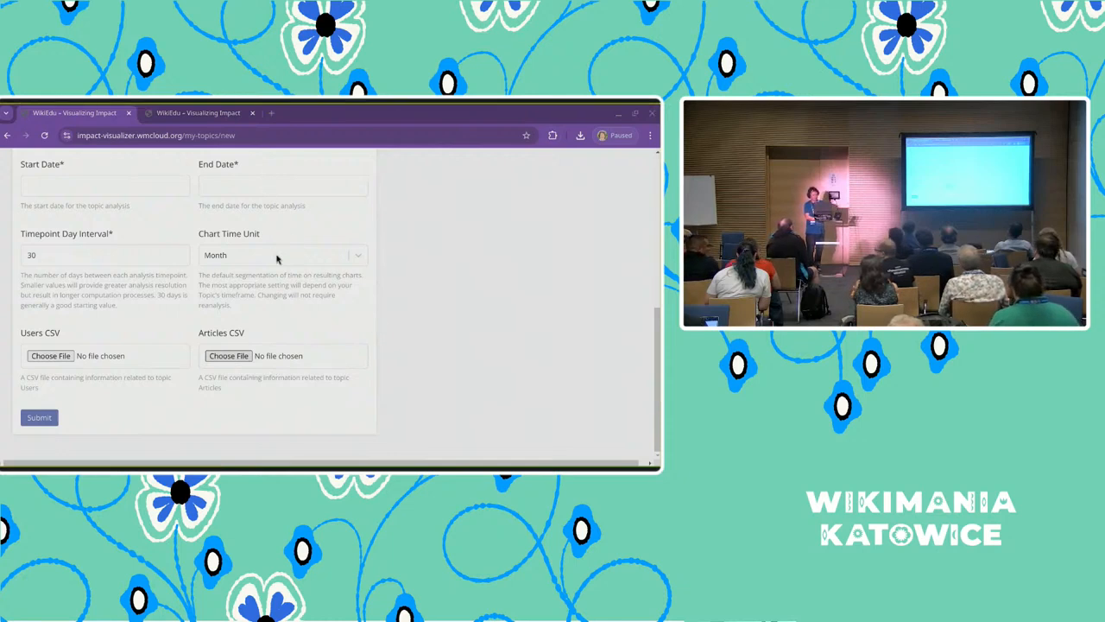
pyautogui.moveTo(515, 406)
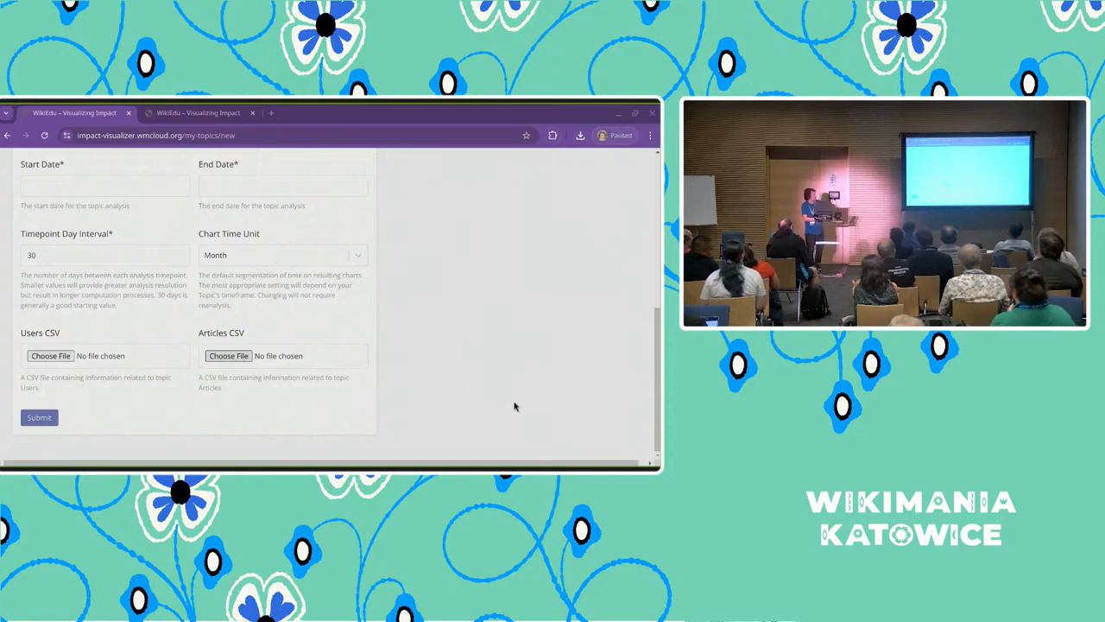
pyautogui.moveTo(152, 445)
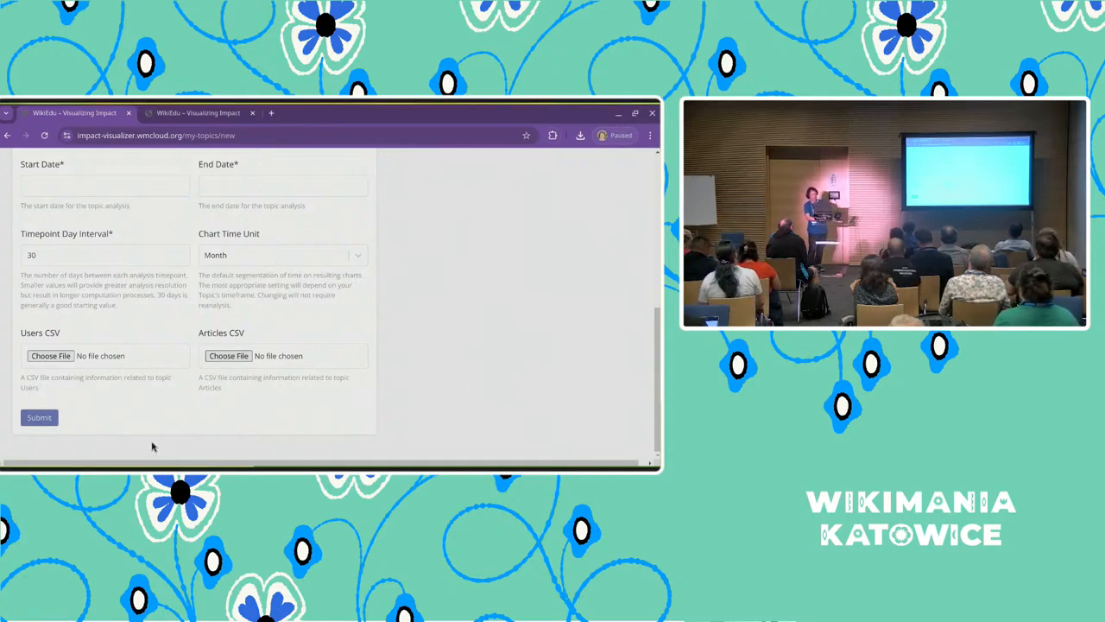